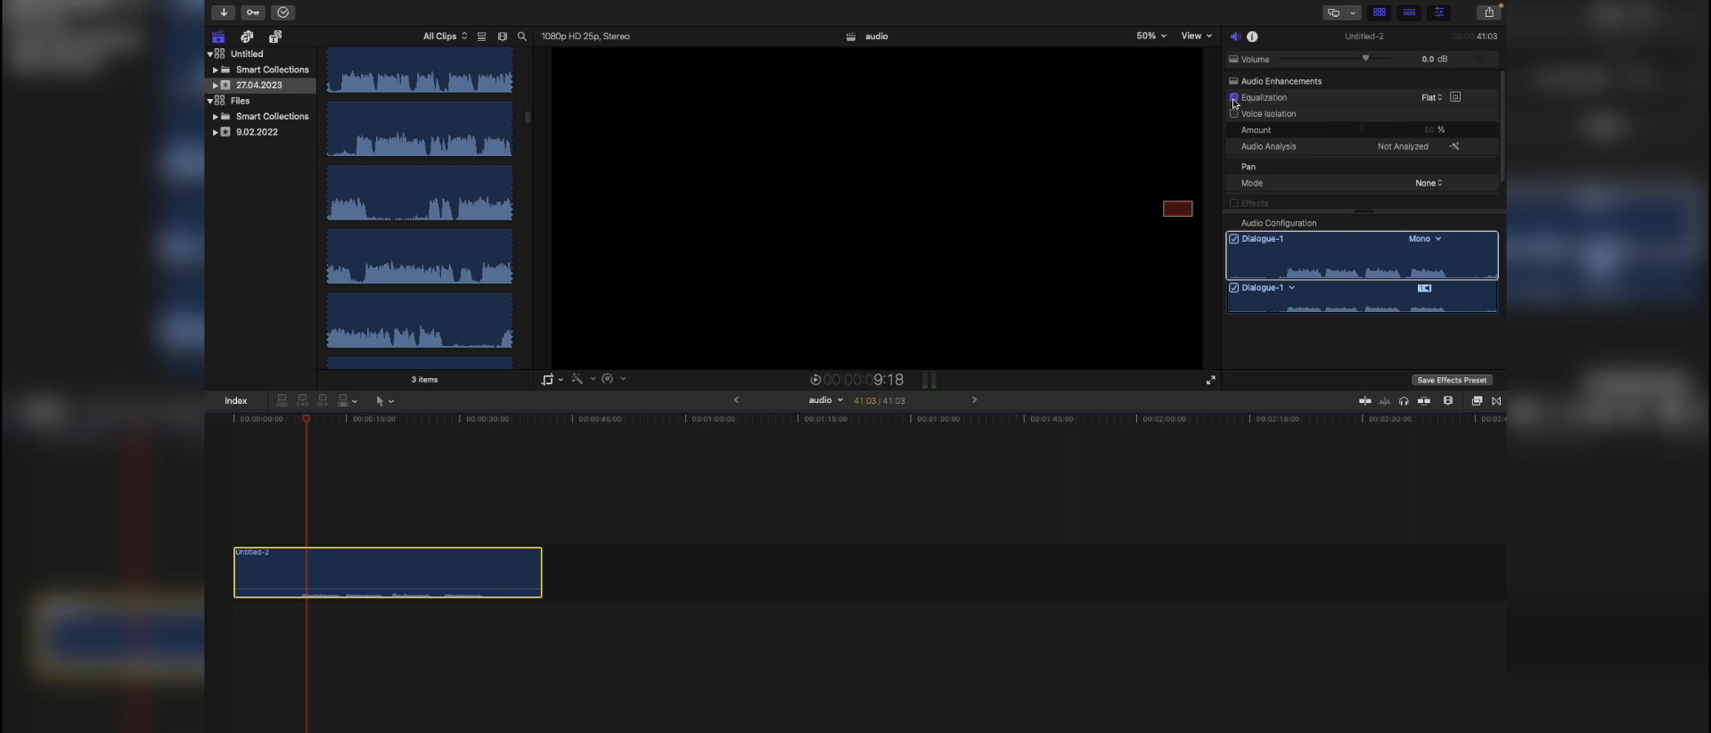
# Choose the Loudness equalization preset under Audio Enhancements
pyautogui.click(1432, 99)
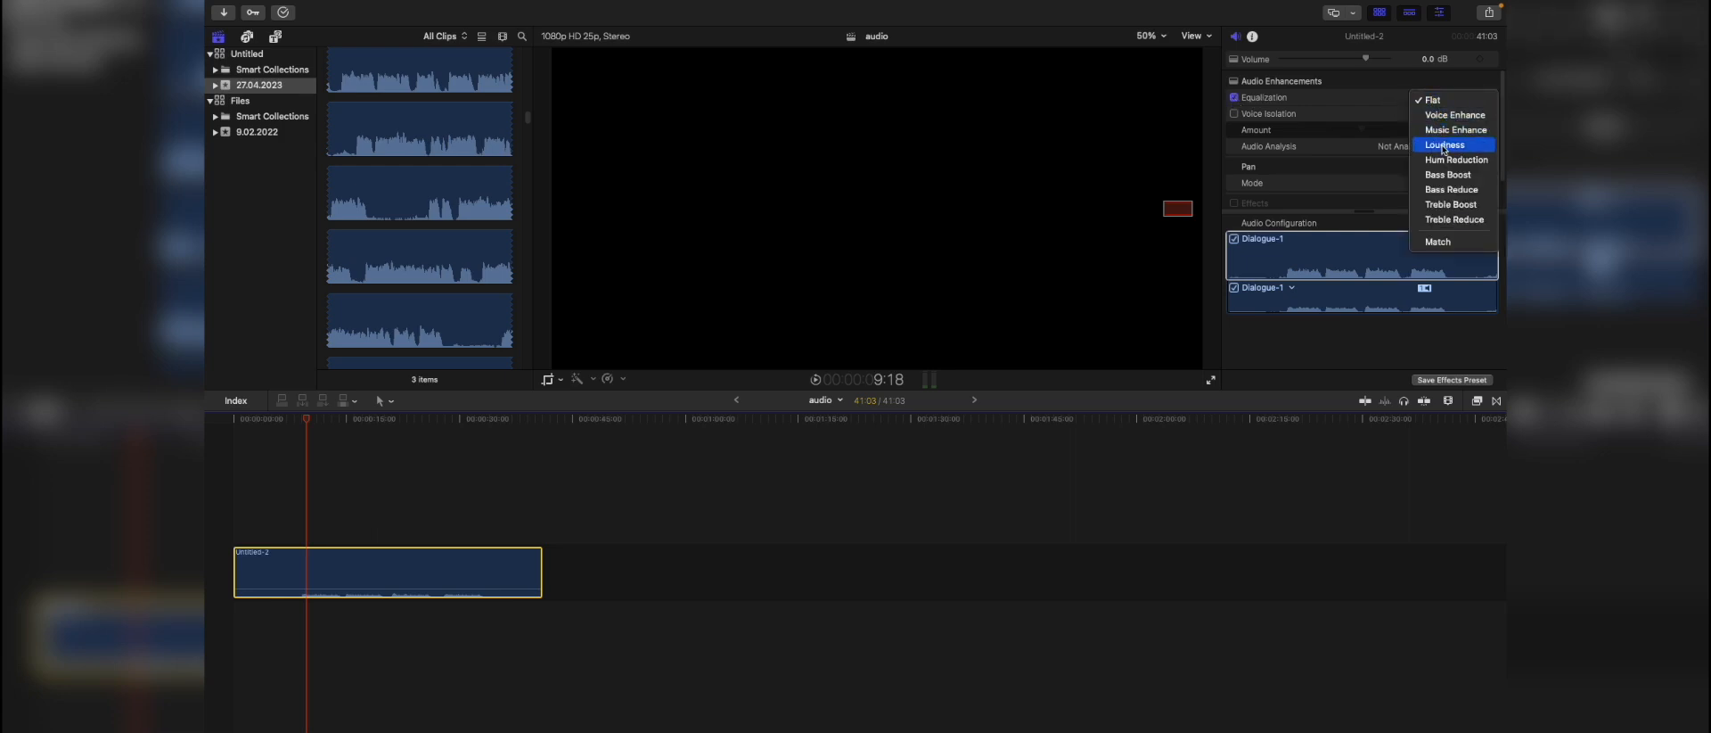
pyautogui.click(1442, 144)
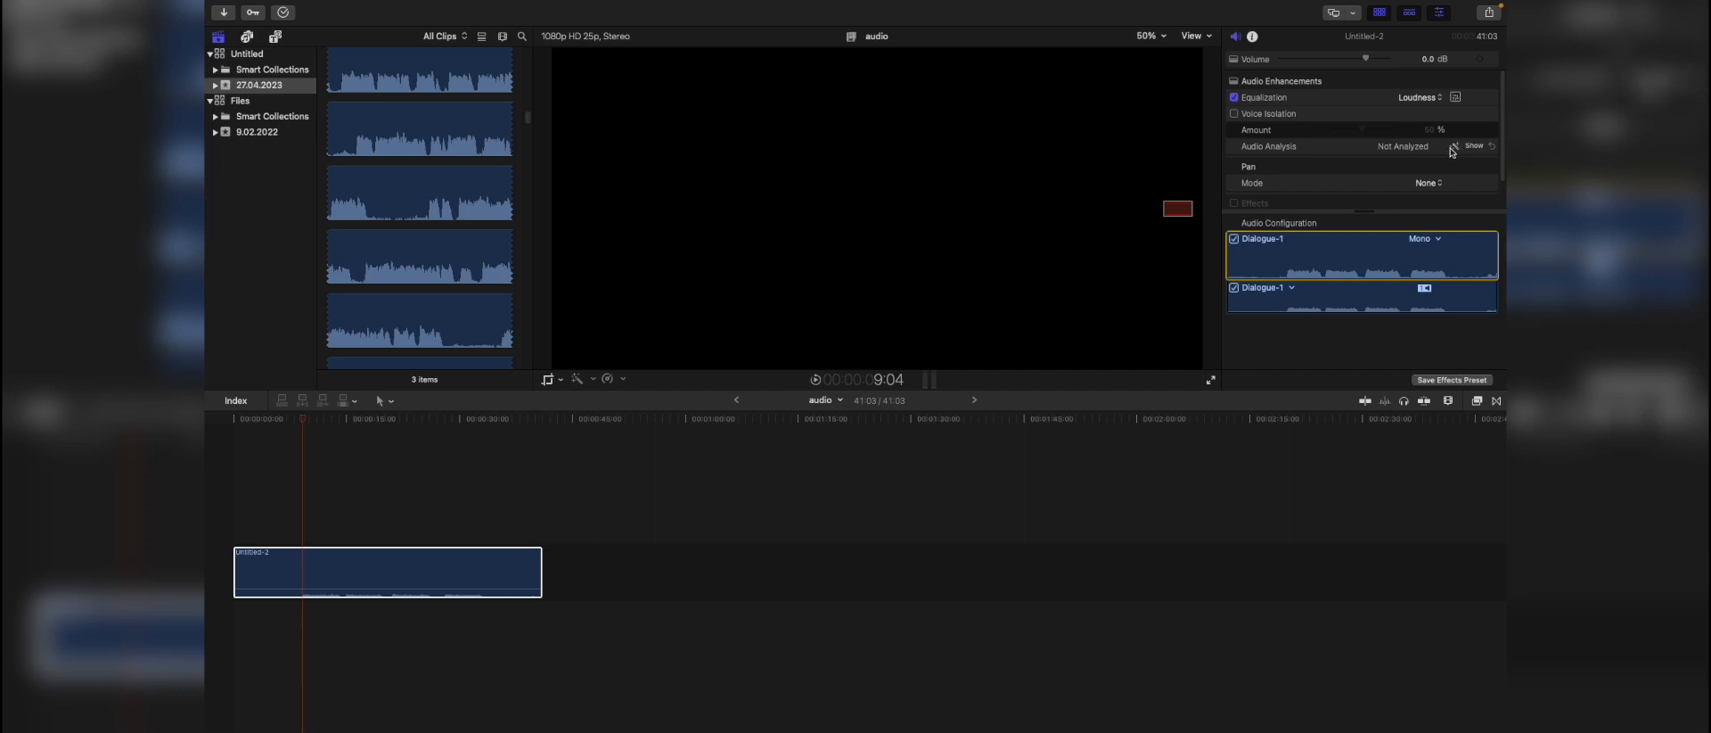
pyautogui.moveTo(1262, 157)
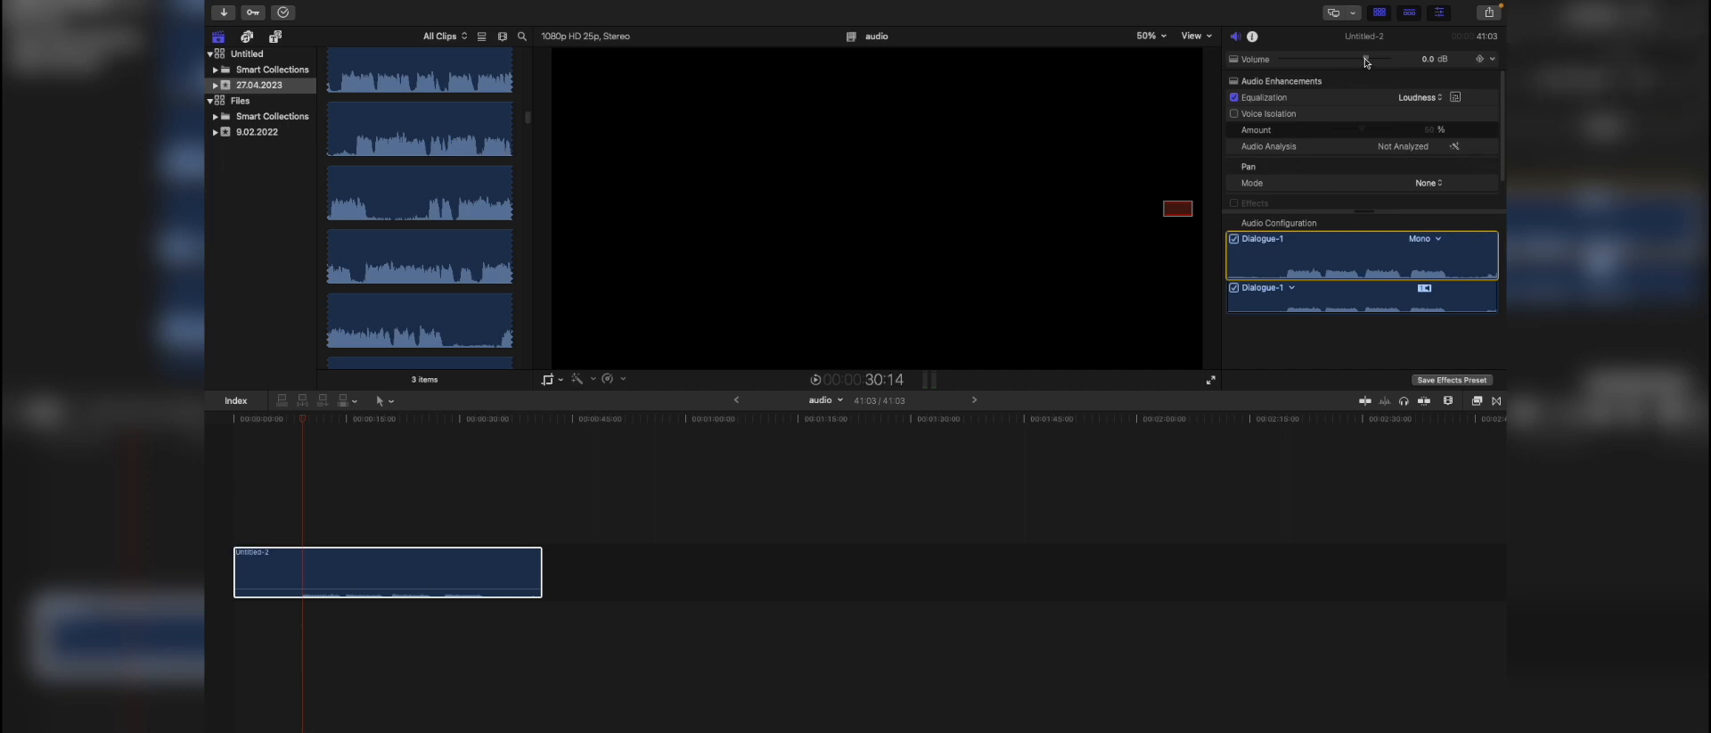
# Raise the clip volume to 12 dB and show all audio effects in the Effects browser
pyautogui.moveTo(1360, 59); pyautogui.dragTo(1392, 59)
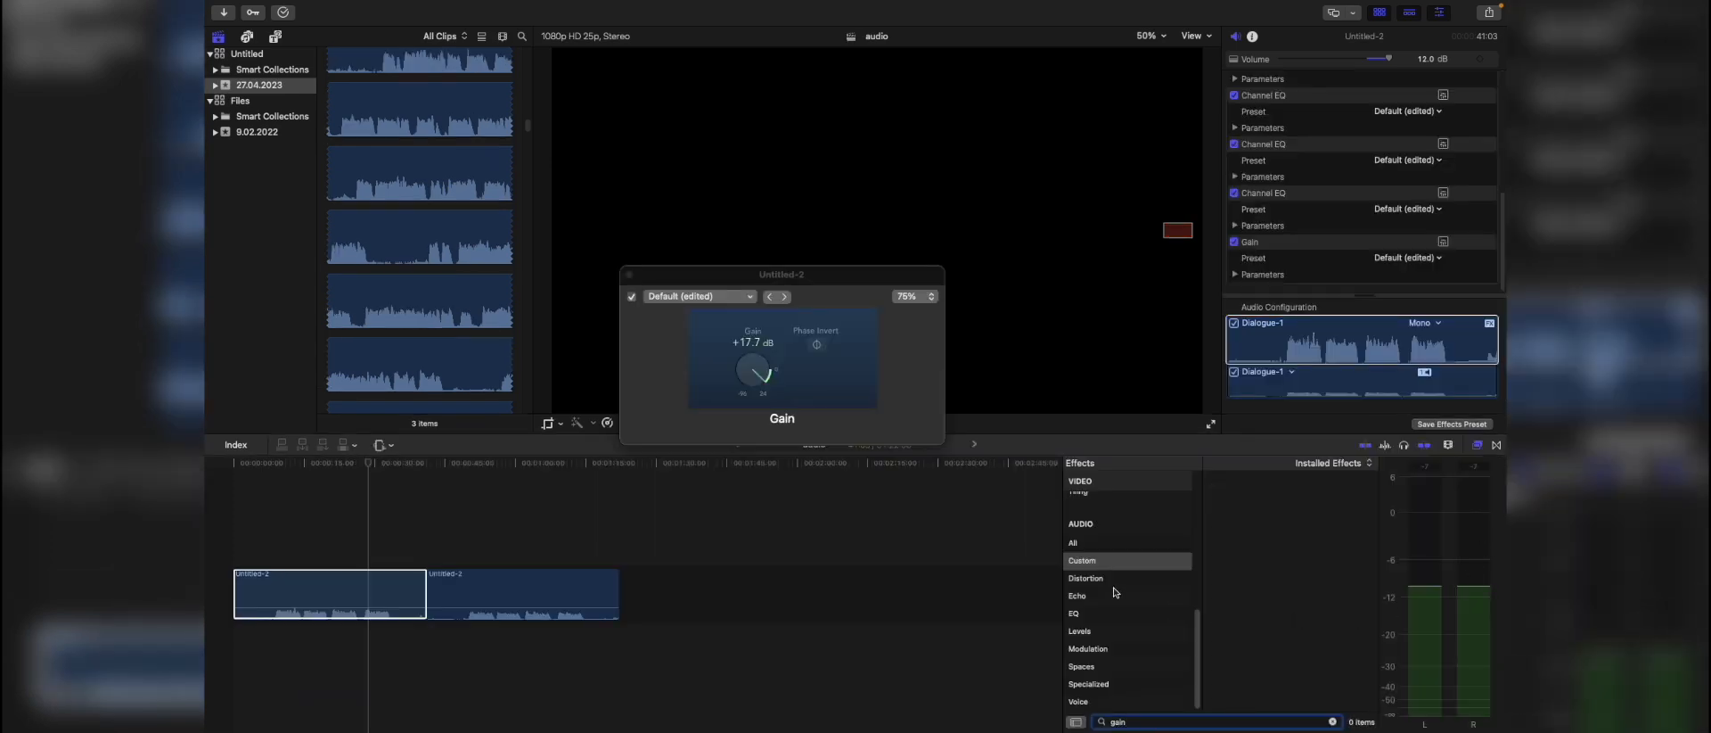
pyautogui.click(1073, 542)
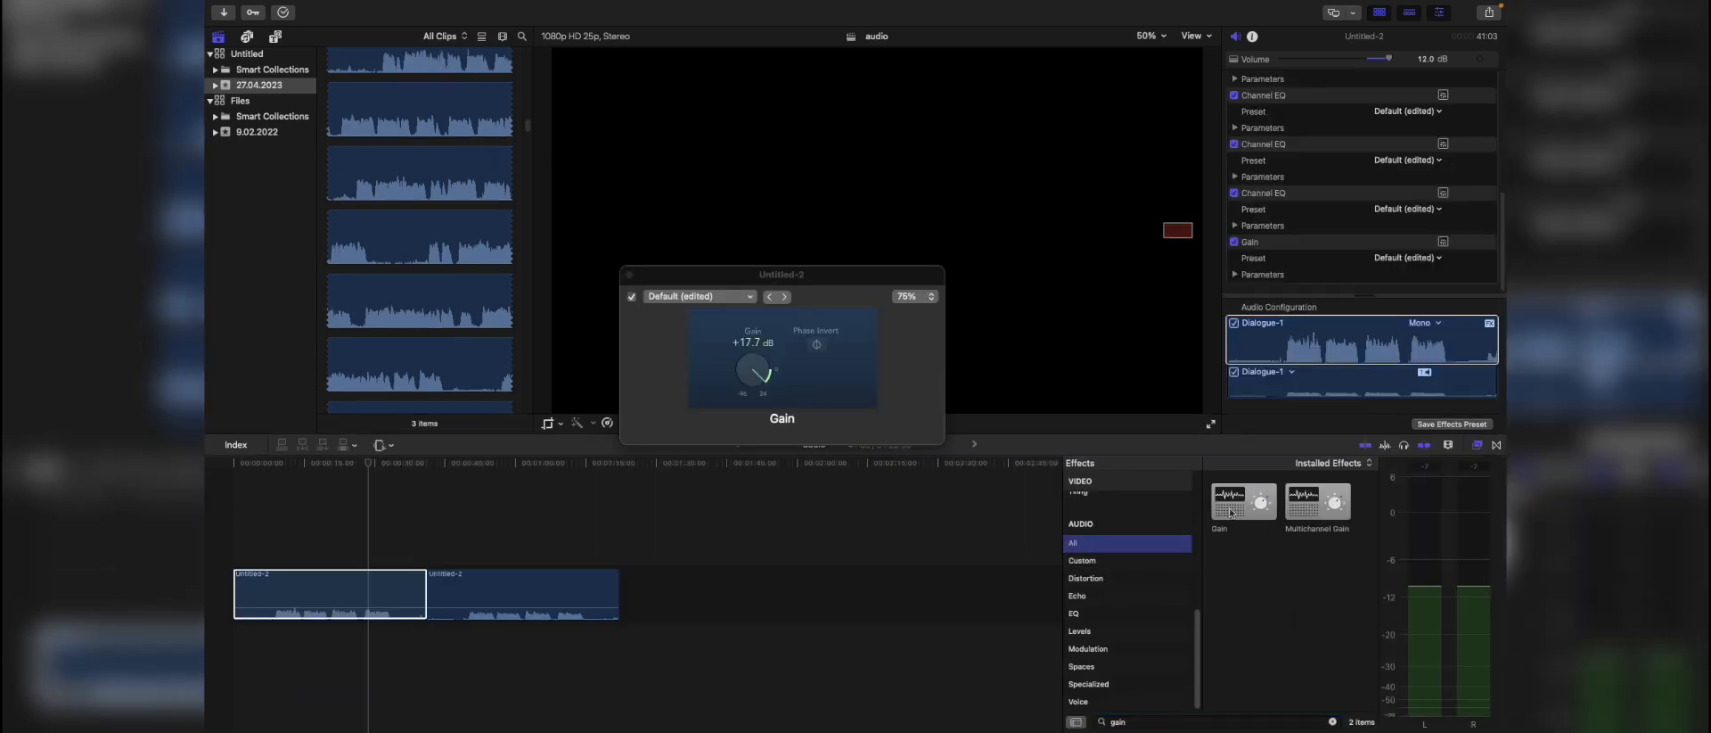
pyautogui.moveTo(1243, 499); pyautogui.dragTo(355, 585)
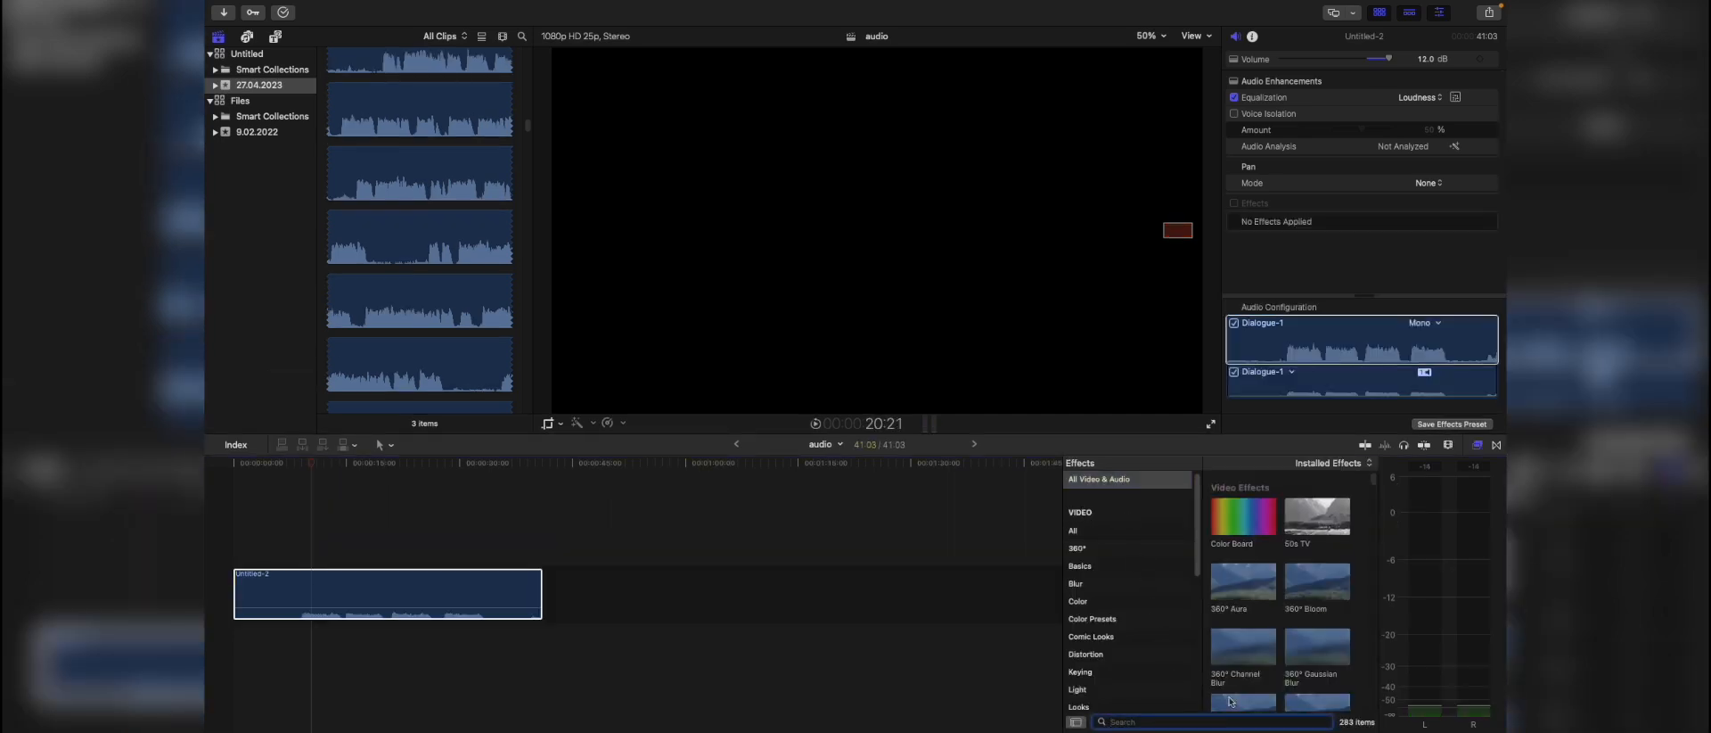
# Search 'comp' and apply the Compressor effect to the dialogue clip
pyautogui.write('c')
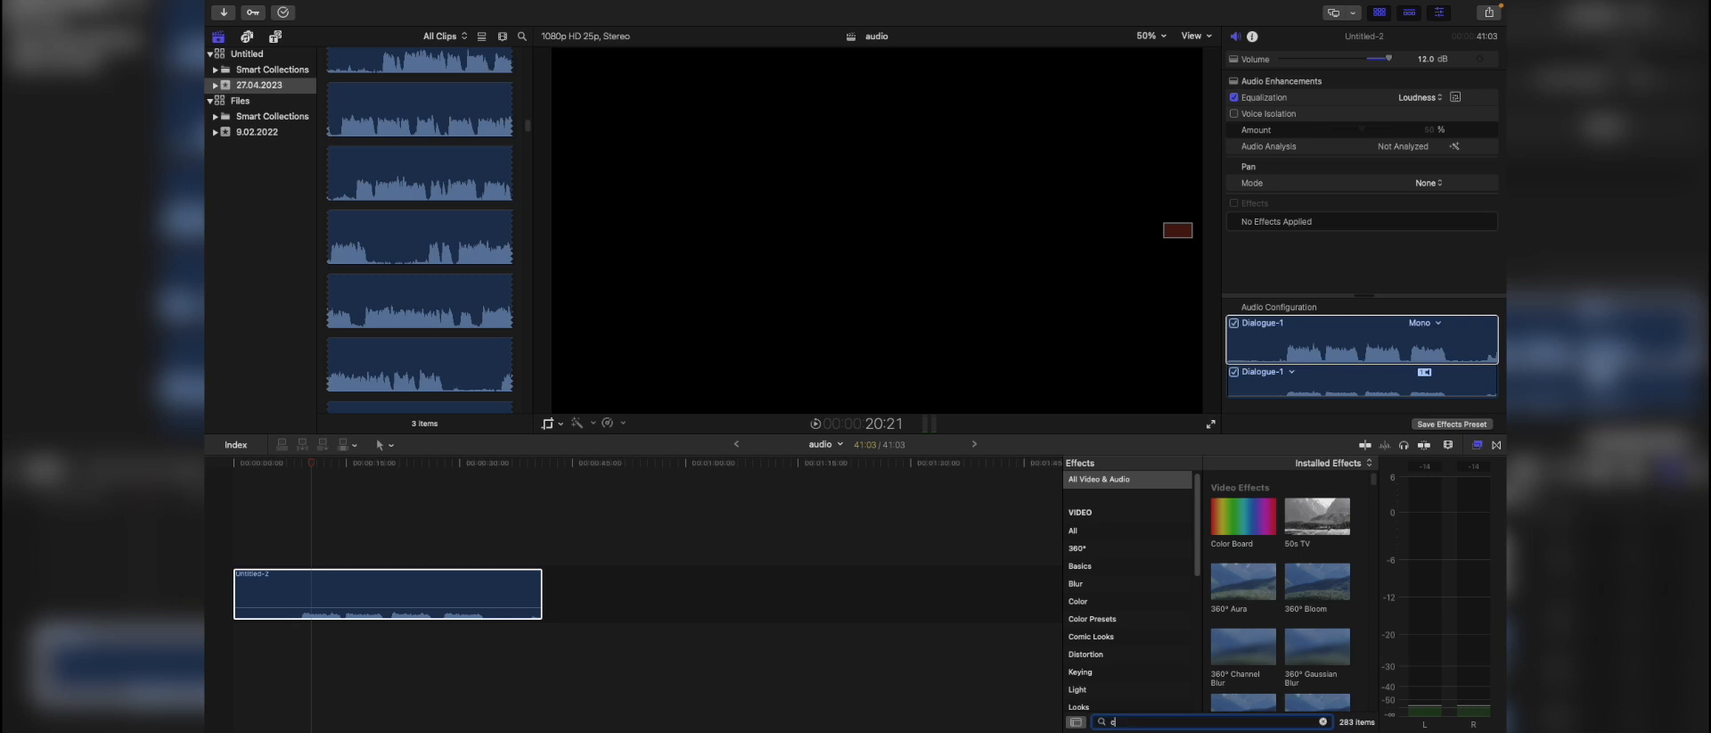
pyautogui.write('omp')
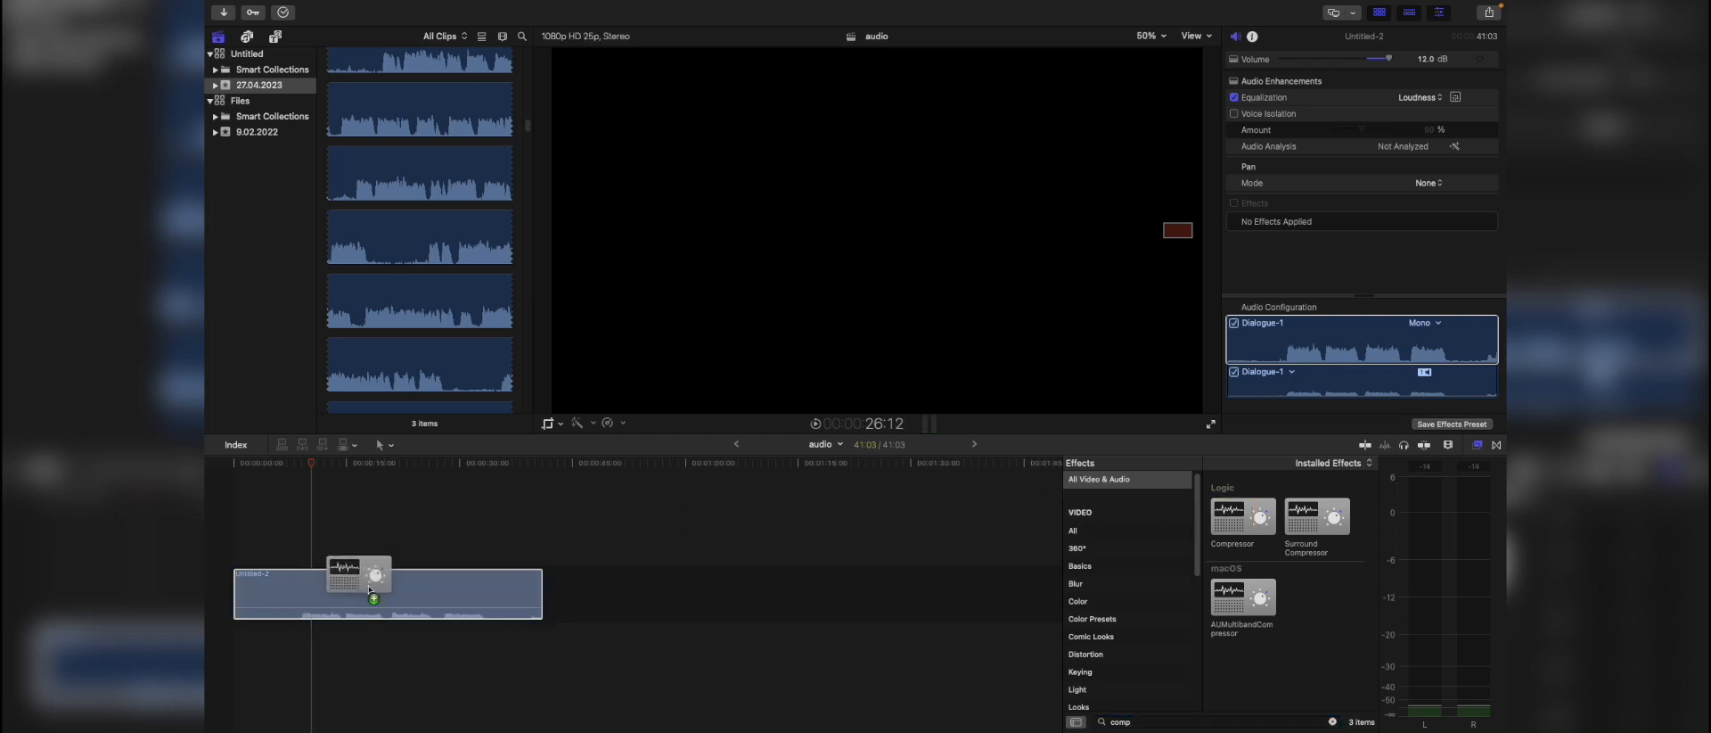
pyautogui.moveTo(1243, 515); pyautogui.dragTo(371, 590)
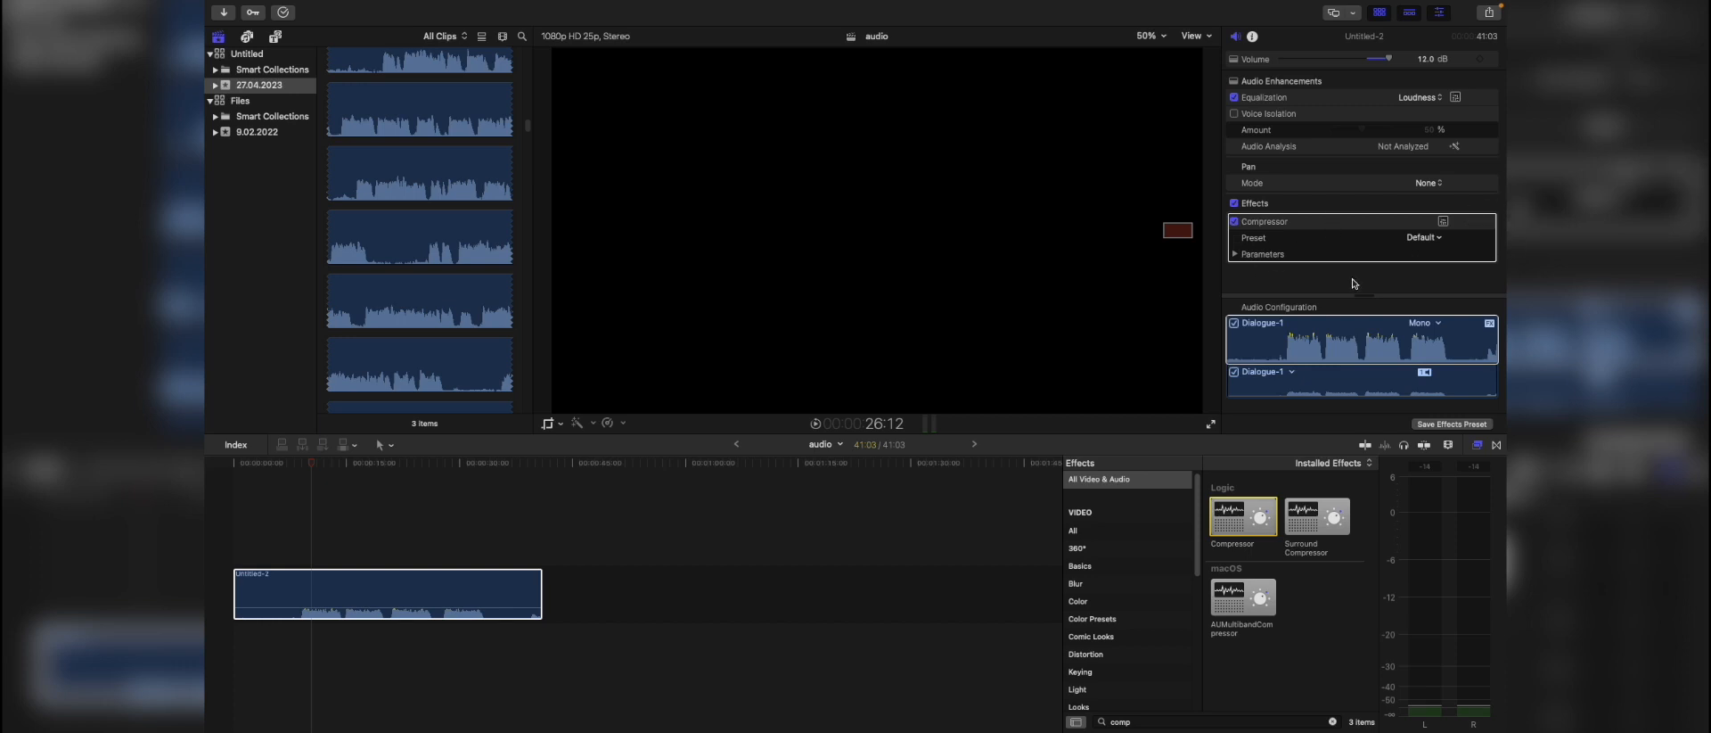
# In the Compressor window choose the 04 Voice > Vocal Compressor 02 preset and close it
pyautogui.click(1442, 221)
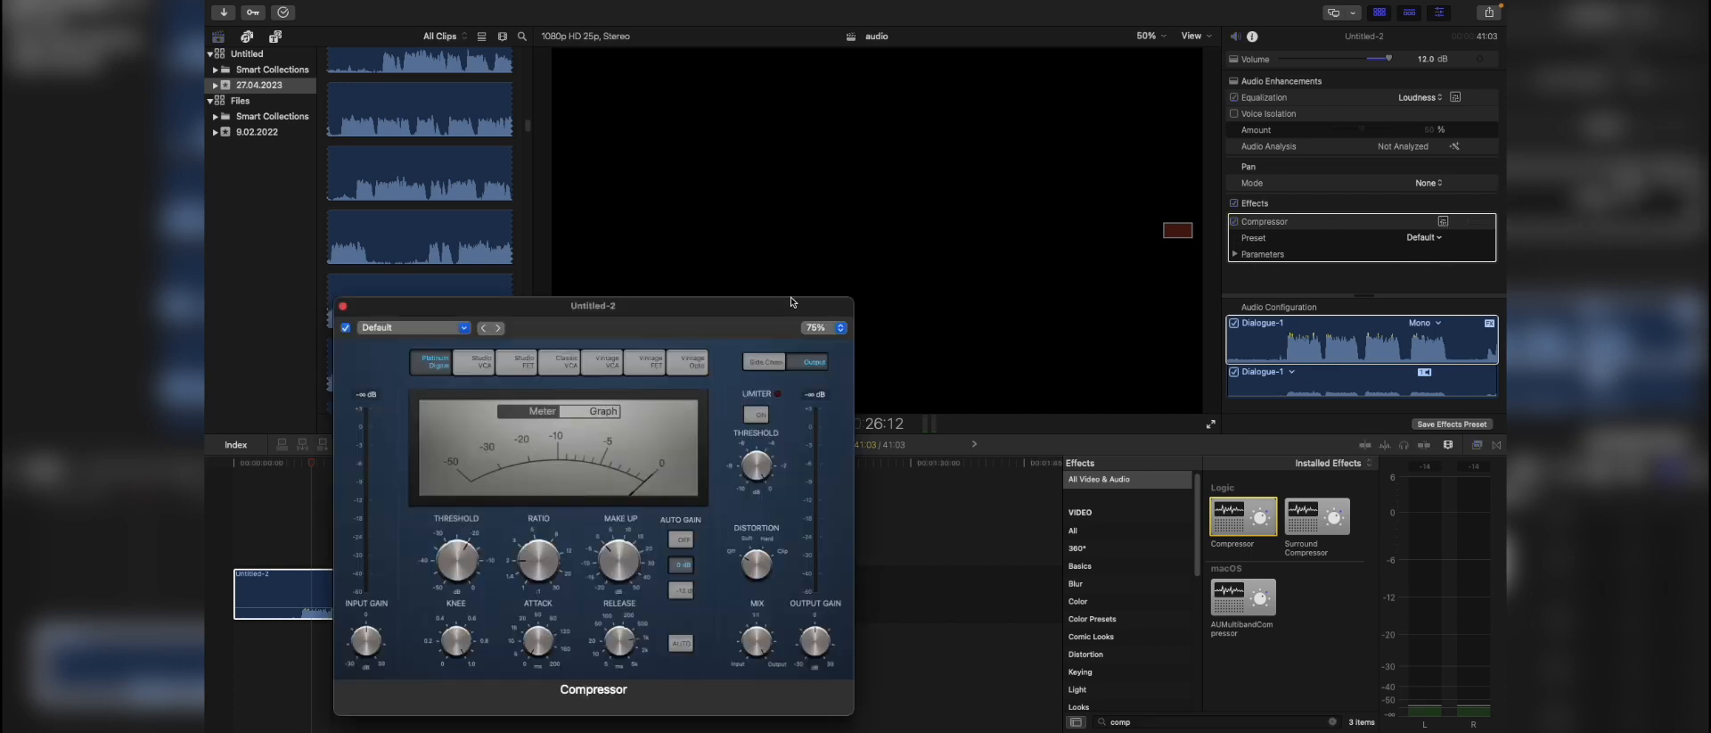
pyautogui.moveTo(592, 304); pyautogui.dragTo(840, 95)
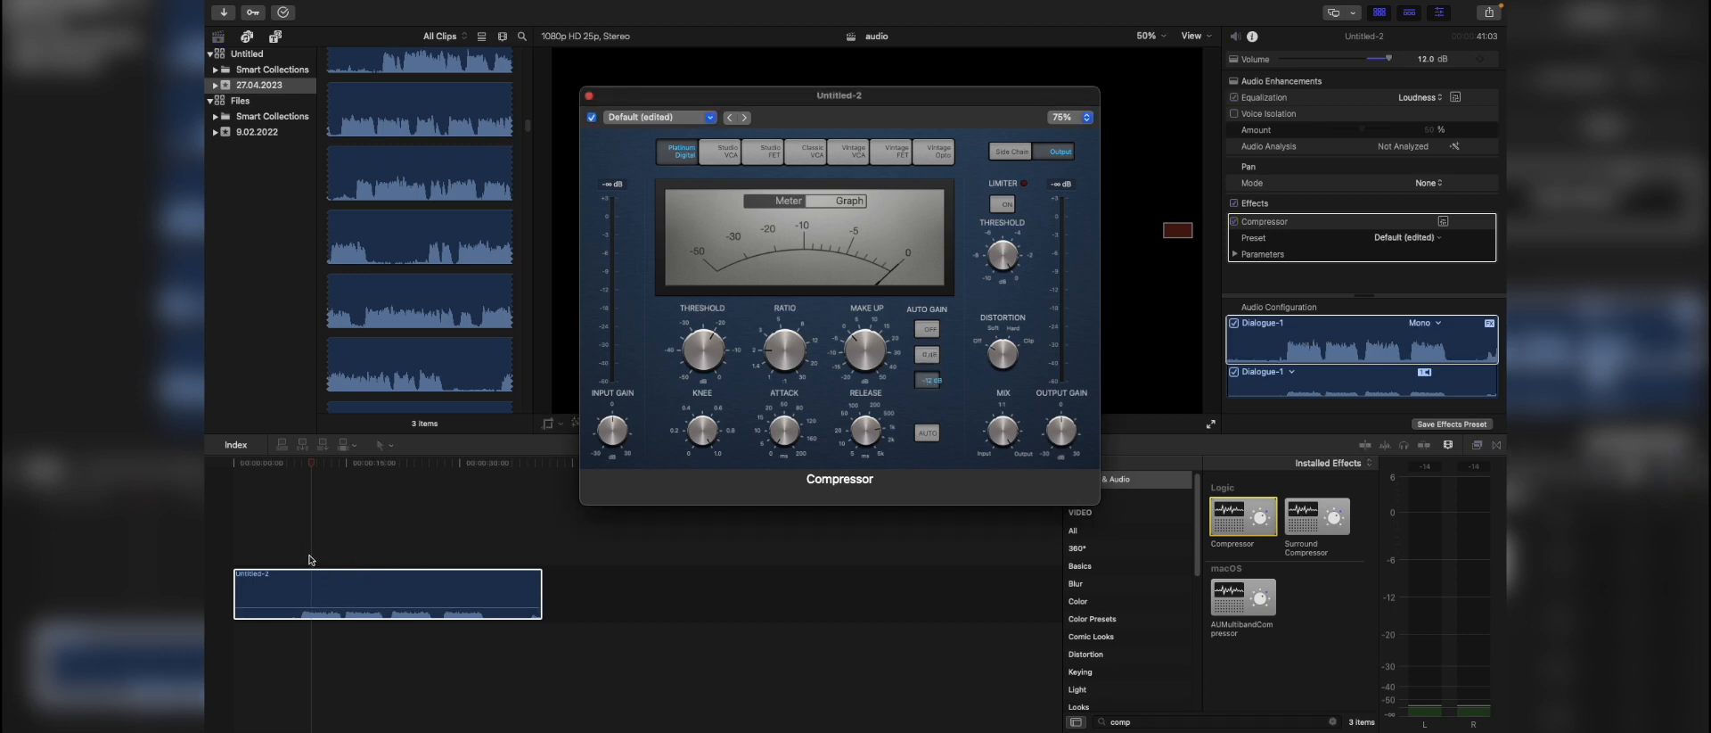
pyautogui.click(711, 118)
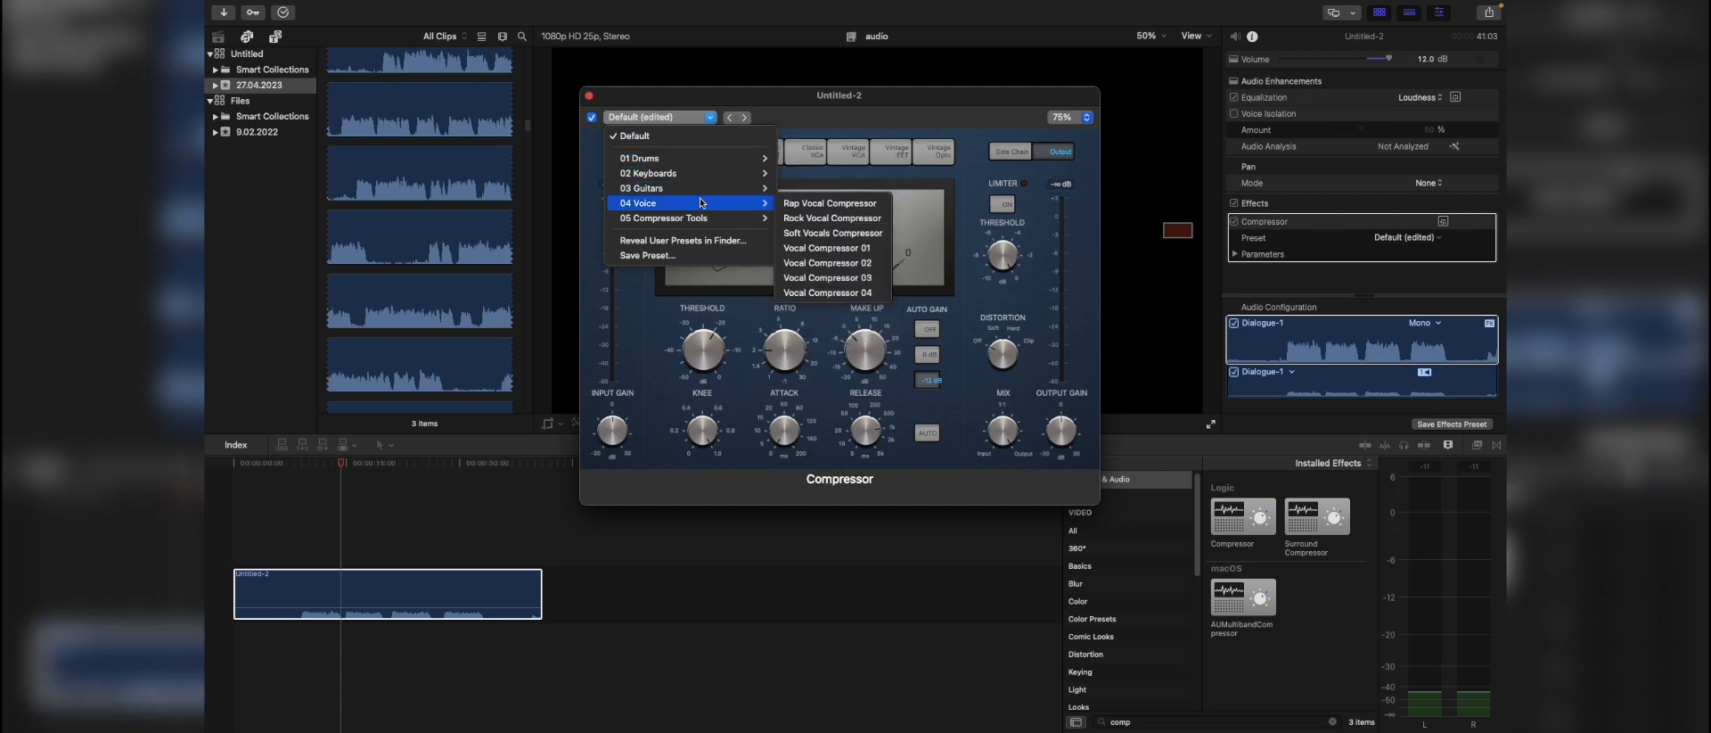
pyautogui.moveTo(683, 240)
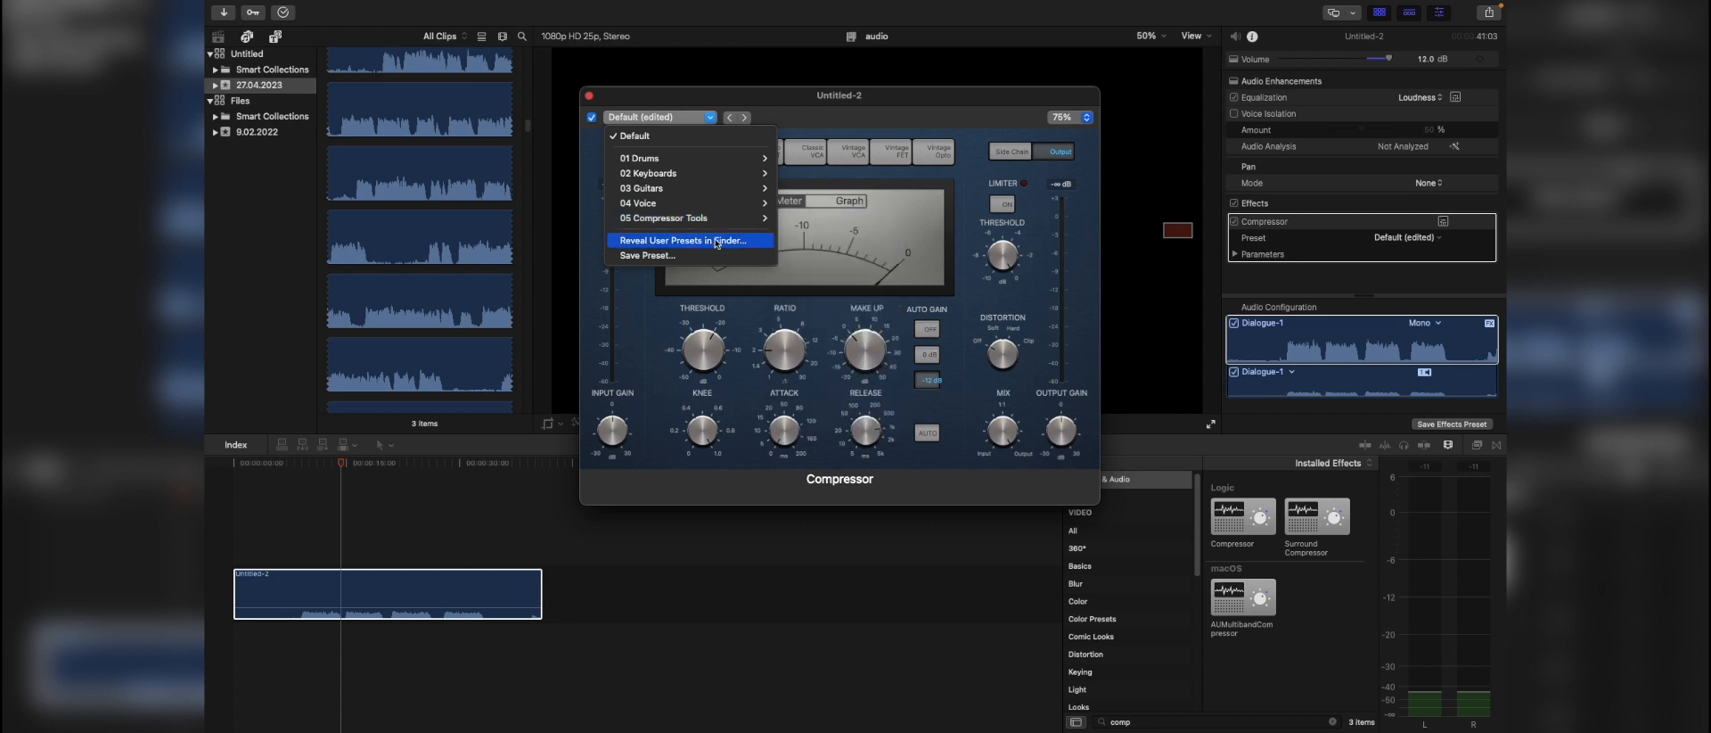
pyautogui.moveTo(660, 203)
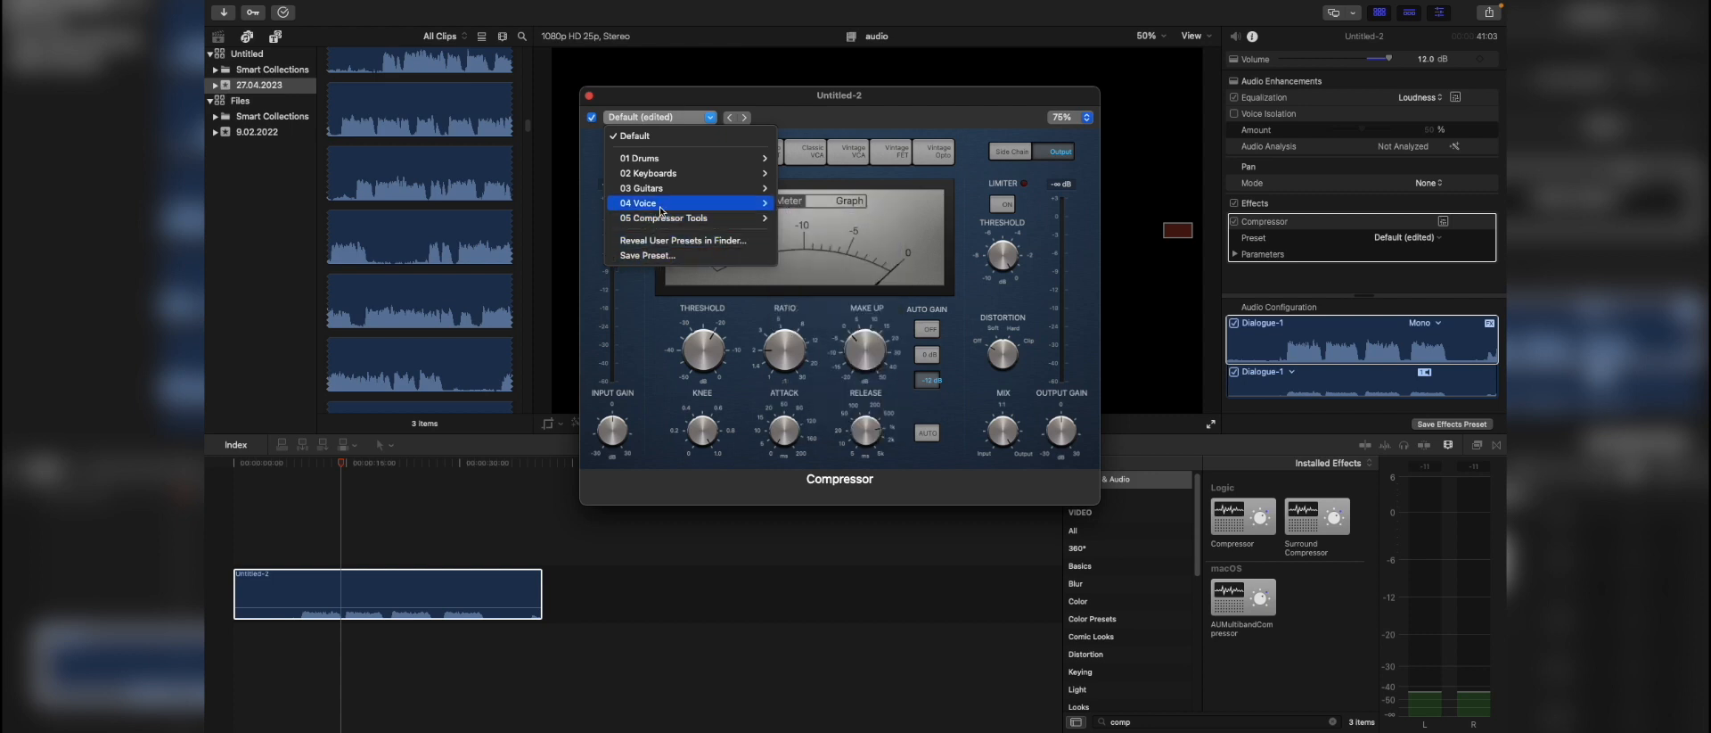
pyautogui.click(677, 203)
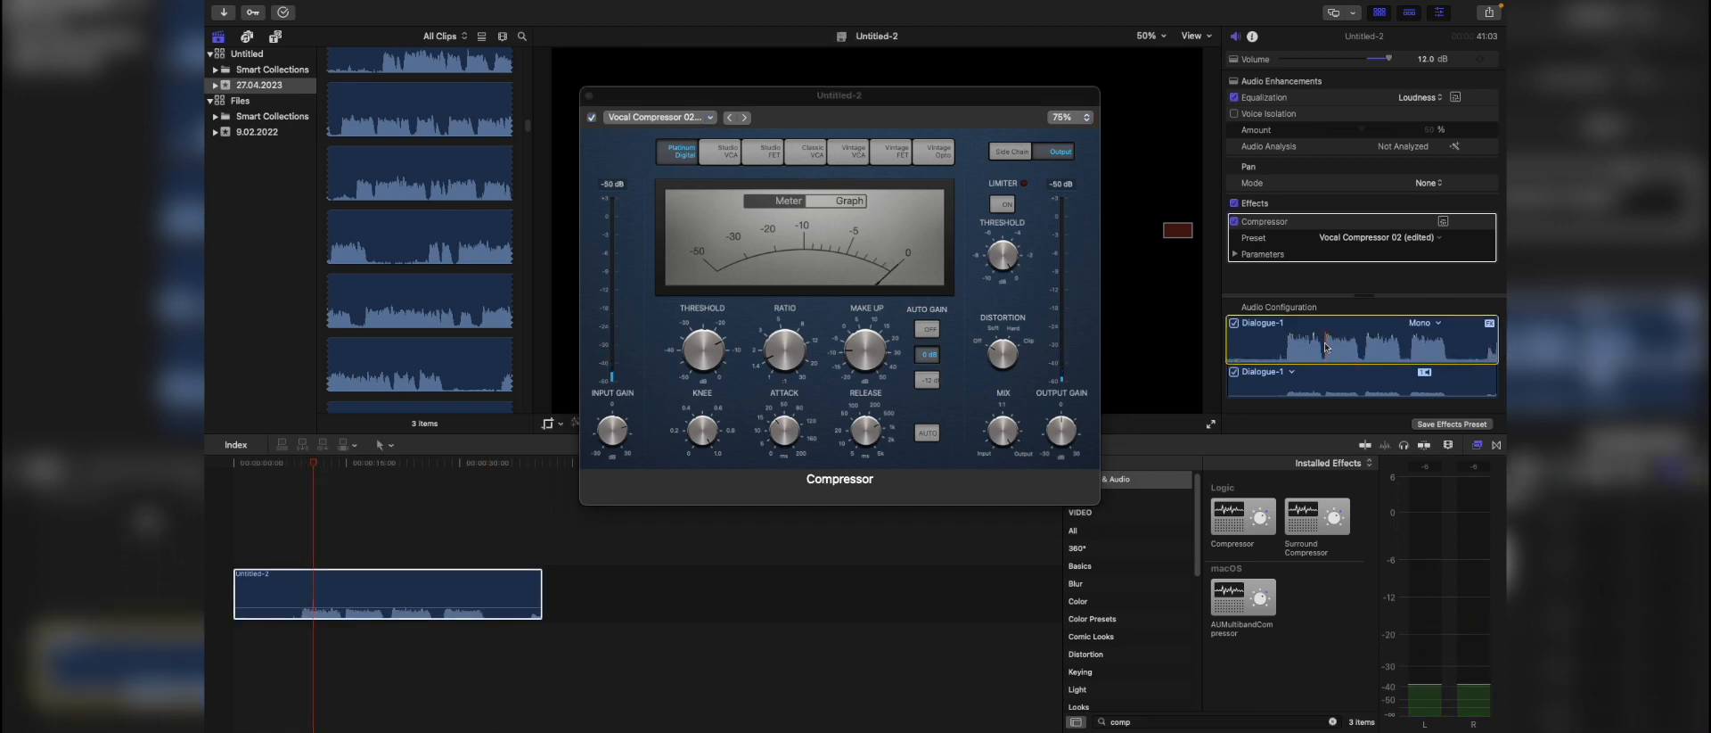
pyautogui.click(586, 95)
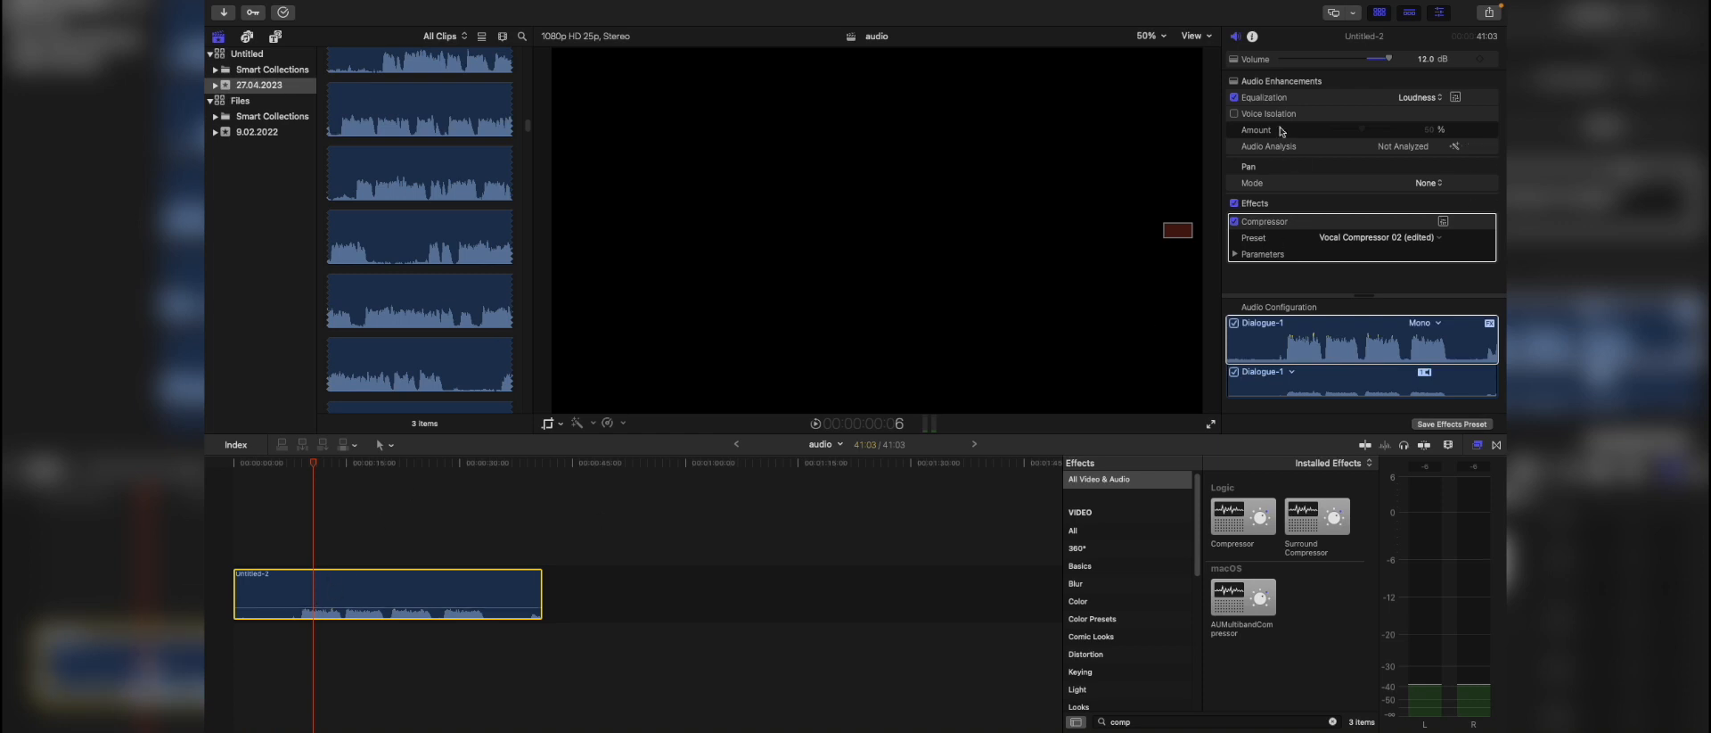
pyautogui.moveTo(1244, 118)
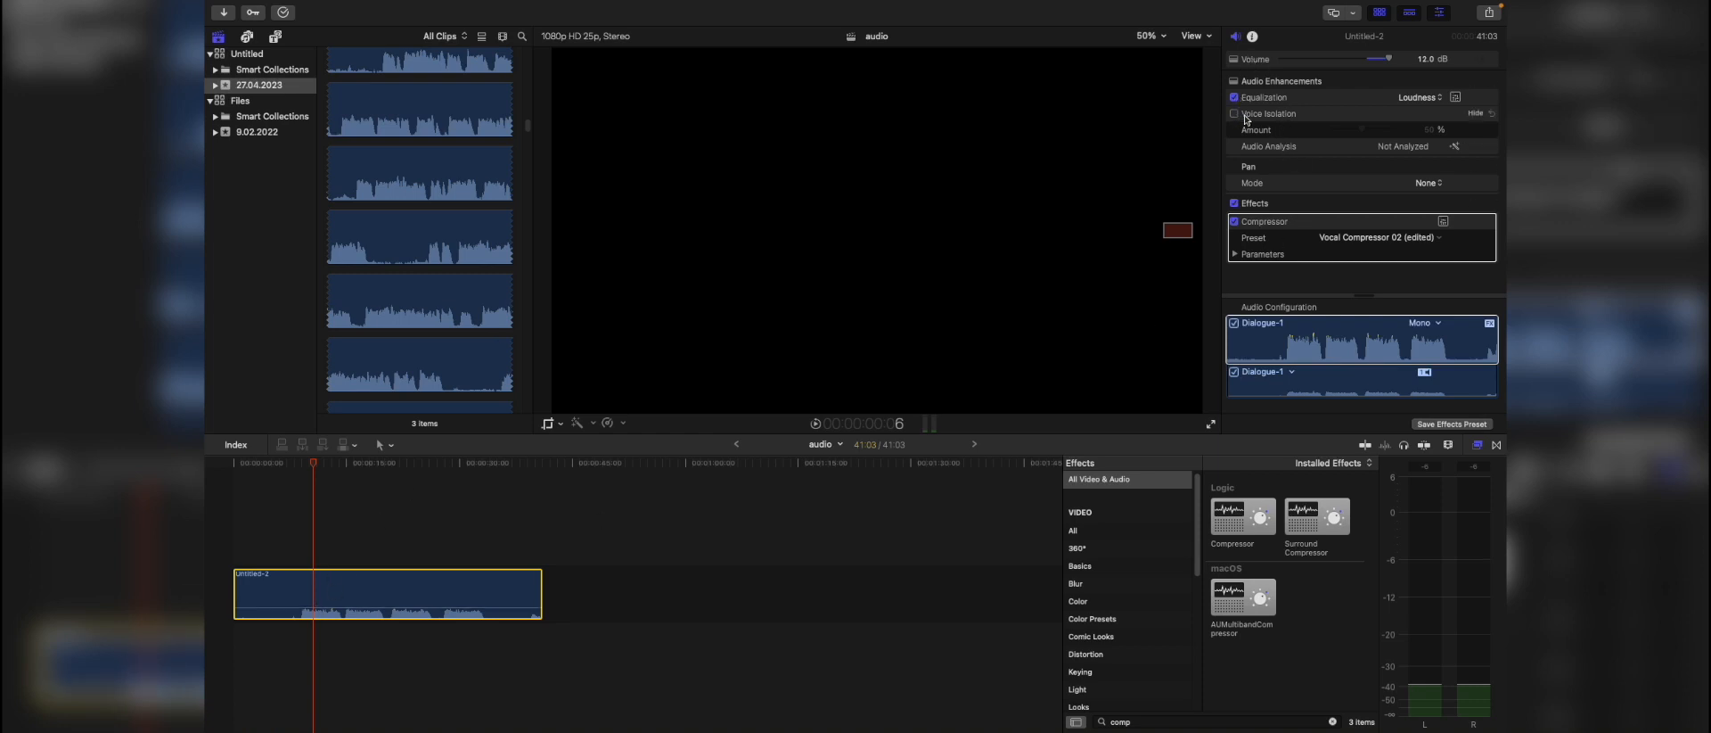
pyautogui.moveTo(1281, 123)
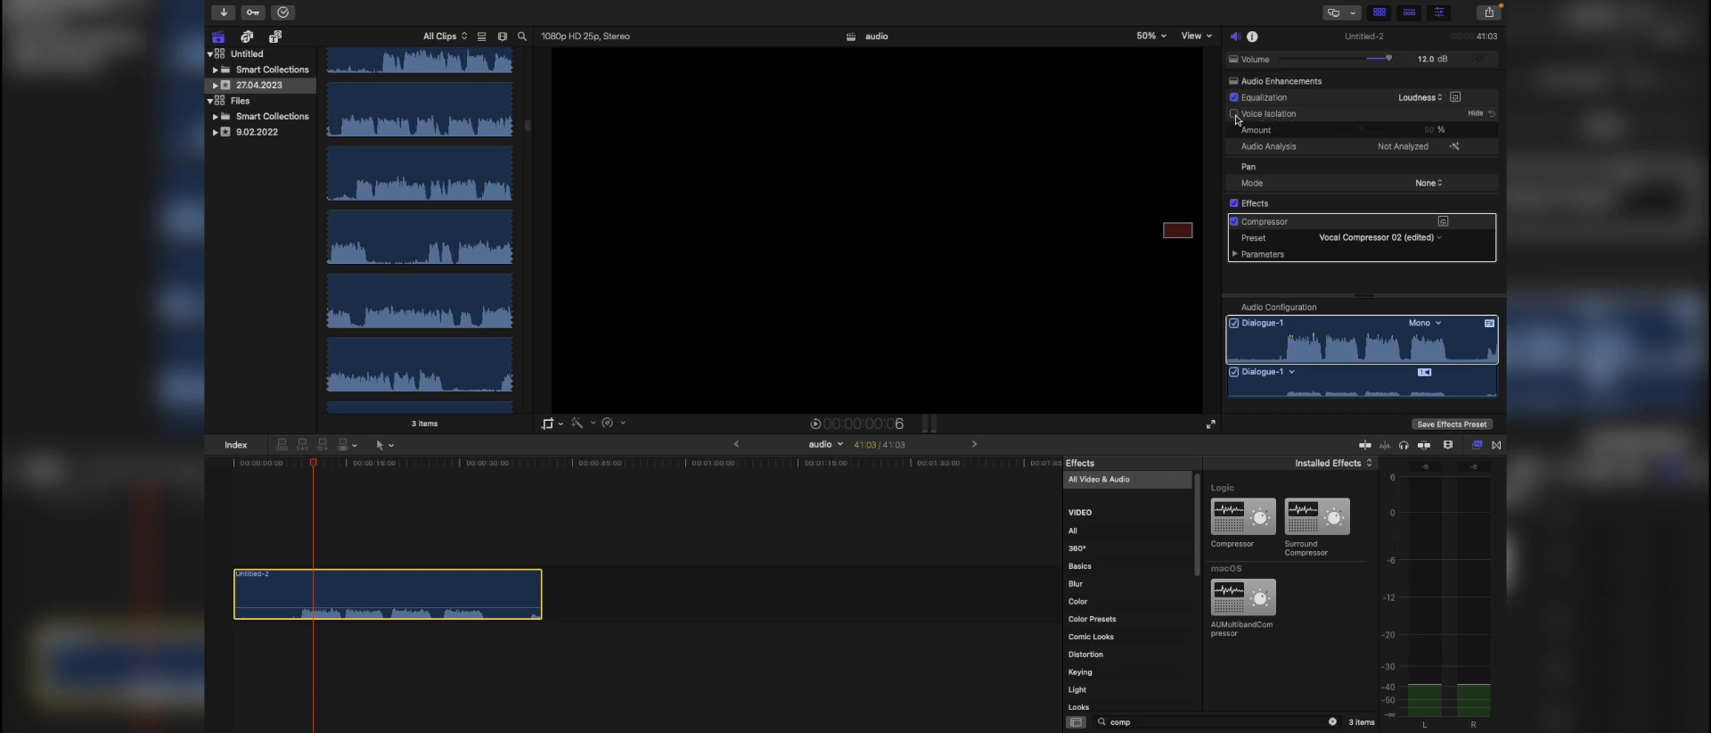
pyautogui.click(1235, 114)
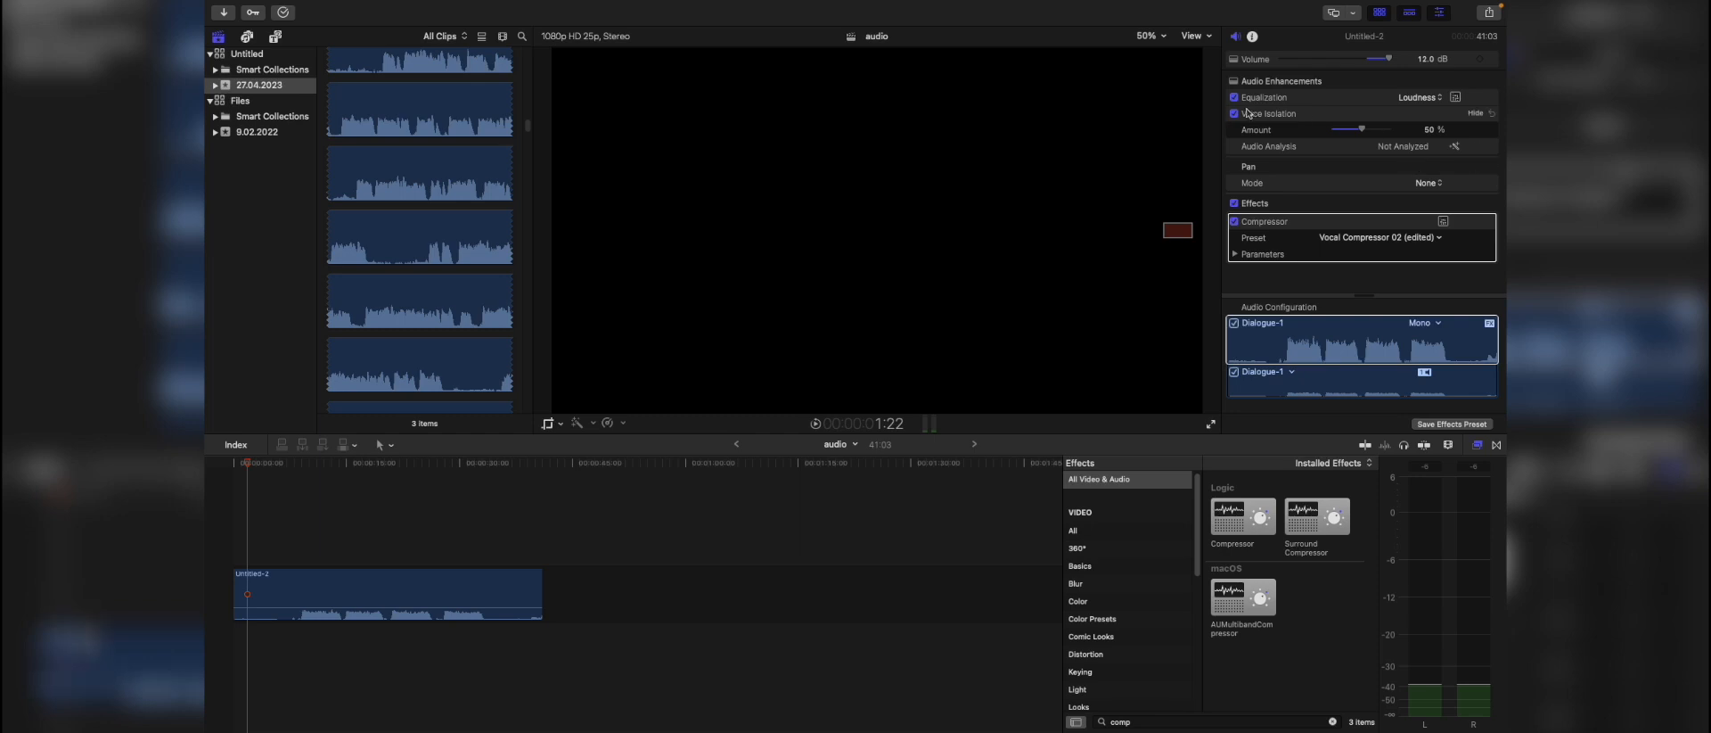
pyautogui.click(1234, 114)
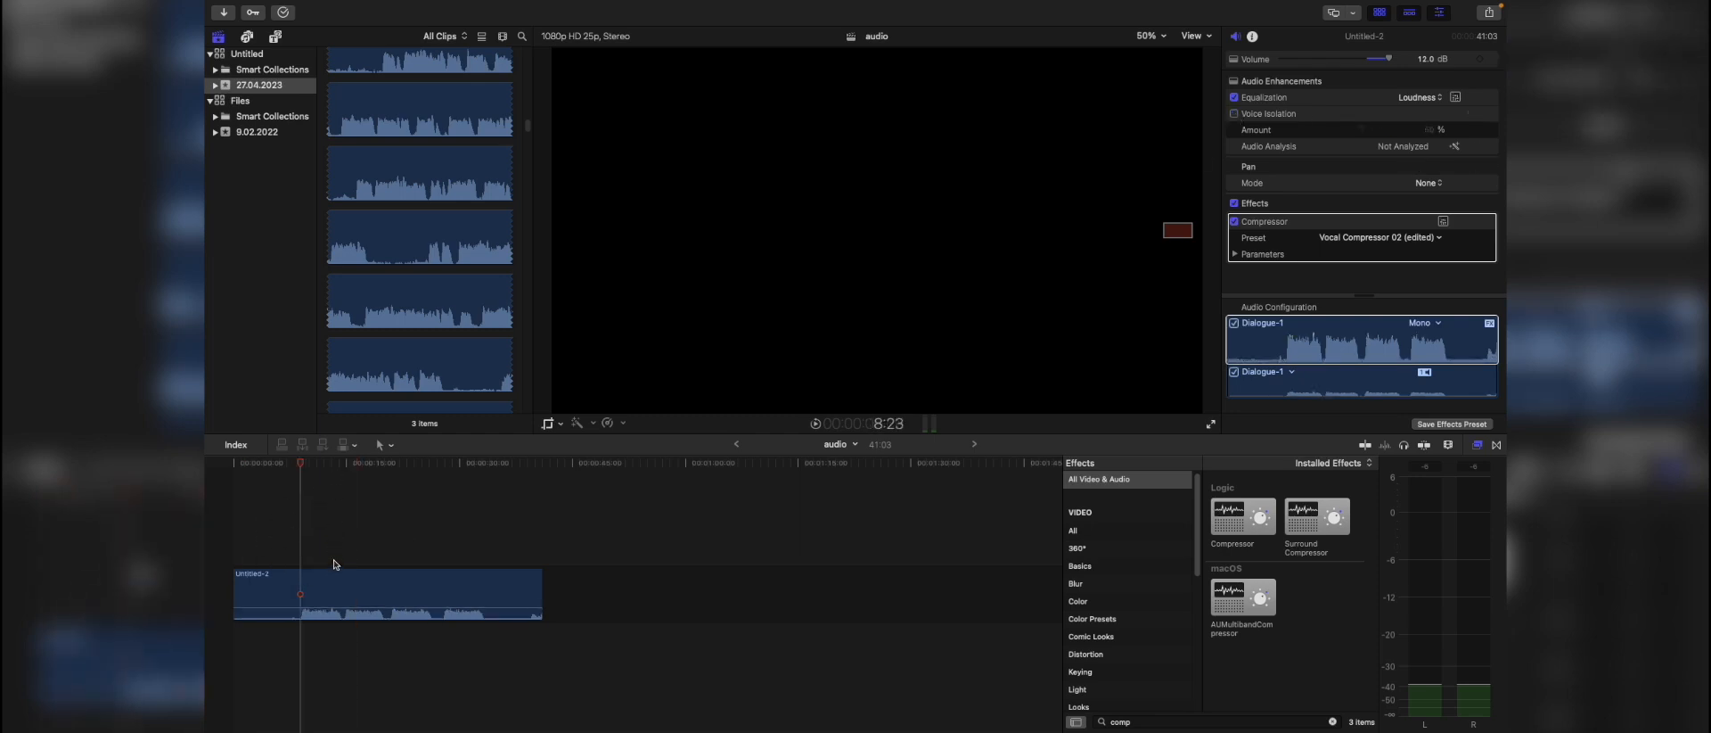
# Enable Loop Playback from the View > Playback menu
pyautogui.click(383, 444)
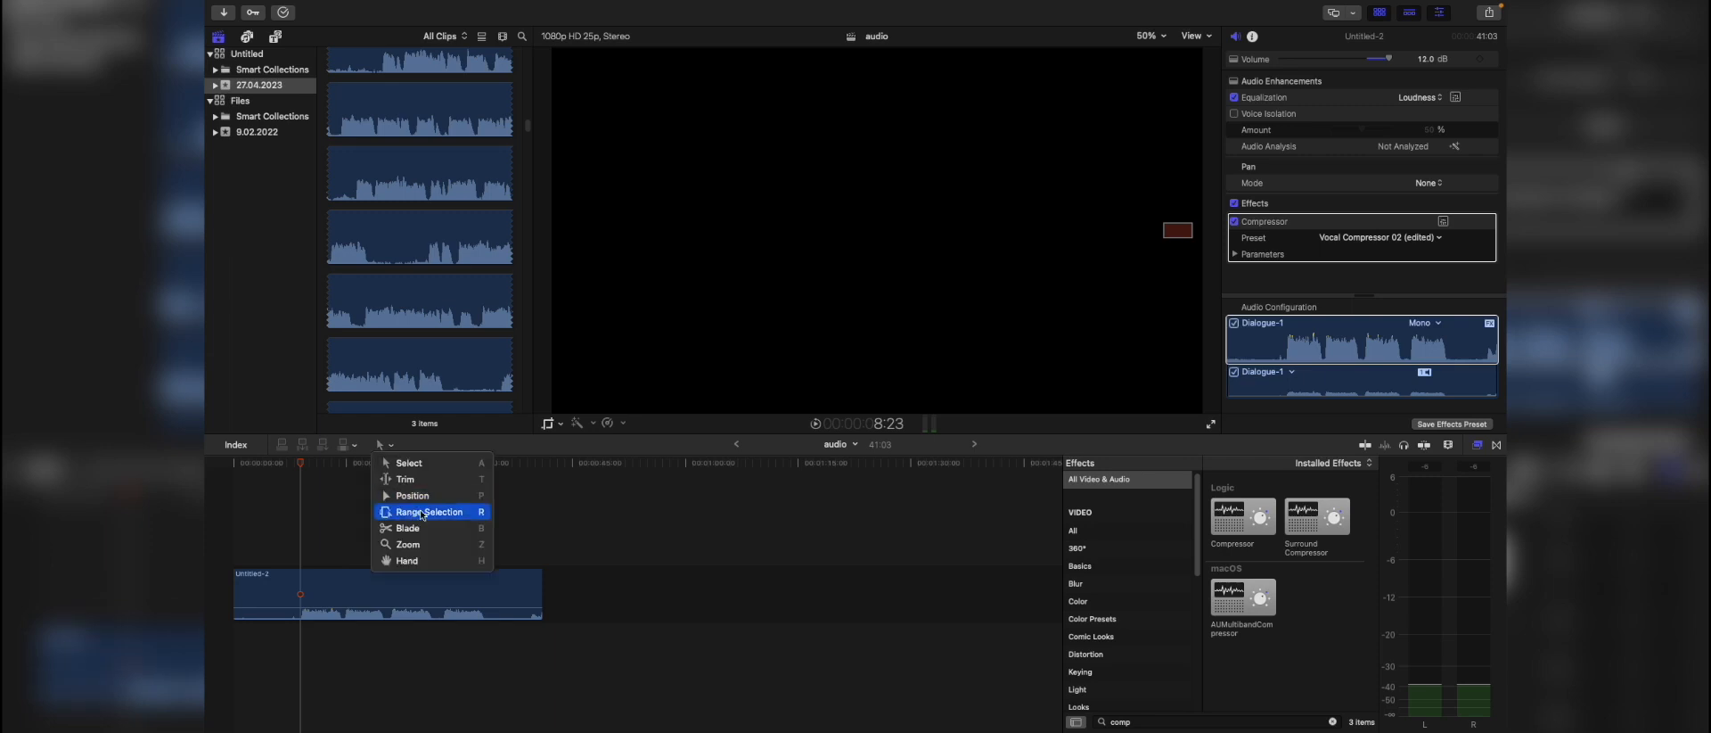
pyautogui.moveTo(649, 520)
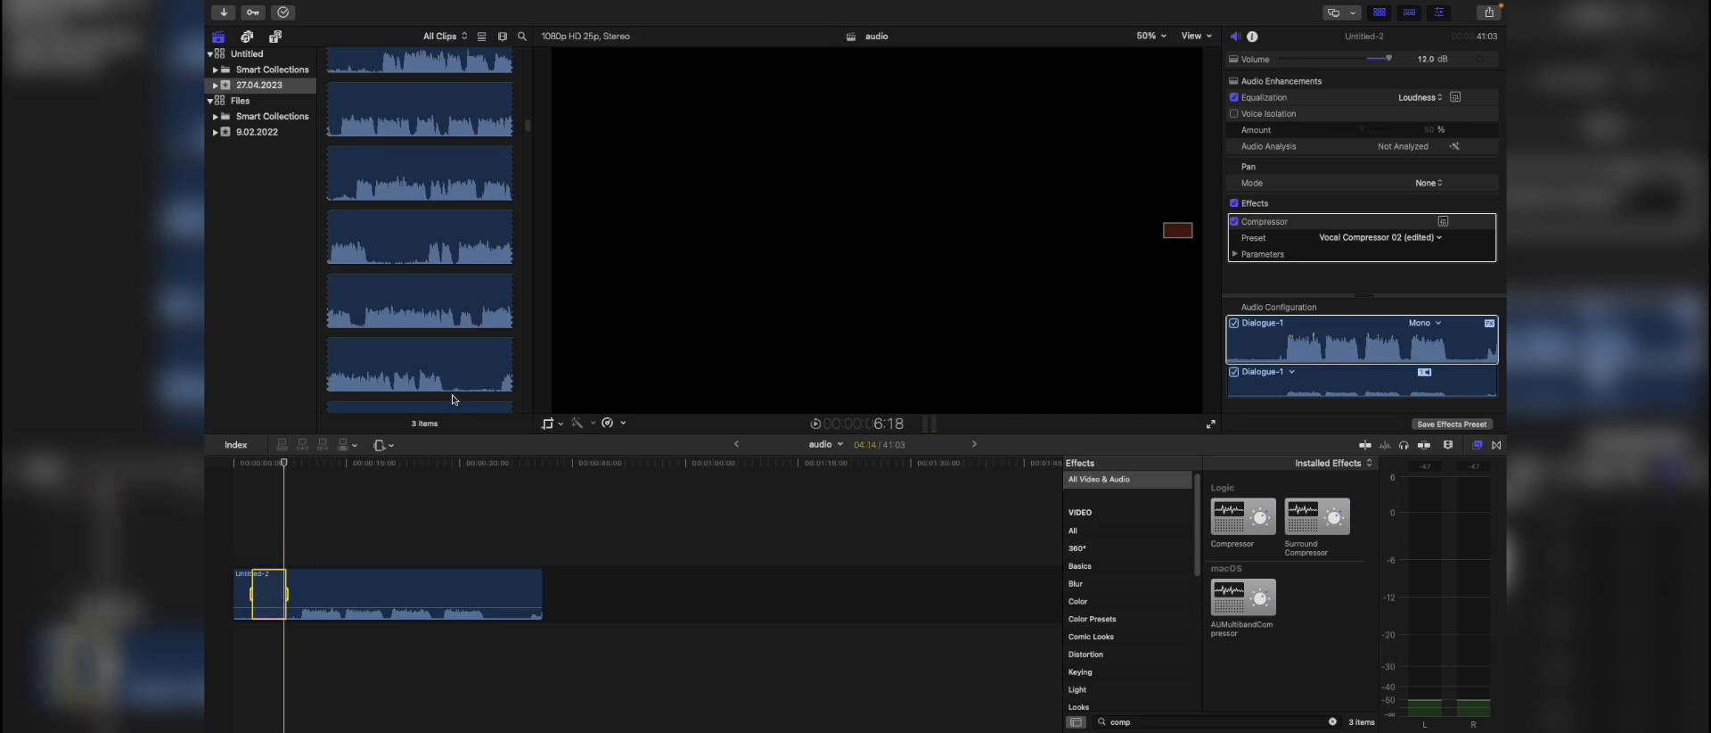
pyautogui.click(515, 8)
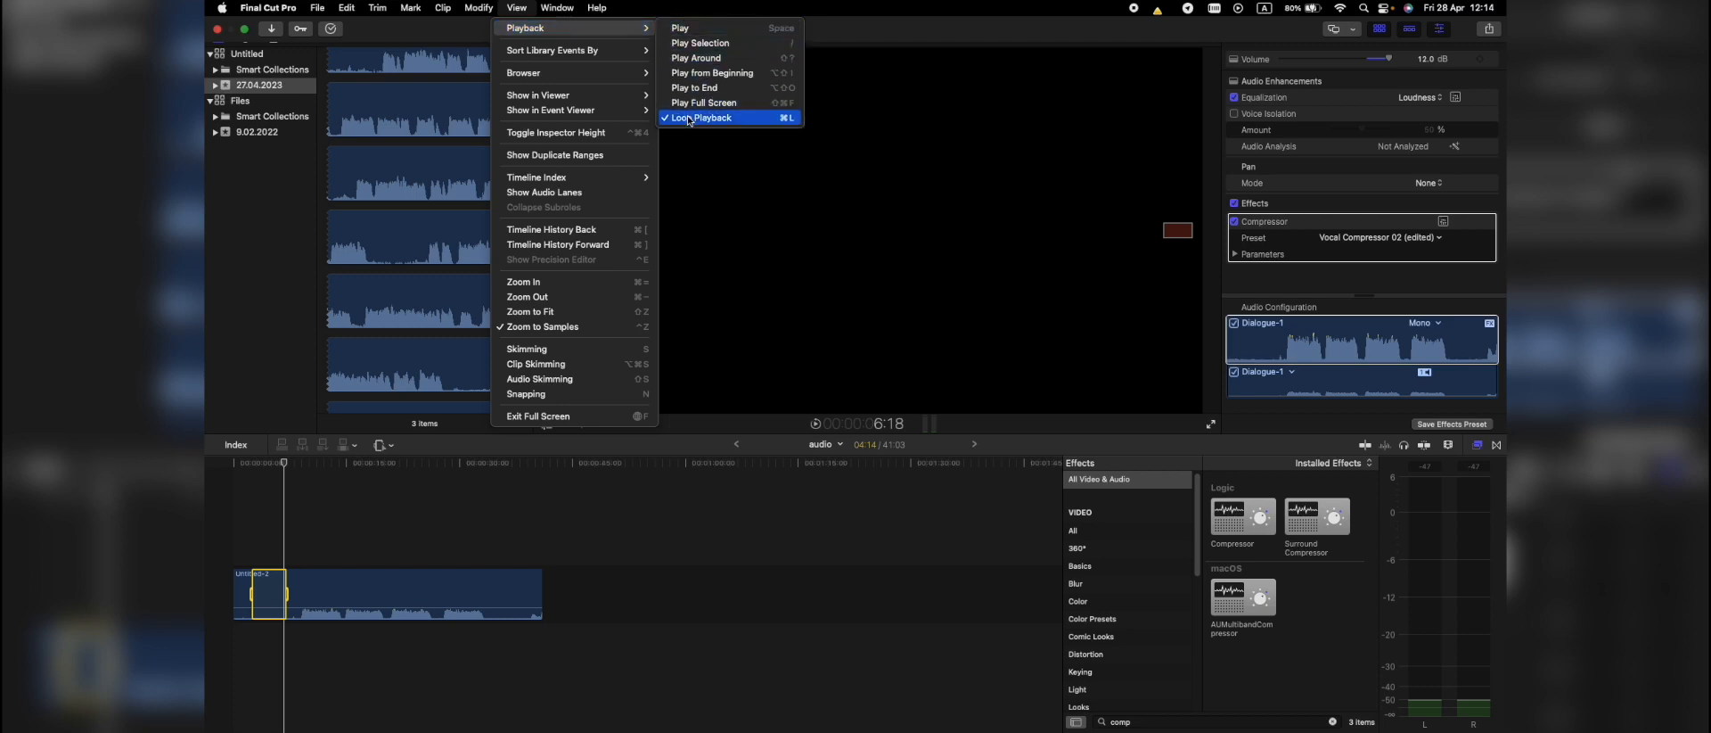
pyautogui.click(708, 118)
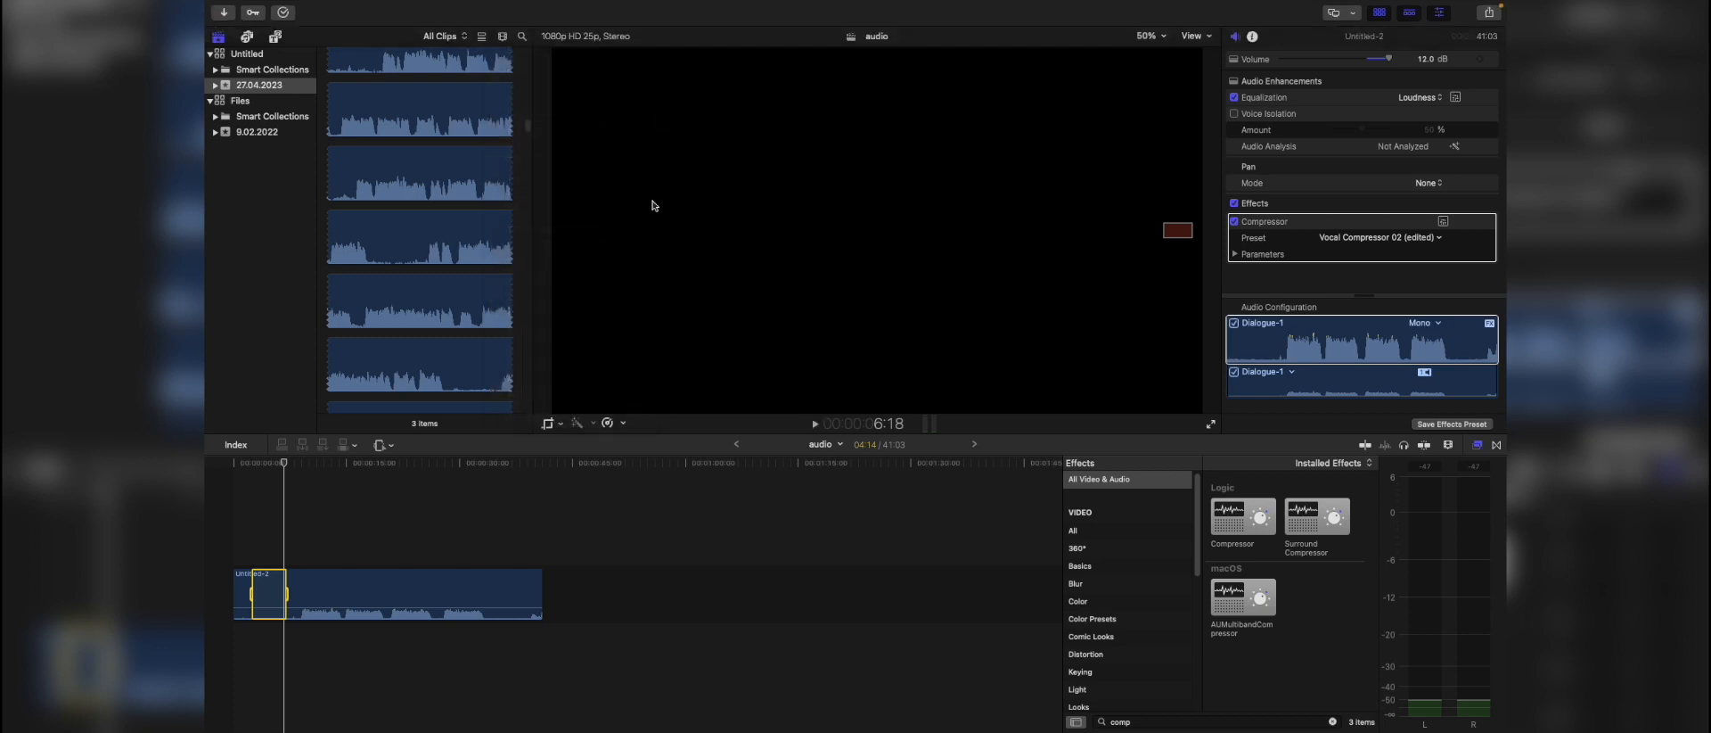
# Turn on Voice Isolation and audition amounts from about half down to near zero
pyautogui.click(1233, 114)
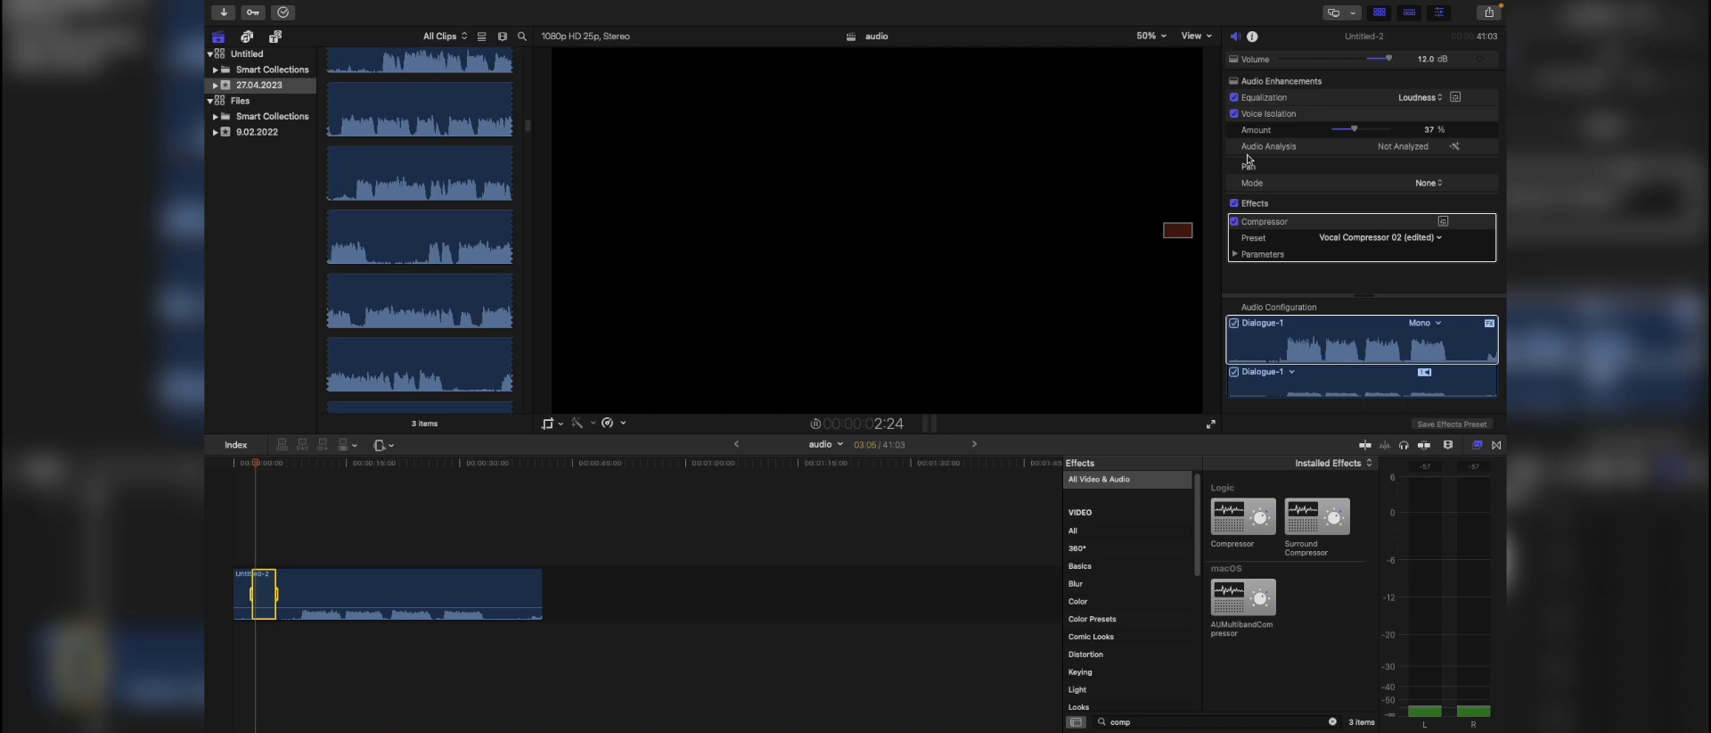
pyautogui.moveTo(1353, 129); pyautogui.dragTo(1364, 128)
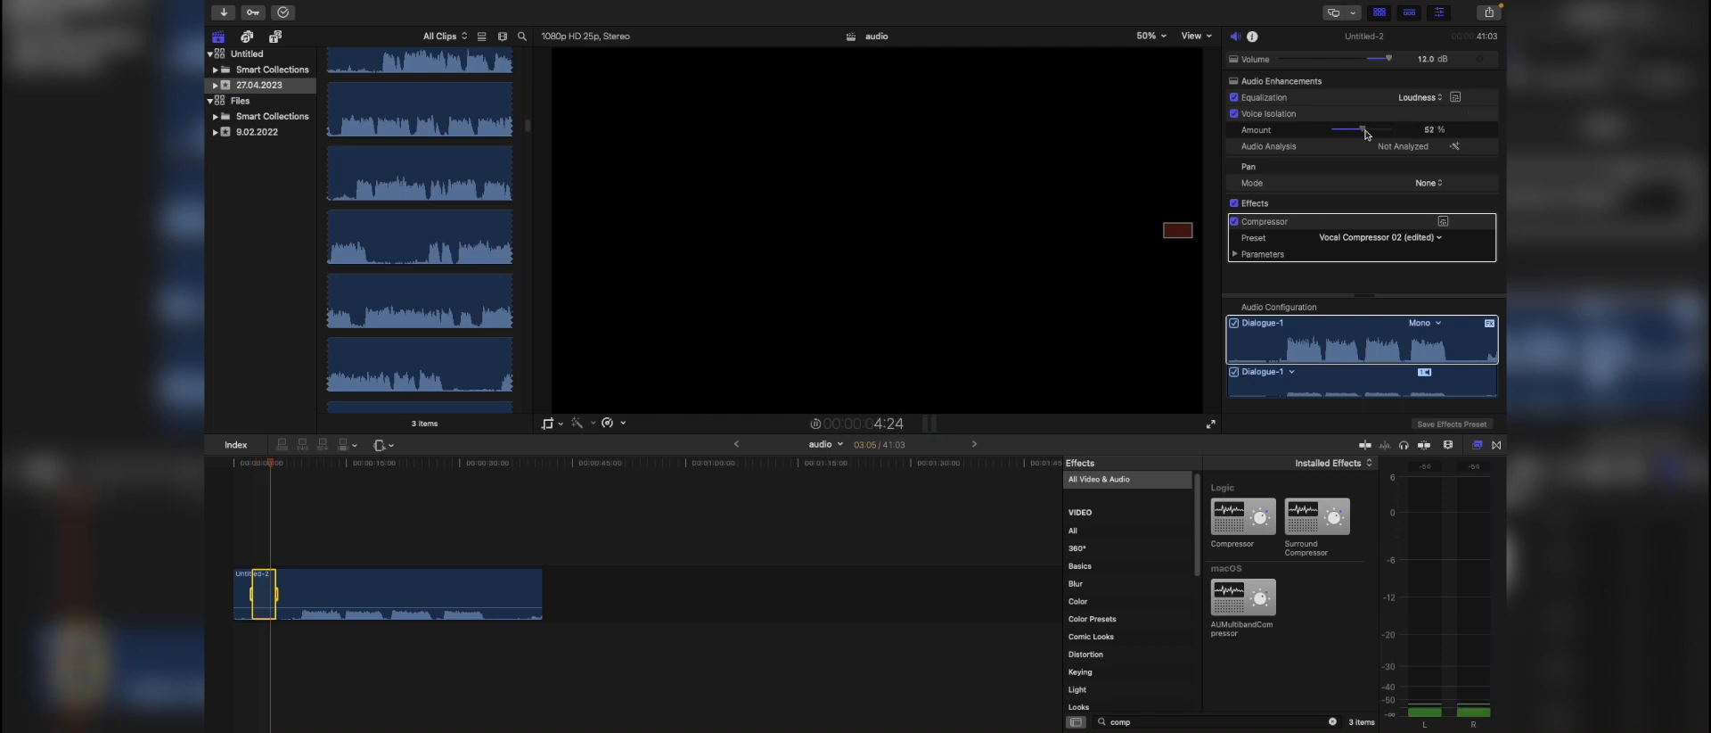
pyautogui.moveTo(1361, 128); pyautogui.dragTo(1349, 129)
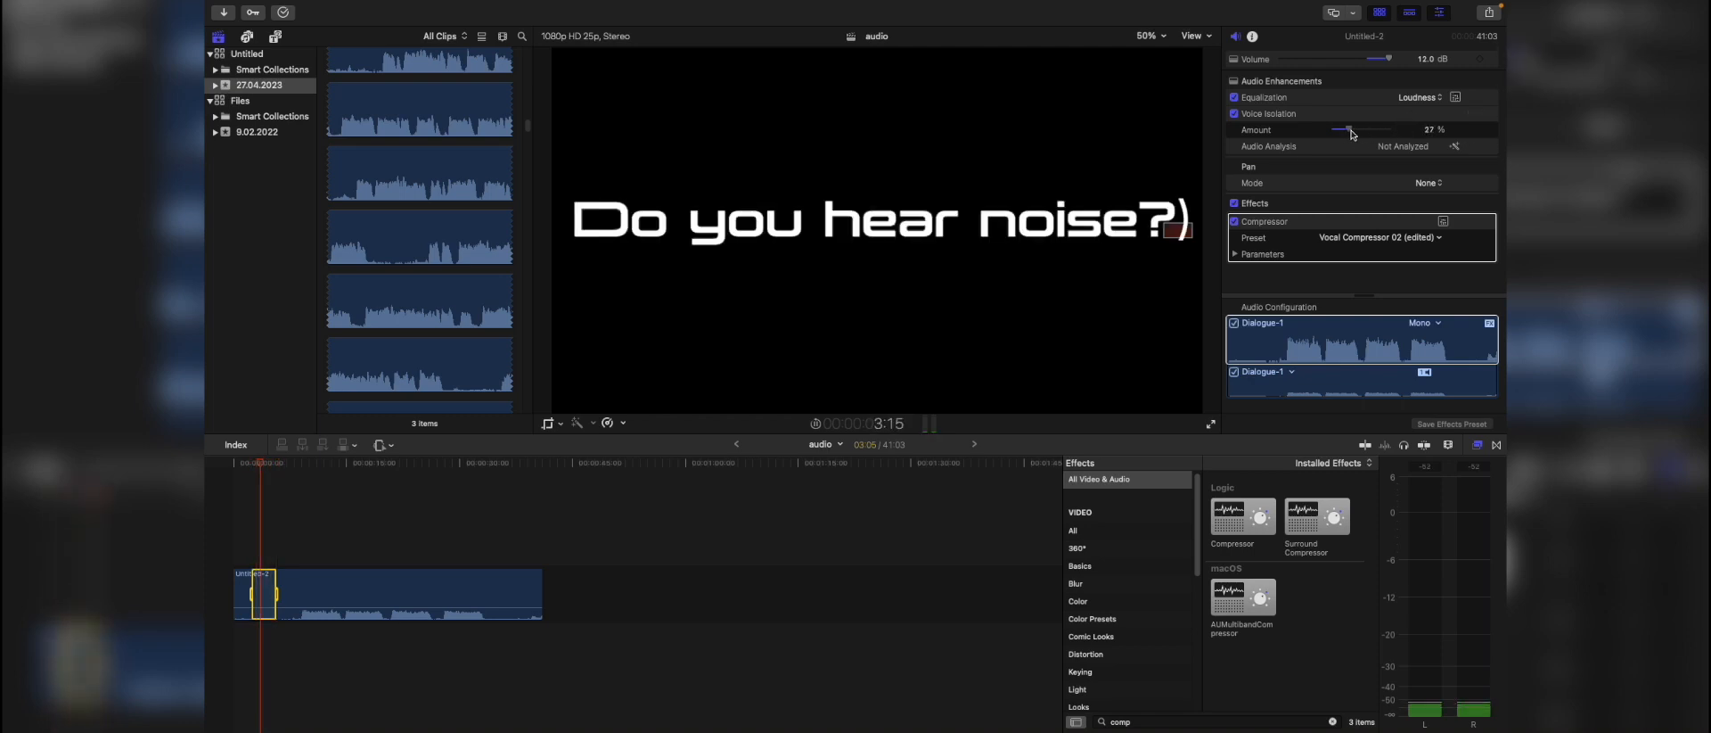
pyautogui.moveTo(1345, 128); pyautogui.dragTo(1358, 128)
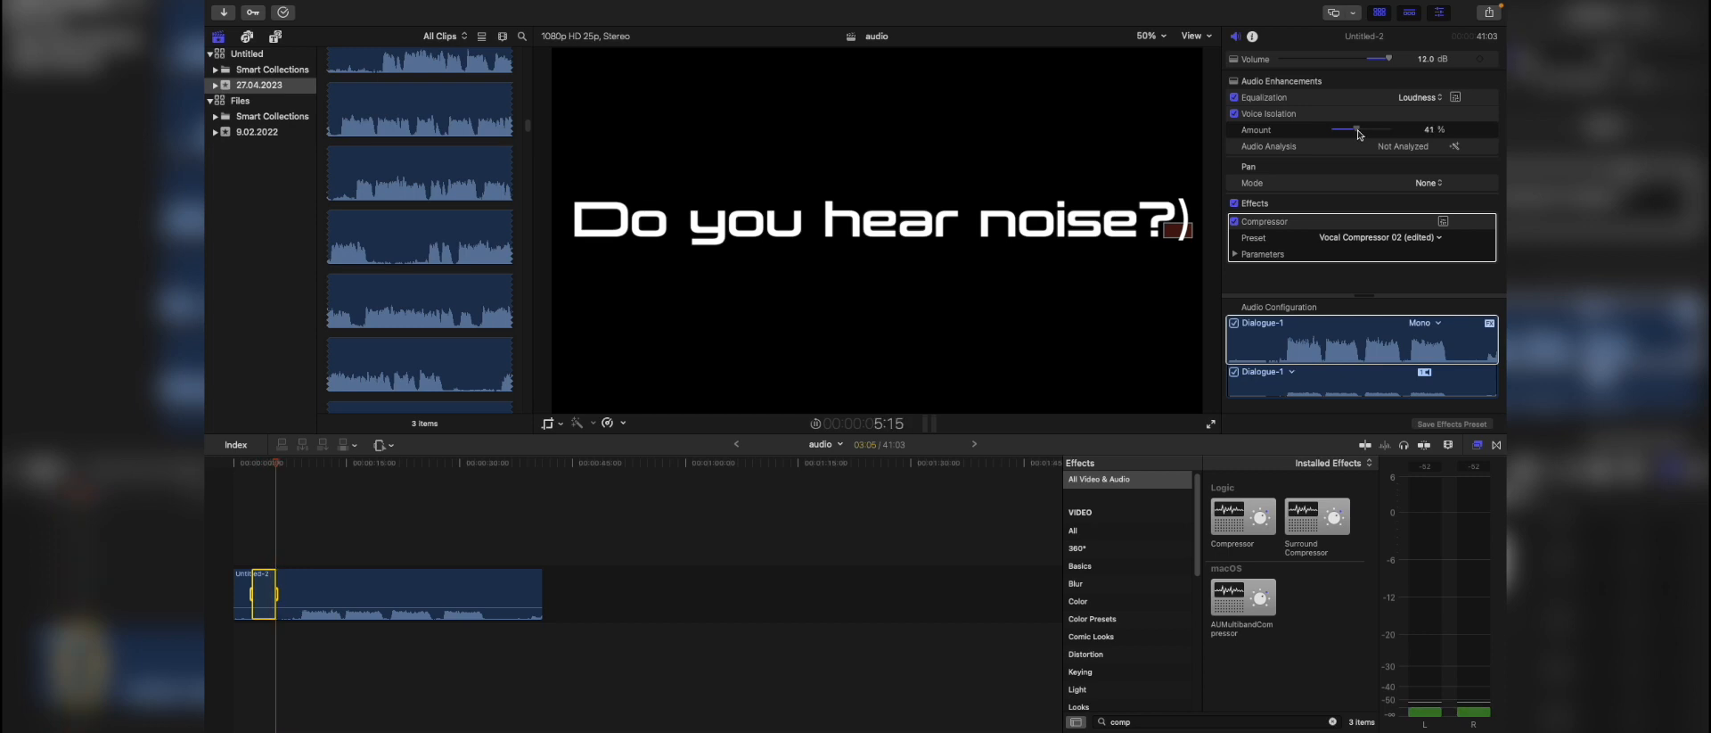
pyautogui.moveTo(1357, 128); pyautogui.dragTo(1332, 128)
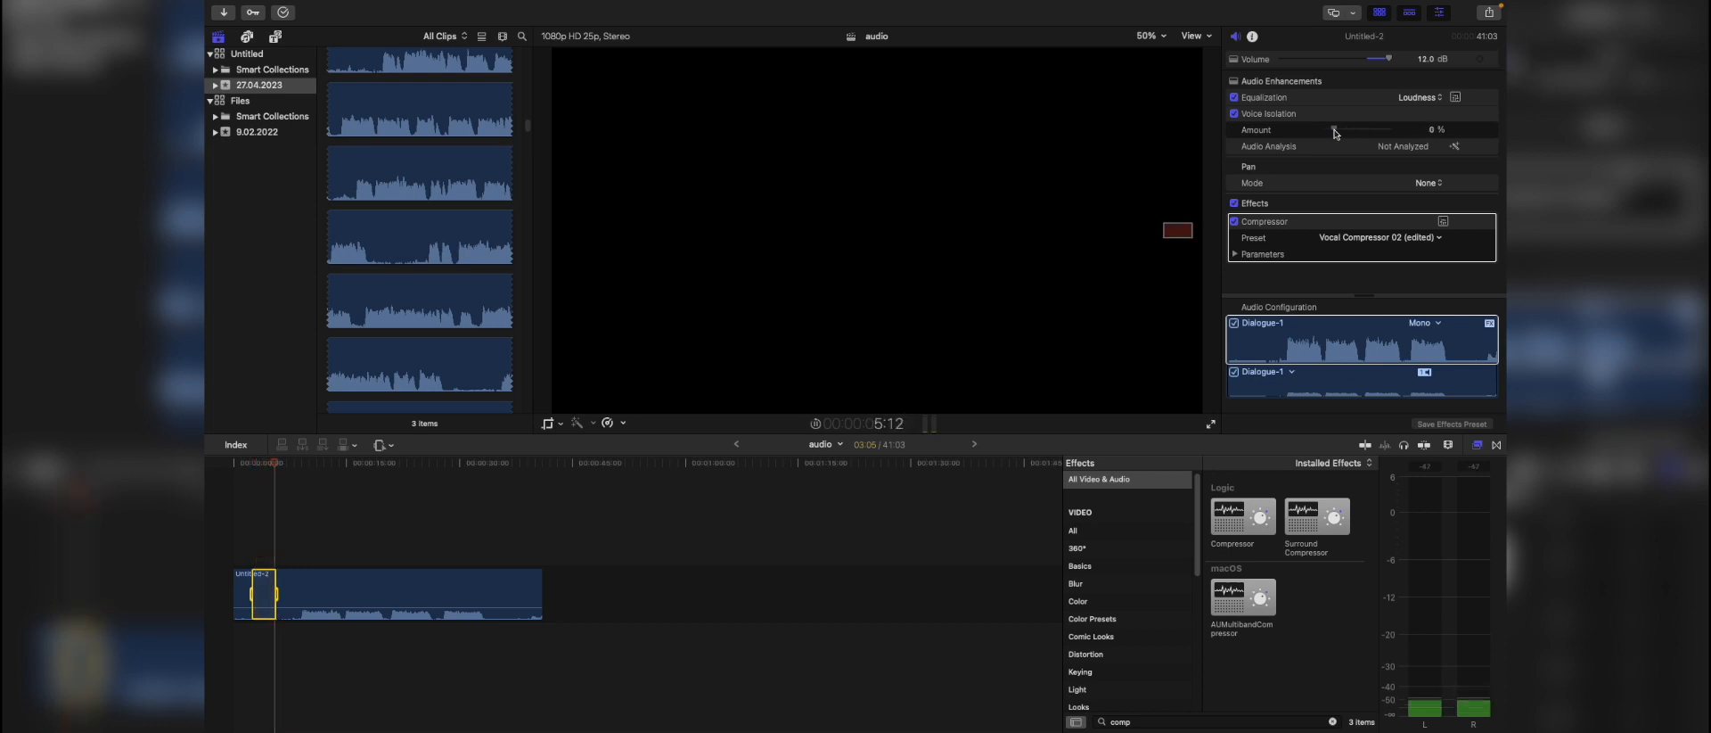
pyautogui.moveTo(1327, 130); pyautogui.dragTo(1344, 130)
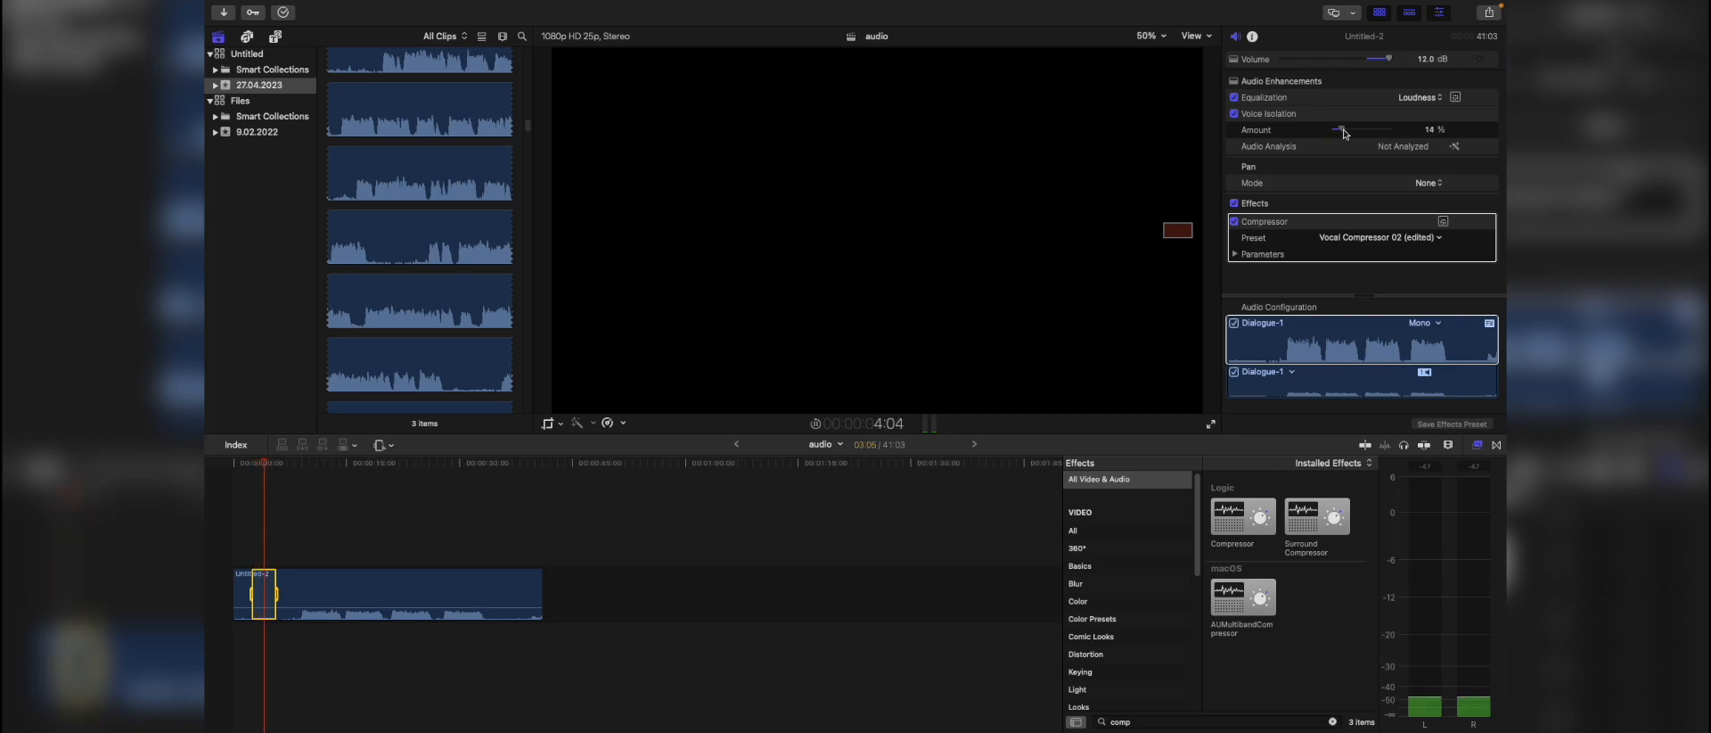
pyautogui.moveTo(1341, 130); pyautogui.dragTo(1361, 130)
pyautogui.write('noi')
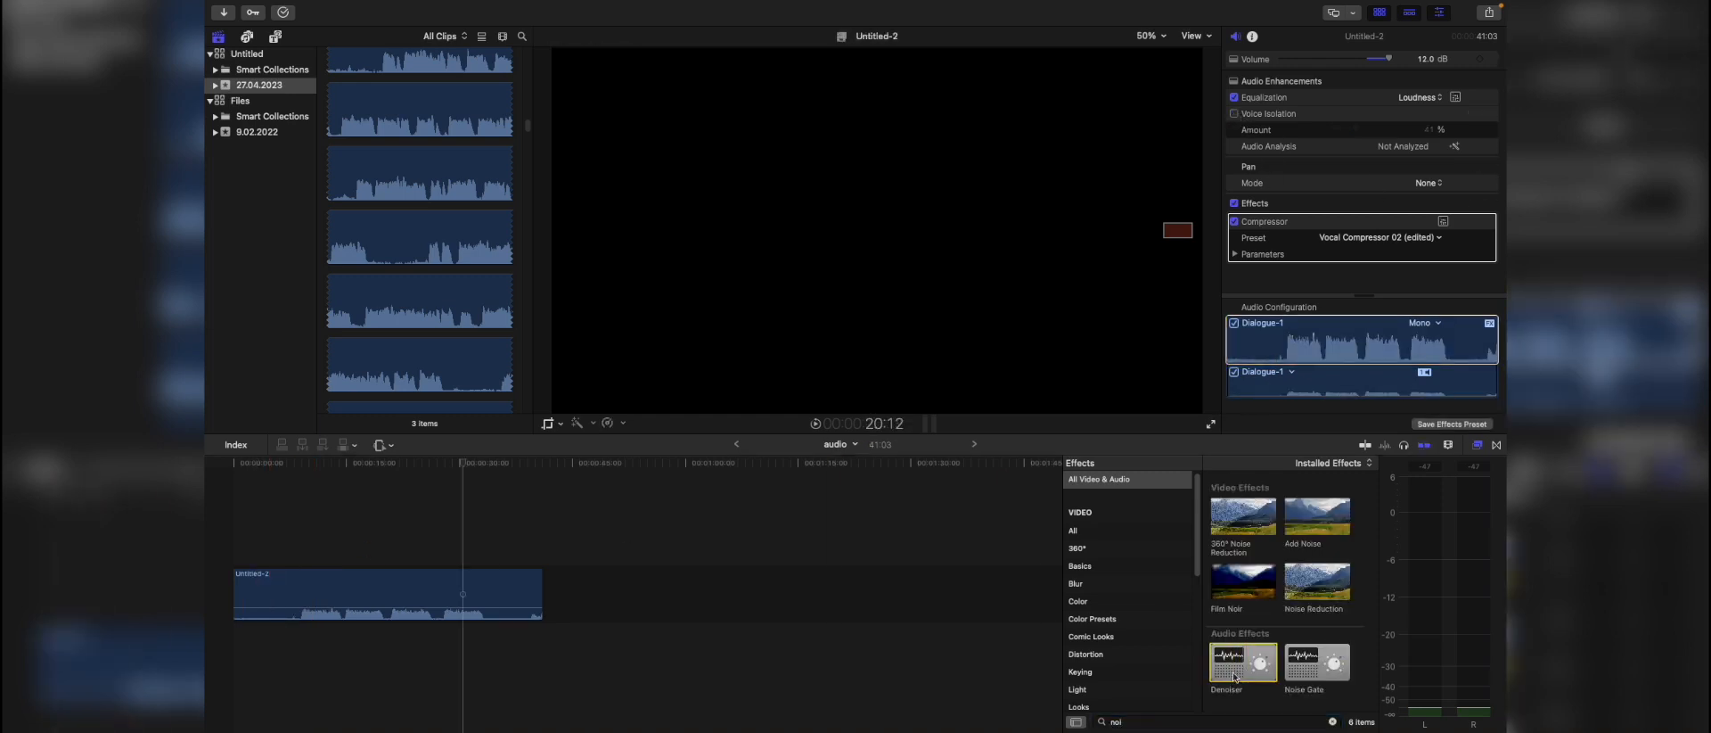
# Apply the Denoiser effect to the dialogue clip beneath the Compressor
pyautogui.moveTo(1243, 661); pyautogui.dragTo(412, 593)
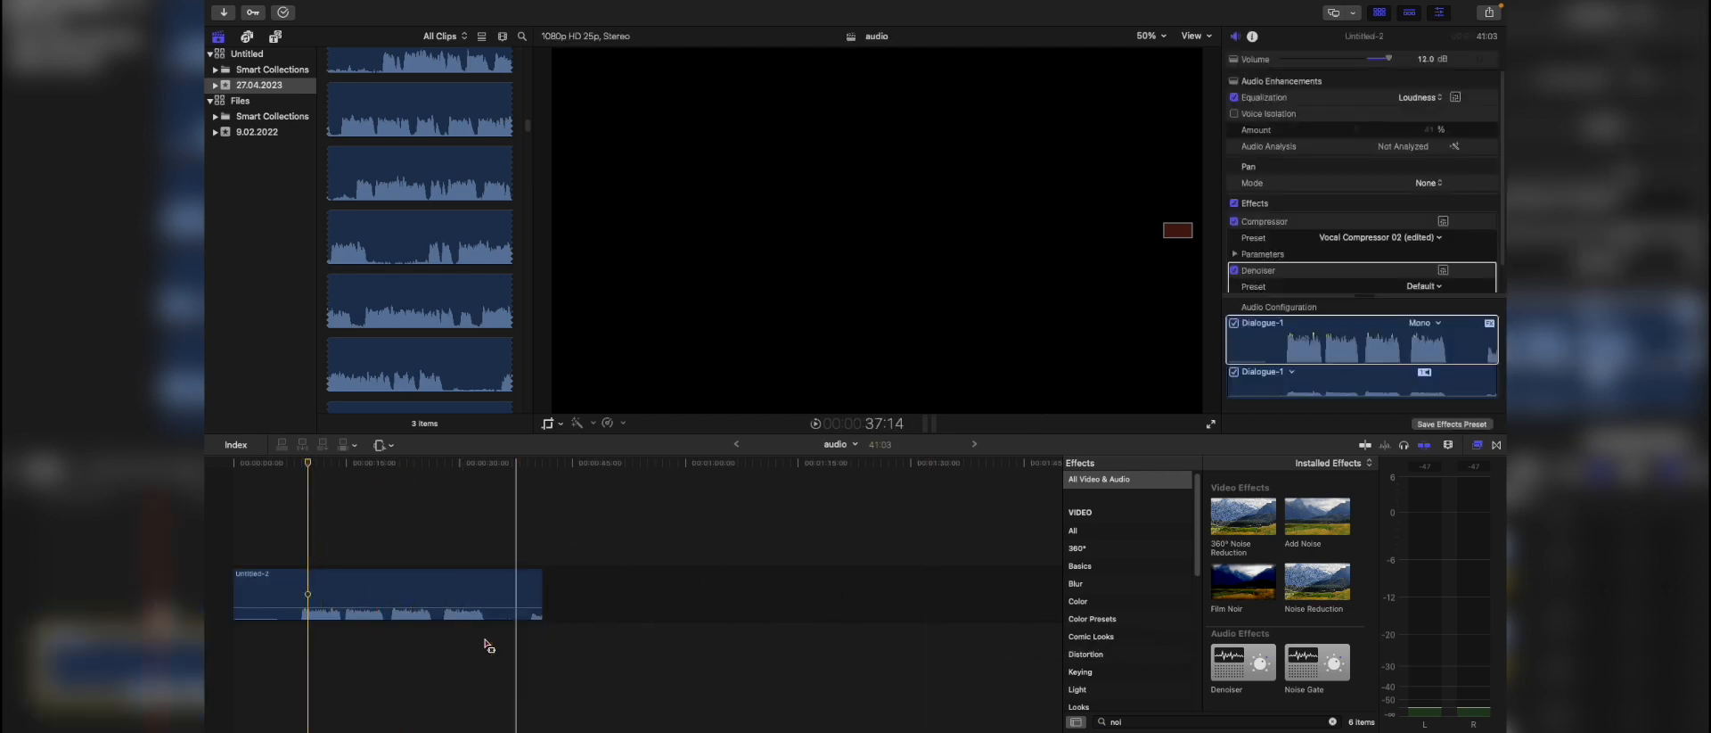
pyautogui.click(1442, 269)
pyautogui.write('env')
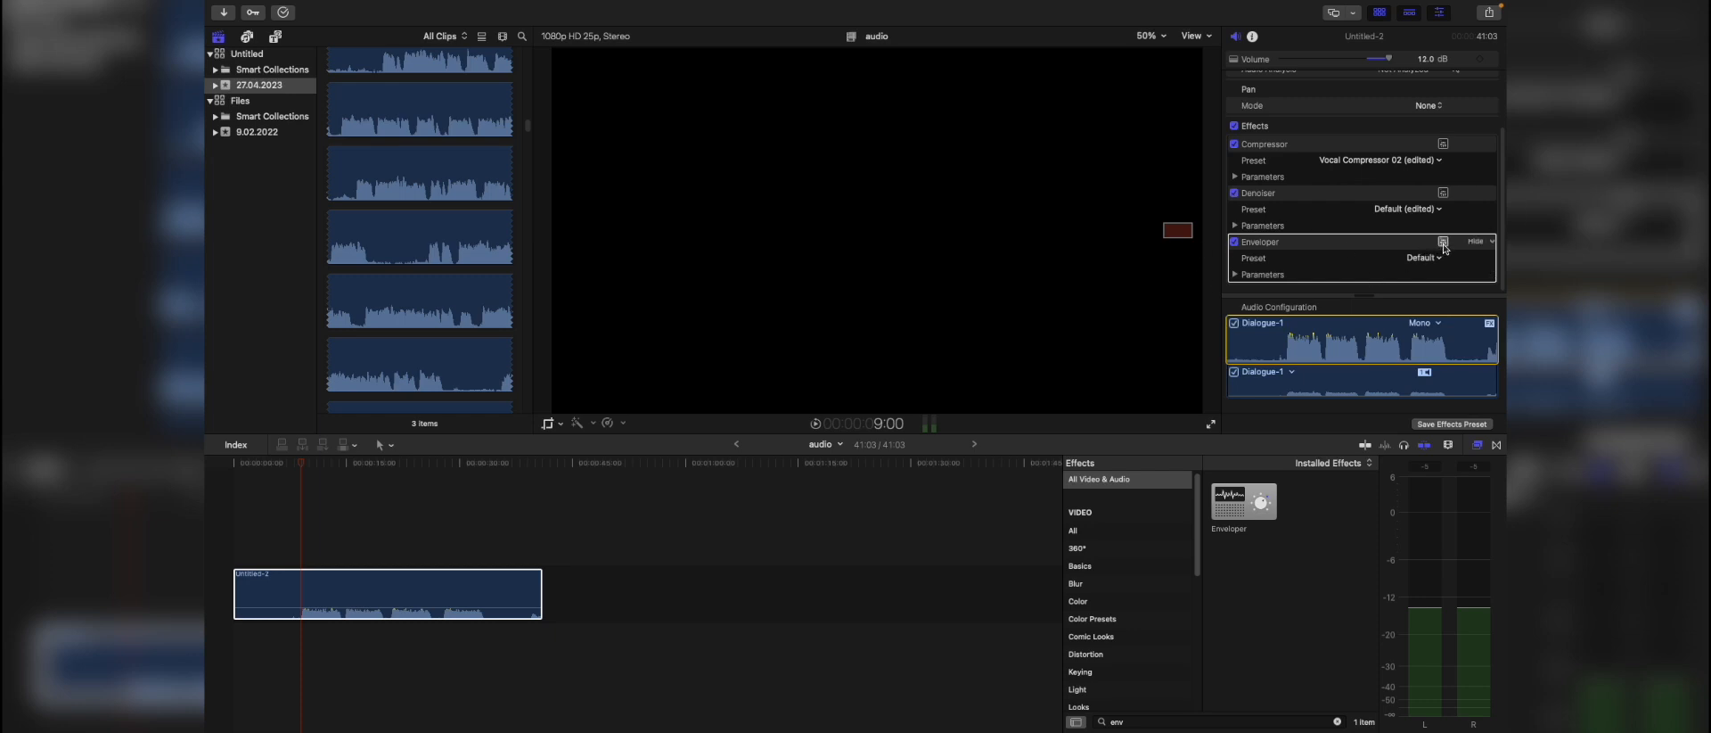
# Set the Enveloper to the Room Killer preset with release gain raised to -13%, then close it
pyautogui.click(1443, 241)
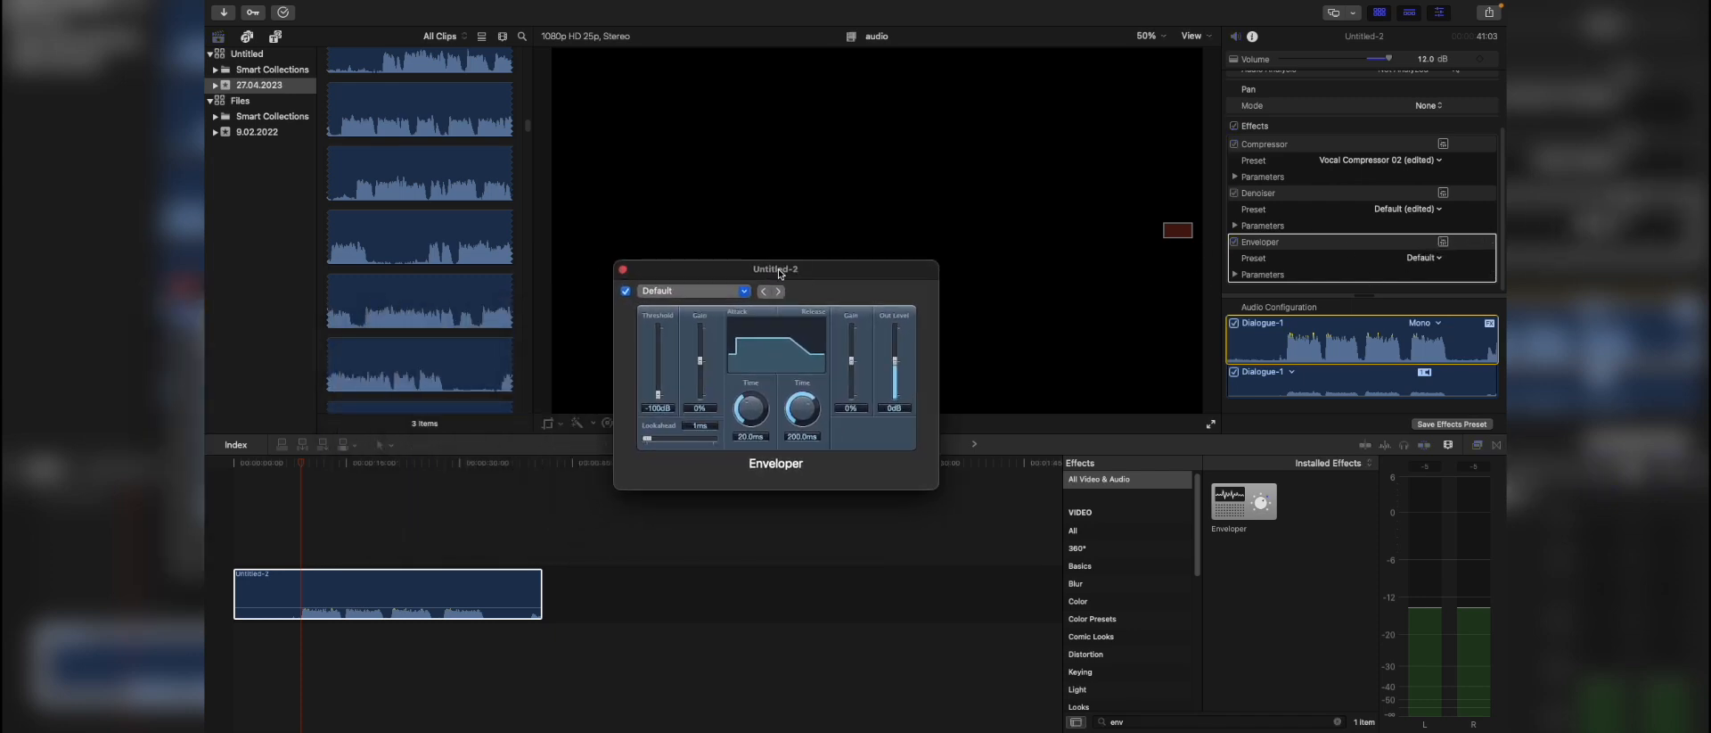
pyautogui.moveTo(775, 269); pyautogui.dragTo(804, 260)
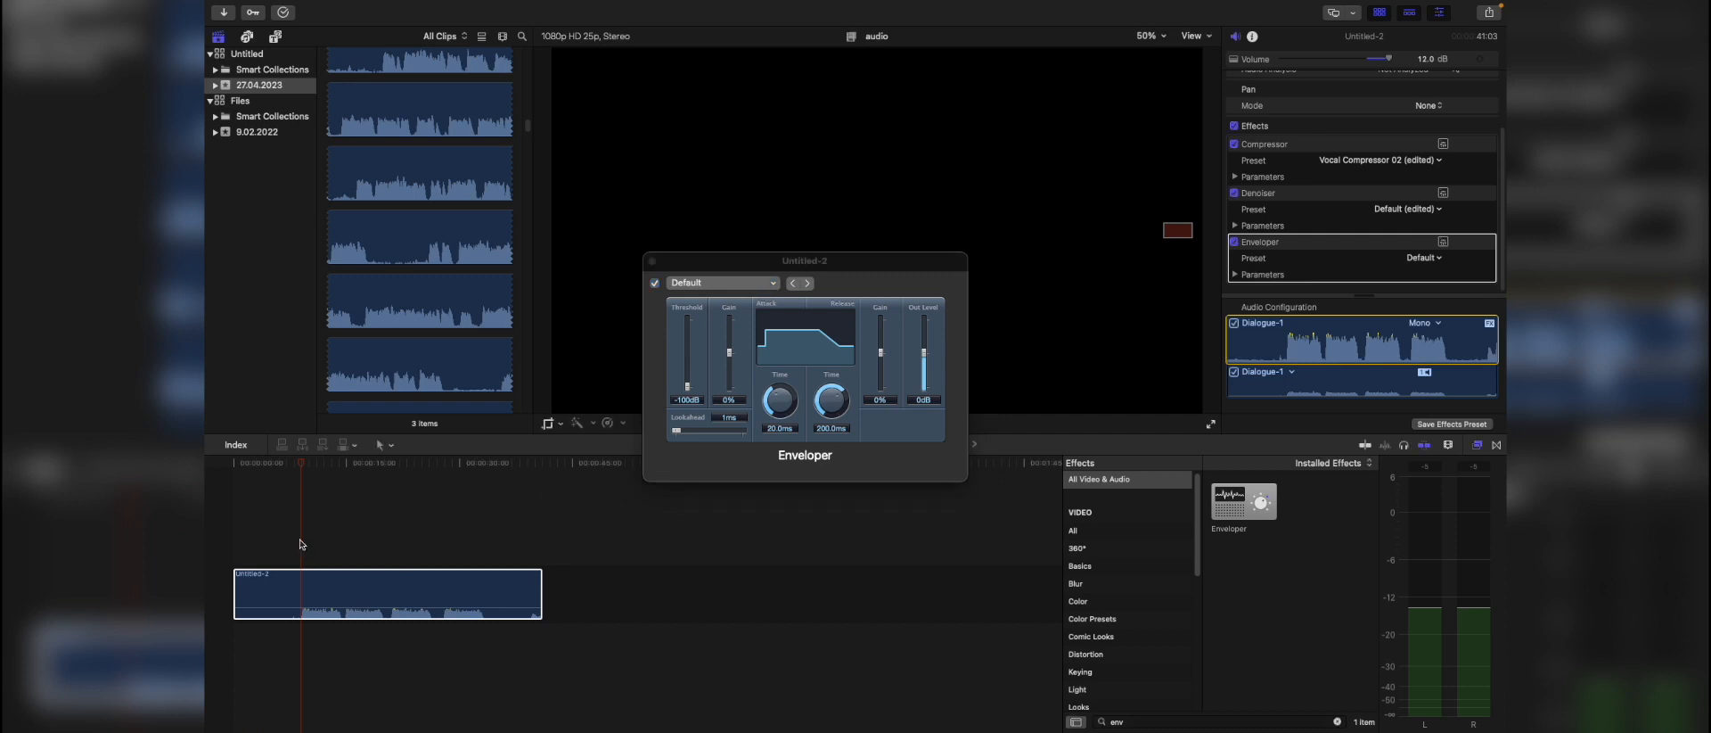
pyautogui.click(722, 283)
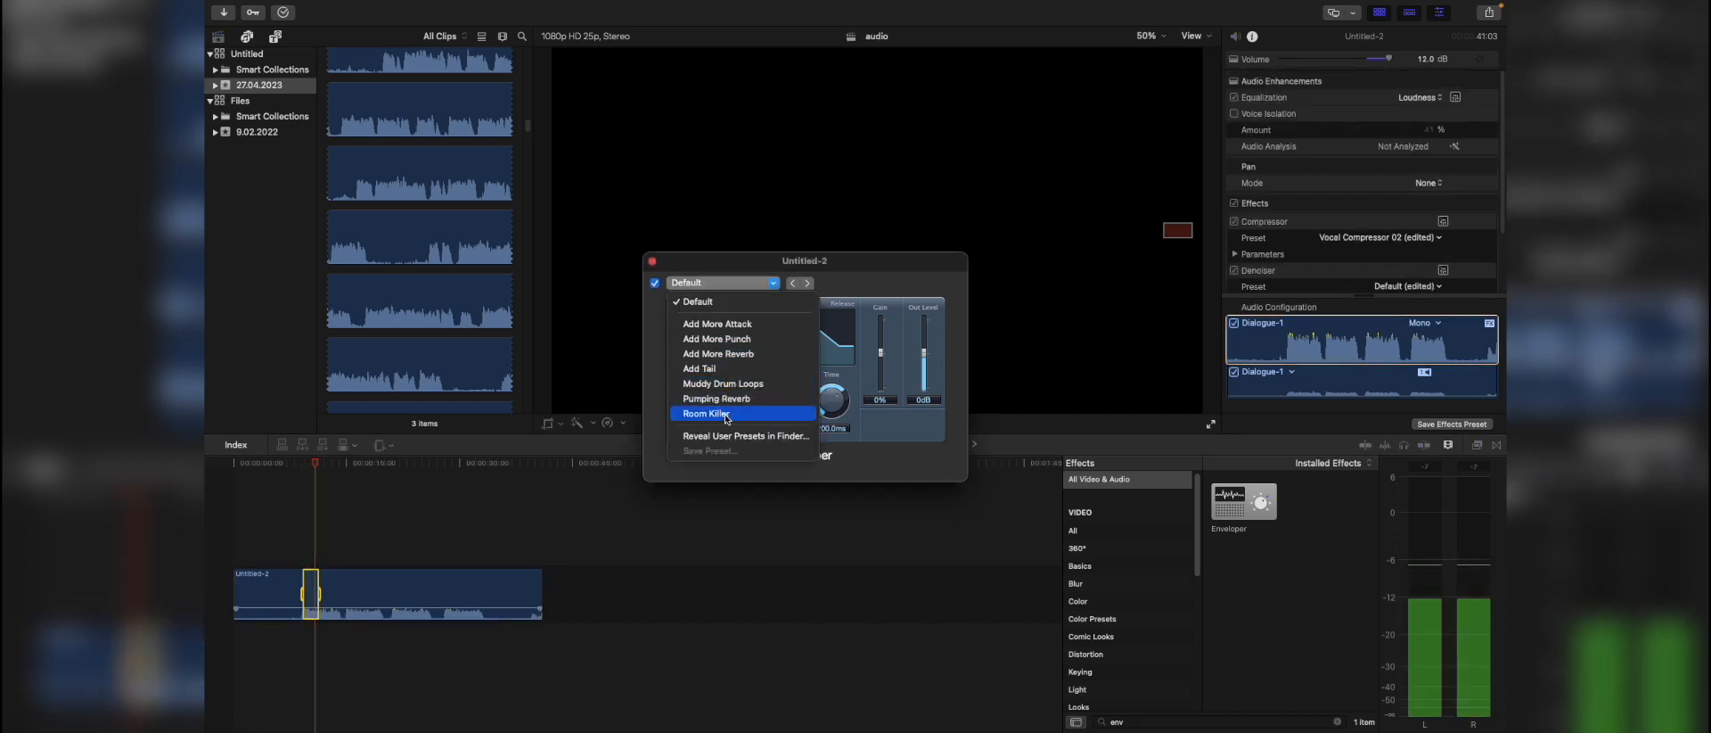
pyautogui.click(706, 413)
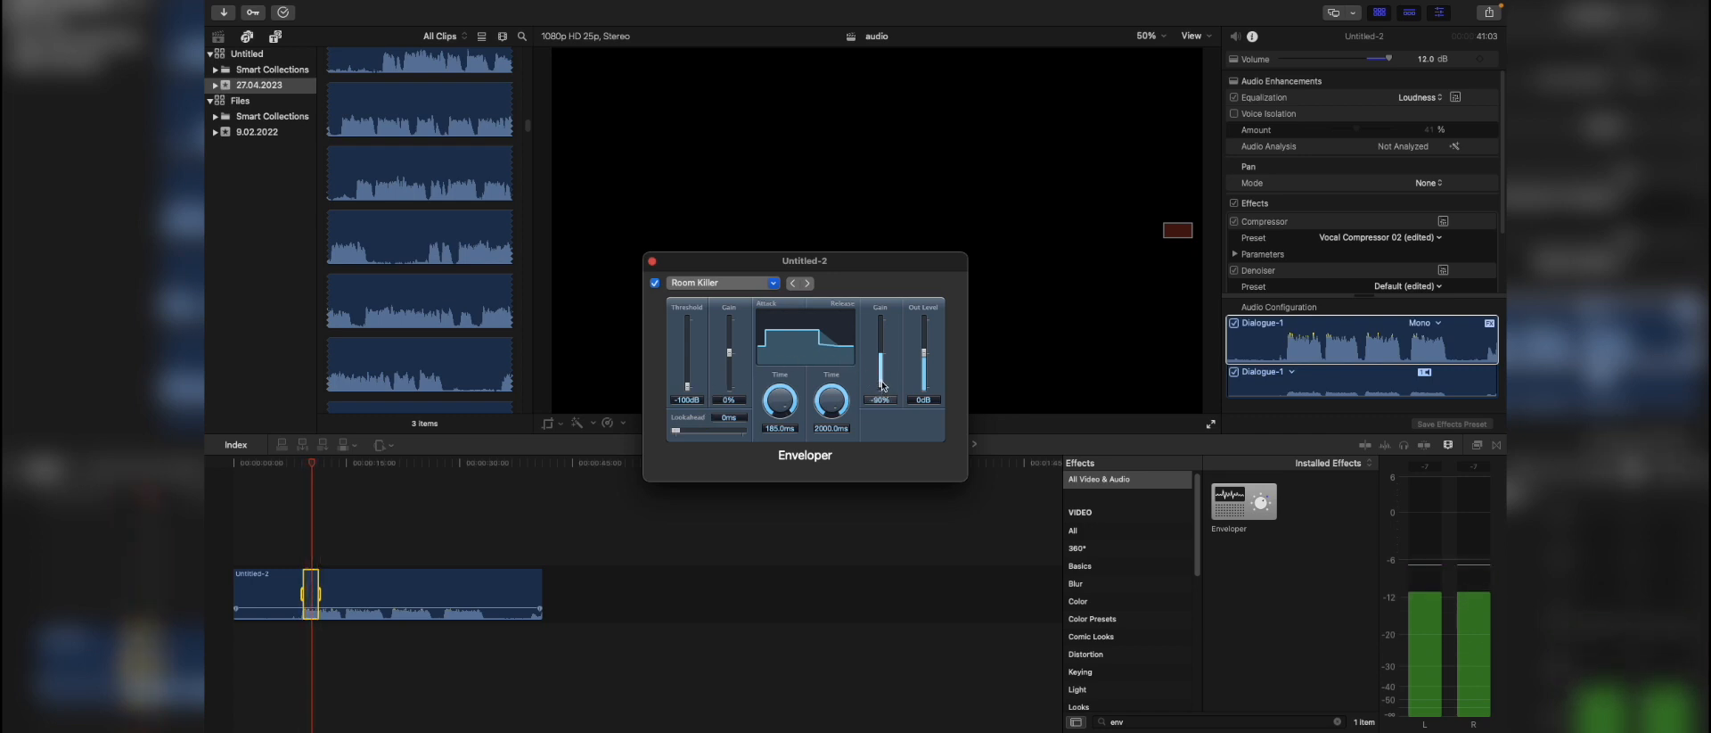
pyautogui.moveTo(883, 386); pyautogui.dragTo(882, 349)
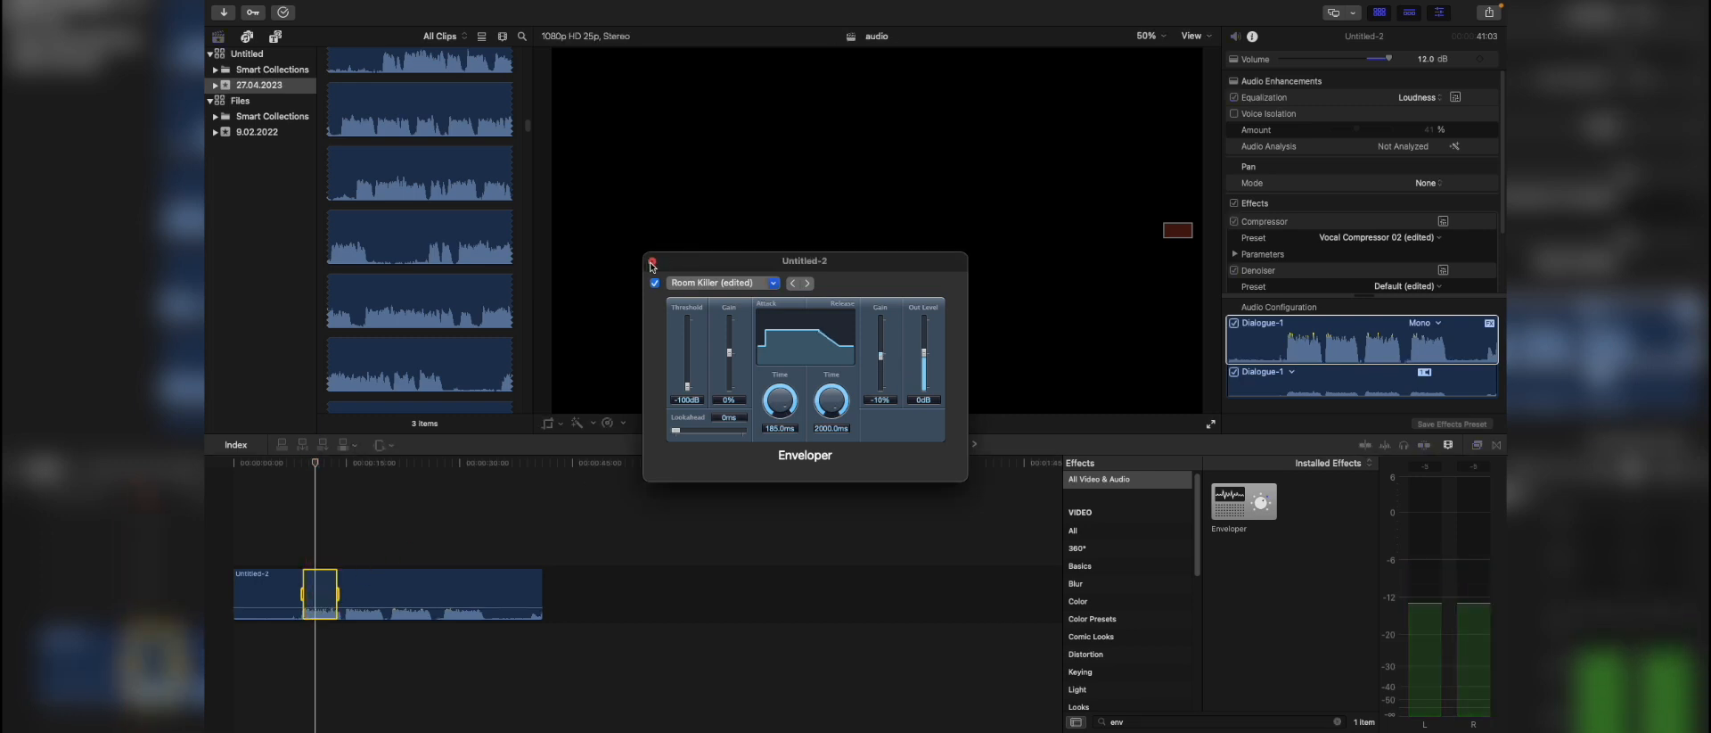
pyautogui.click(651, 264)
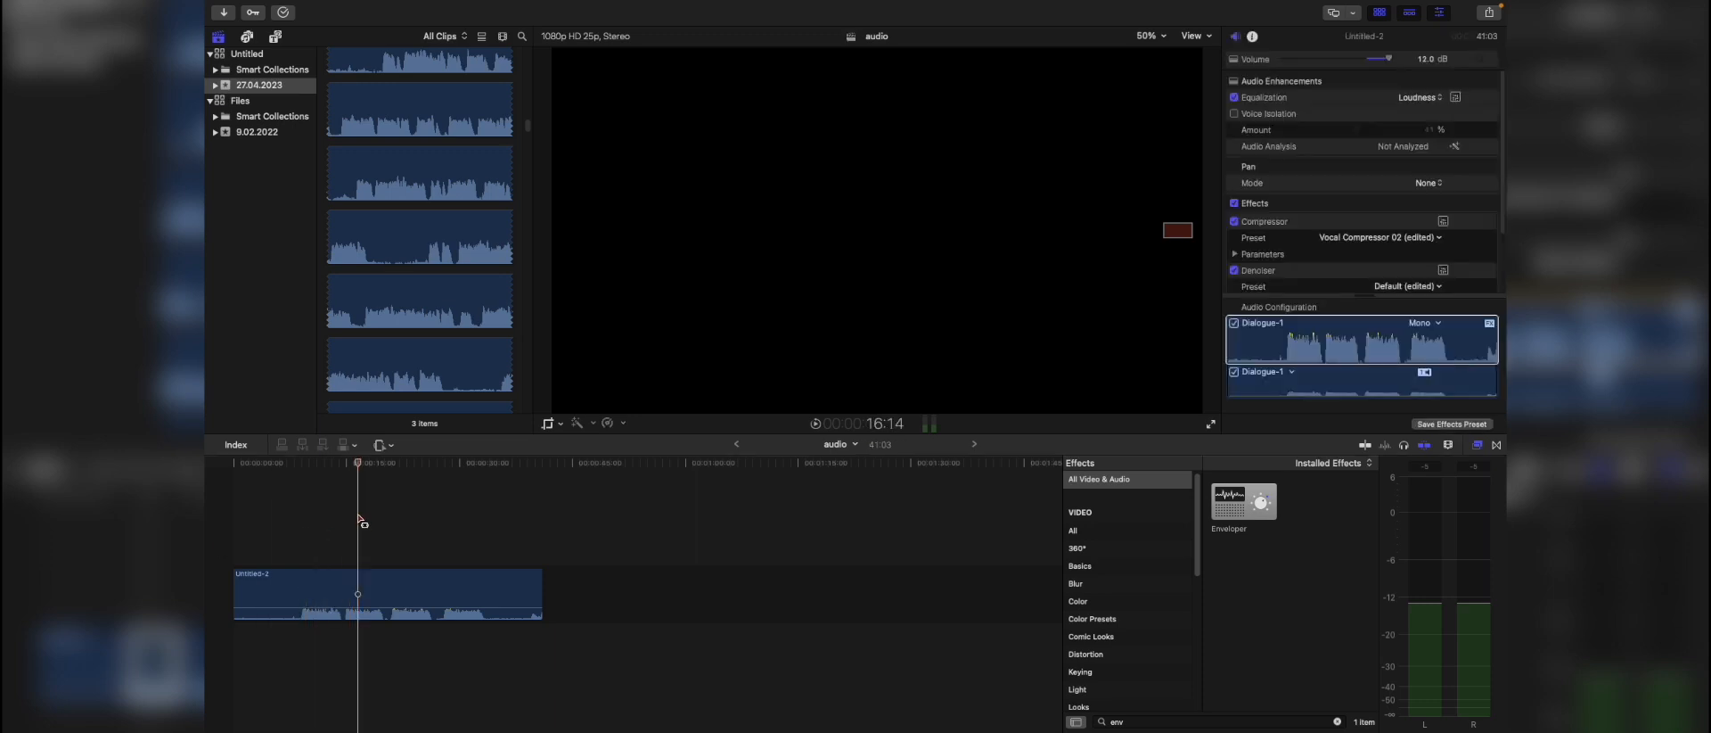
# Search 'dee' and apply the DeEsser effect to the dialogue clip
pyautogui.click(387, 594)
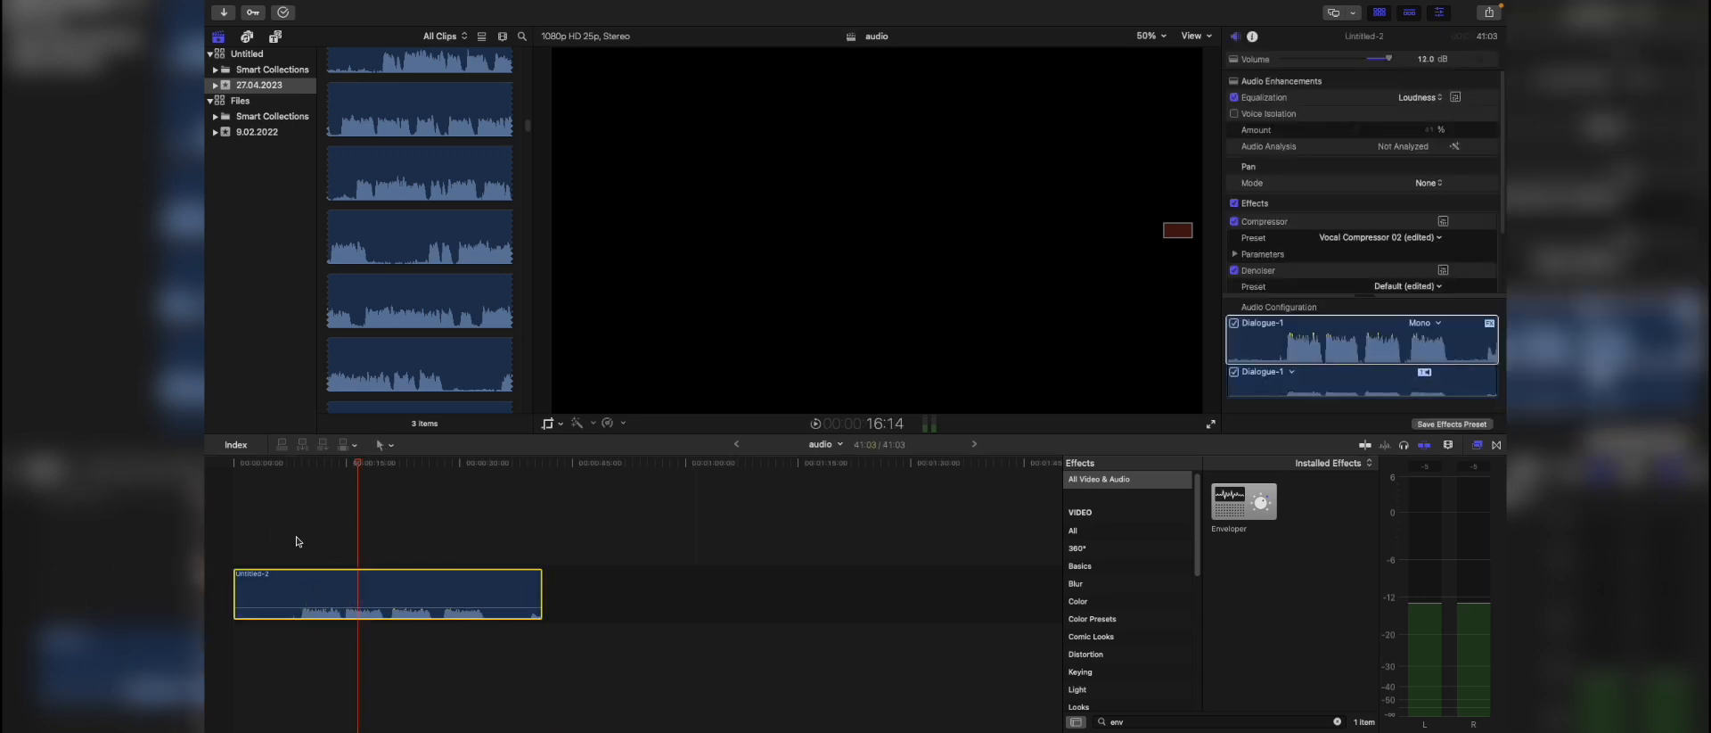
pyautogui.write('dee')
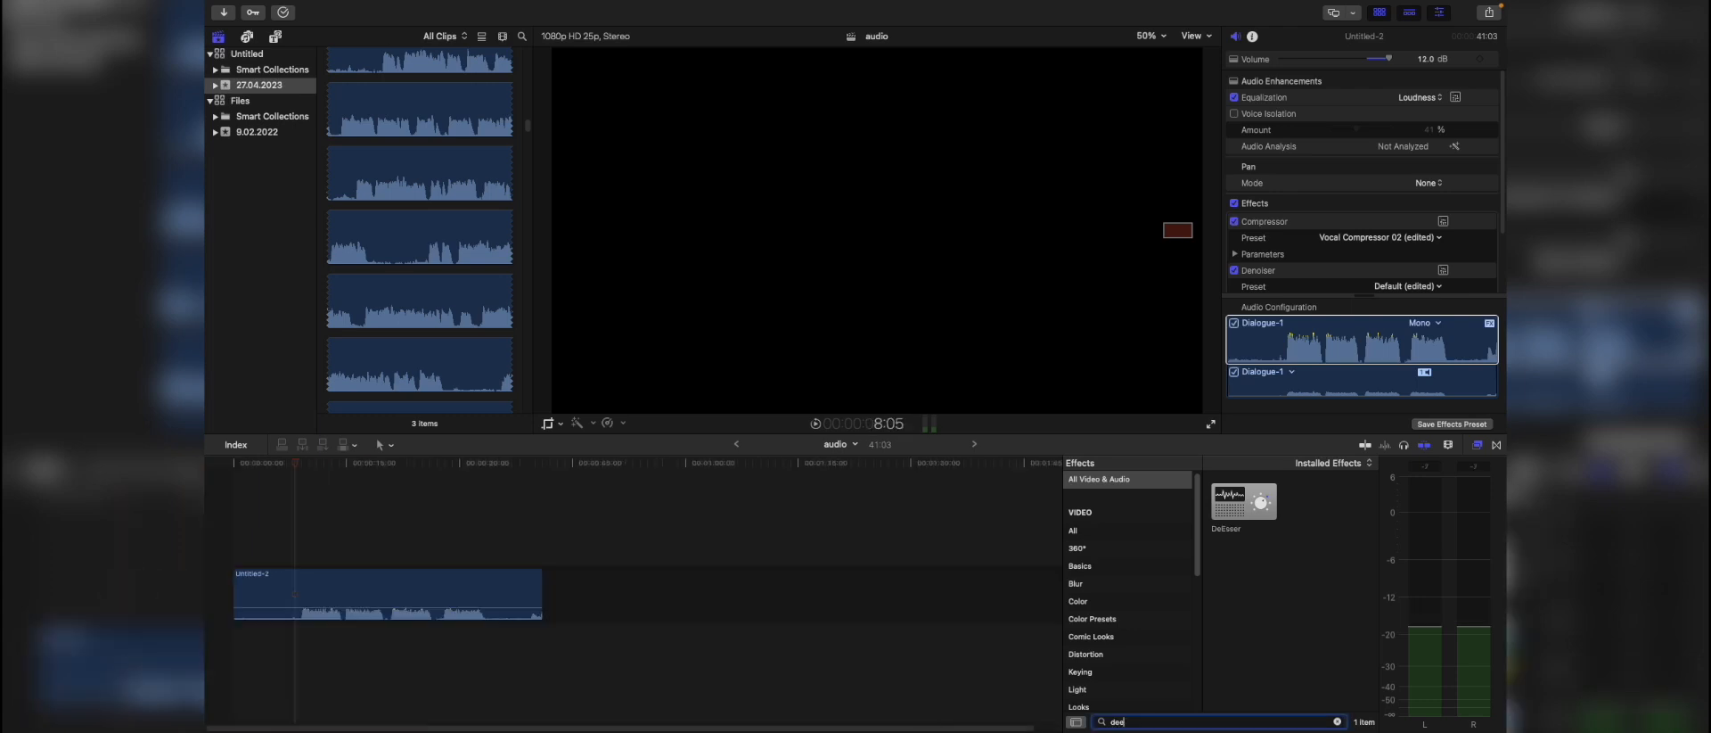
pyautogui.click(1242, 500)
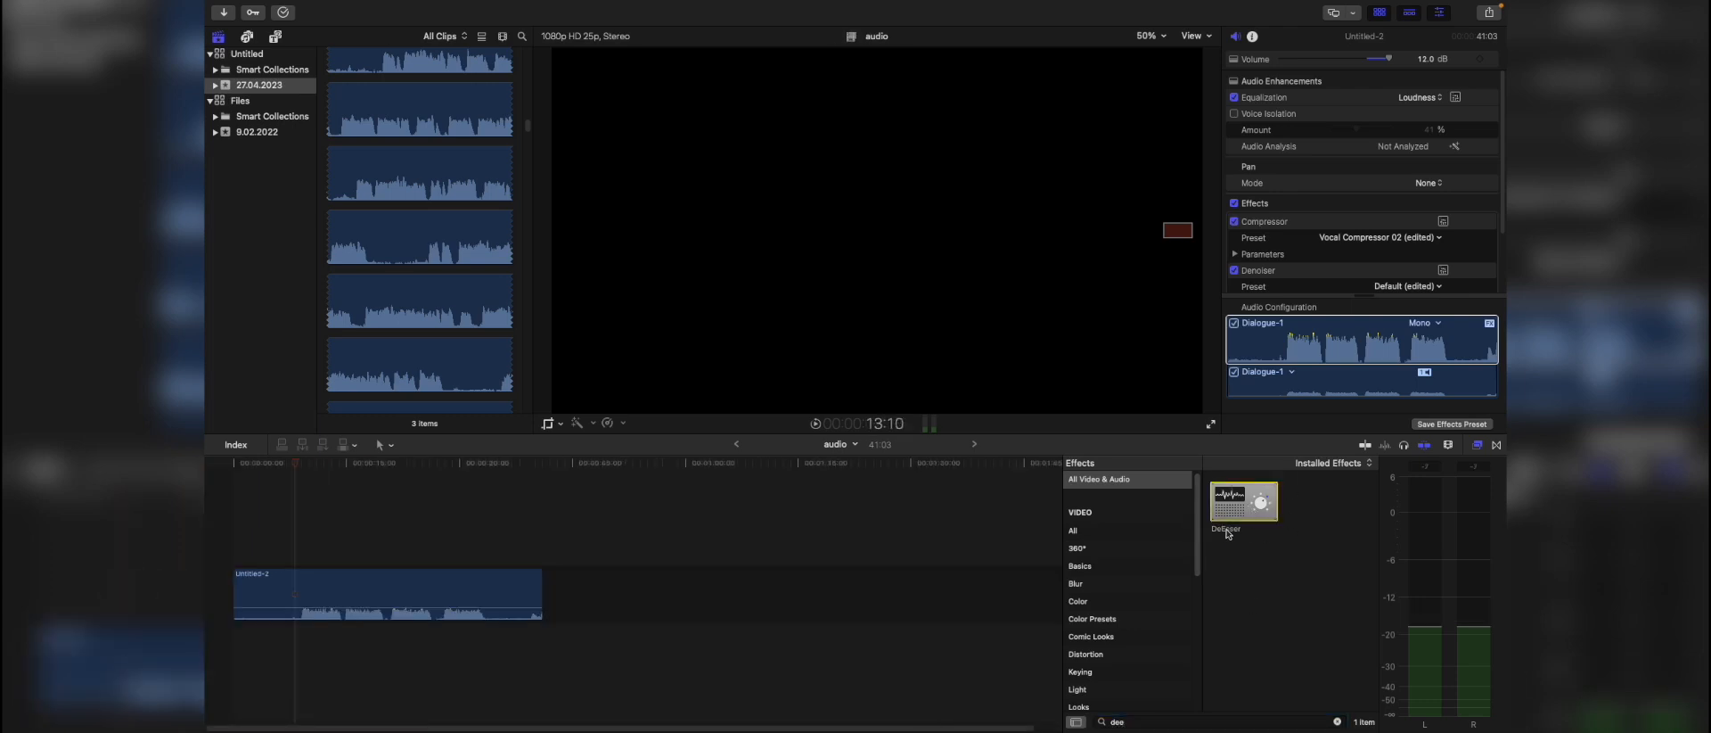
pyautogui.click(387, 594)
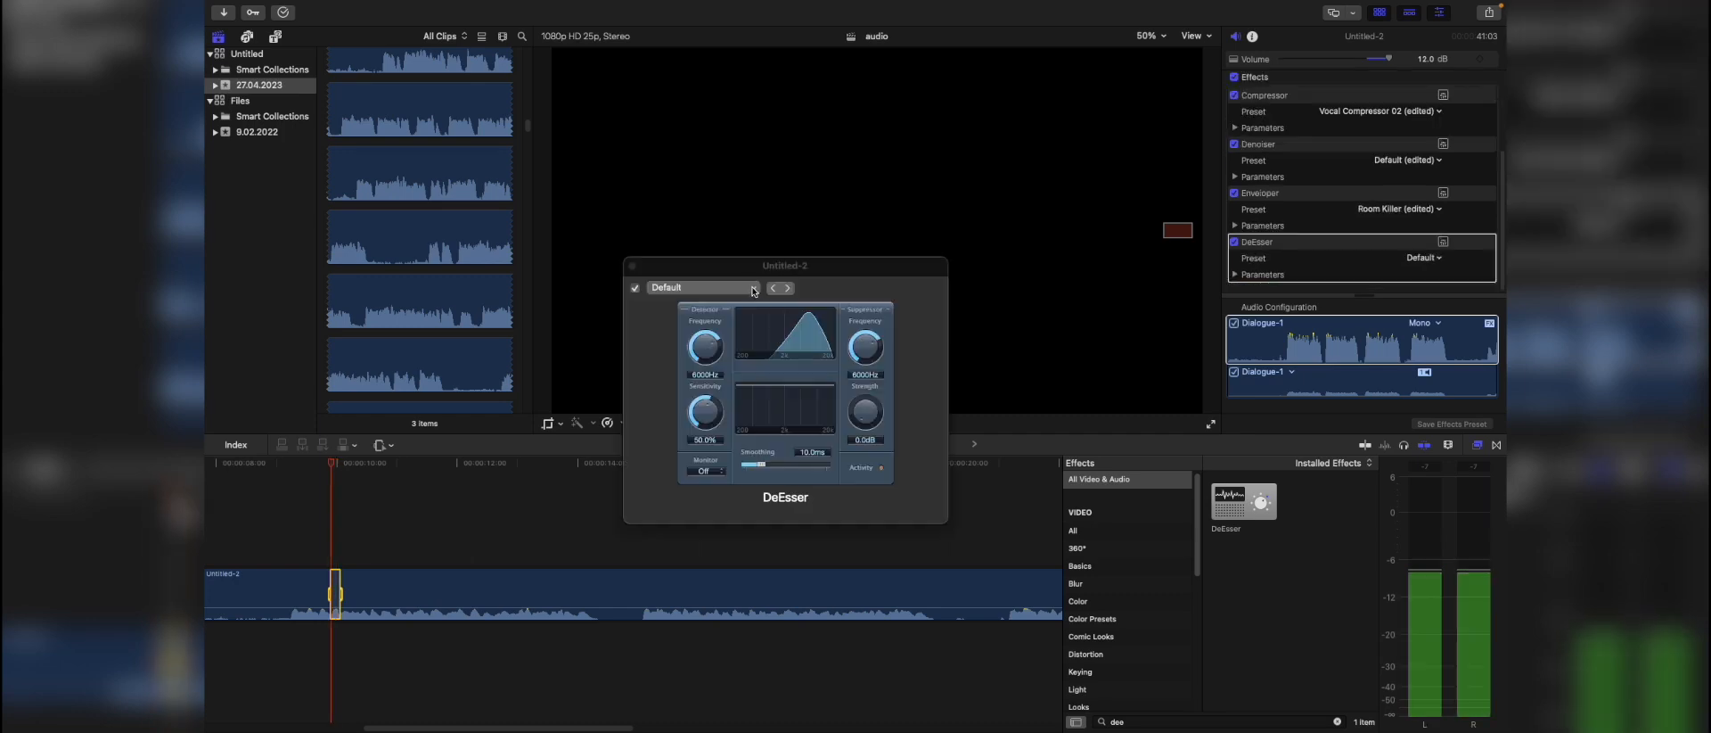
# Set the DeEsser to Reduce Presence 02, compare bypassed and active, and close it
pyautogui.click(752, 287)
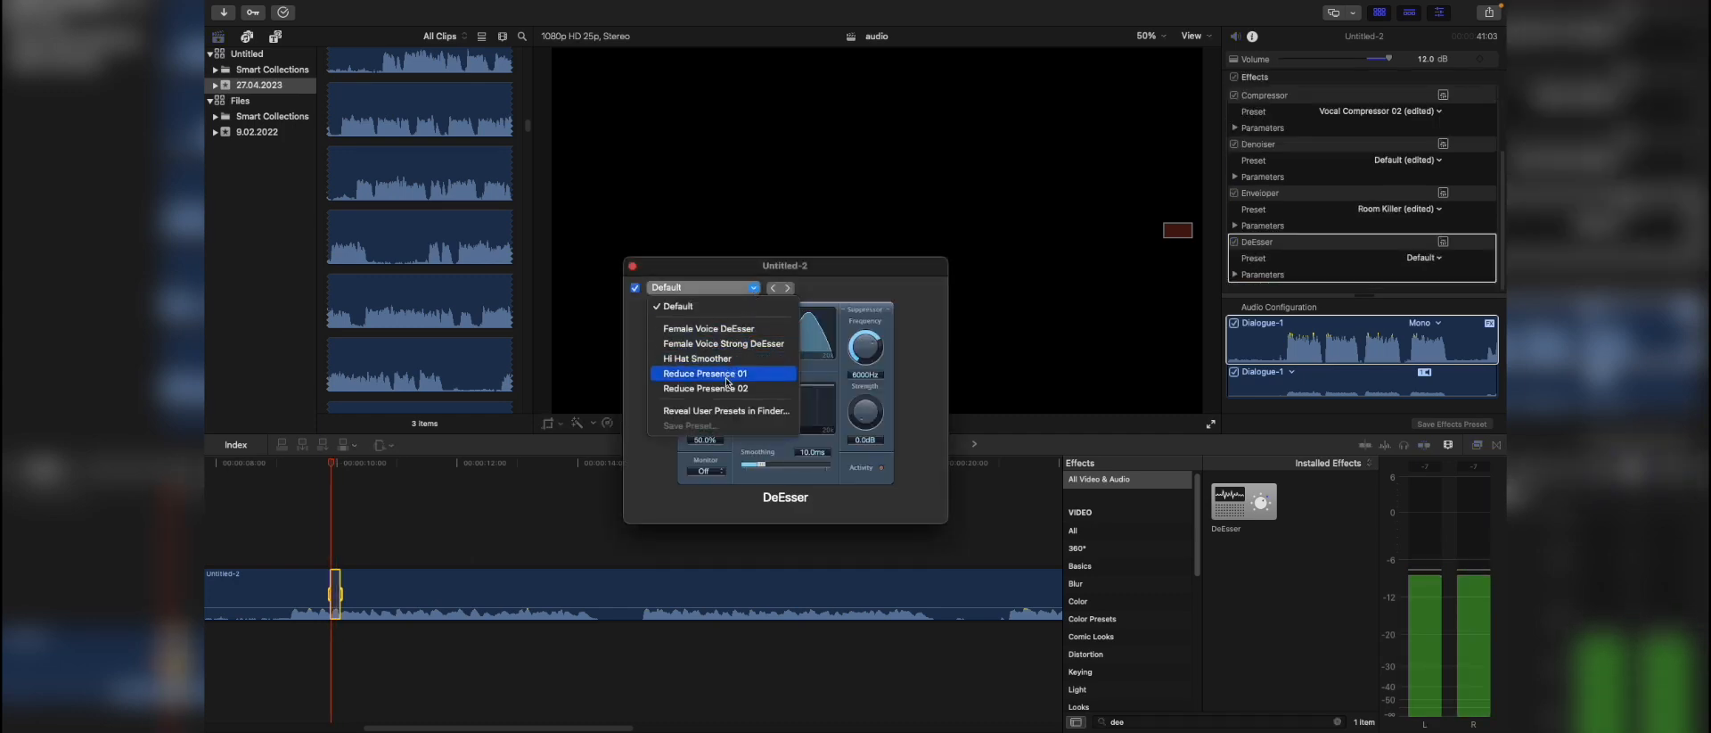
pyautogui.click(706, 388)
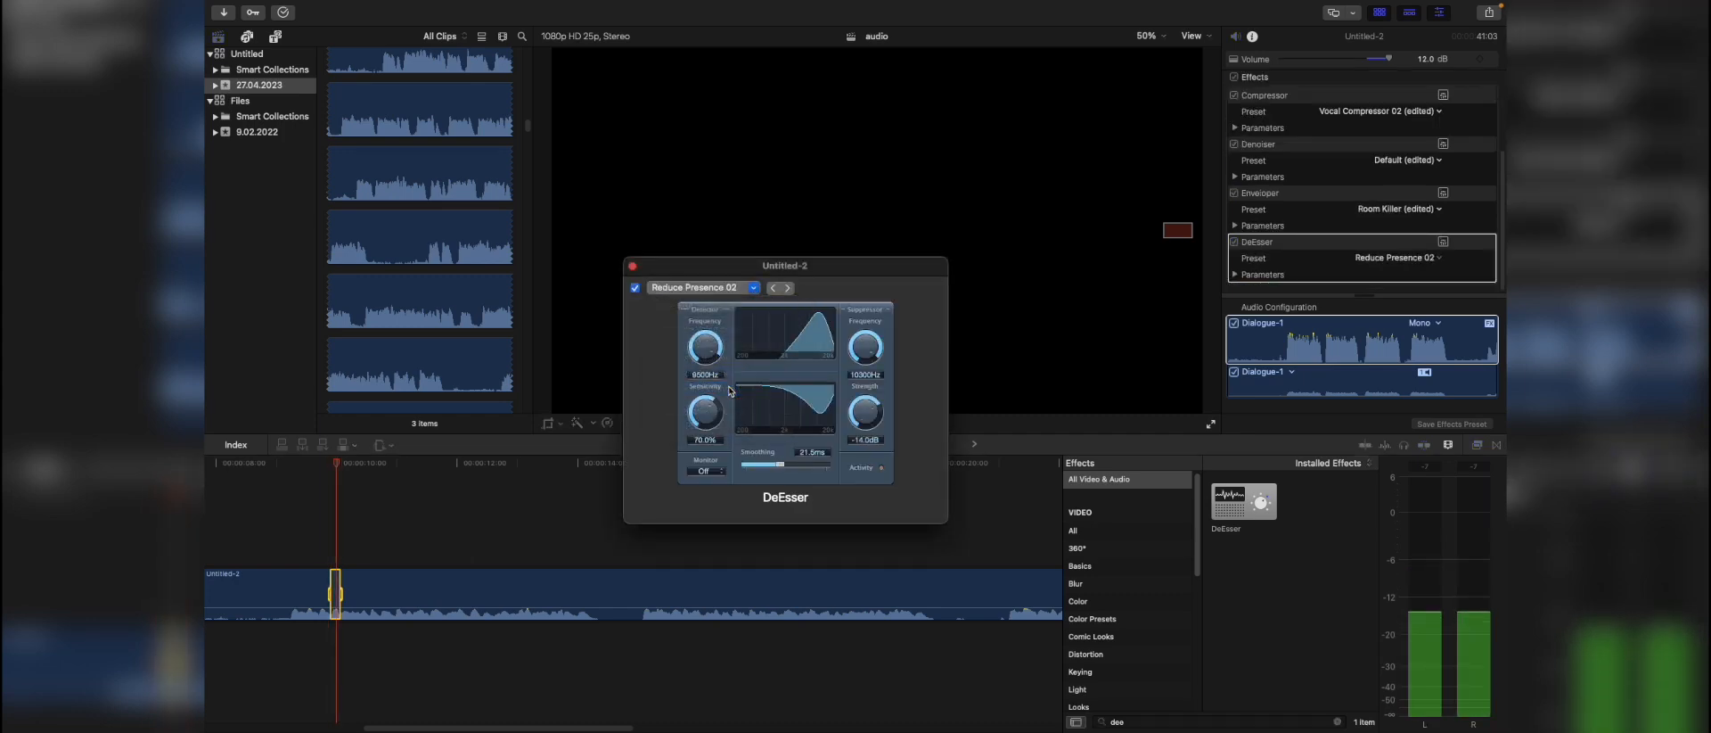
pyautogui.click(635, 287)
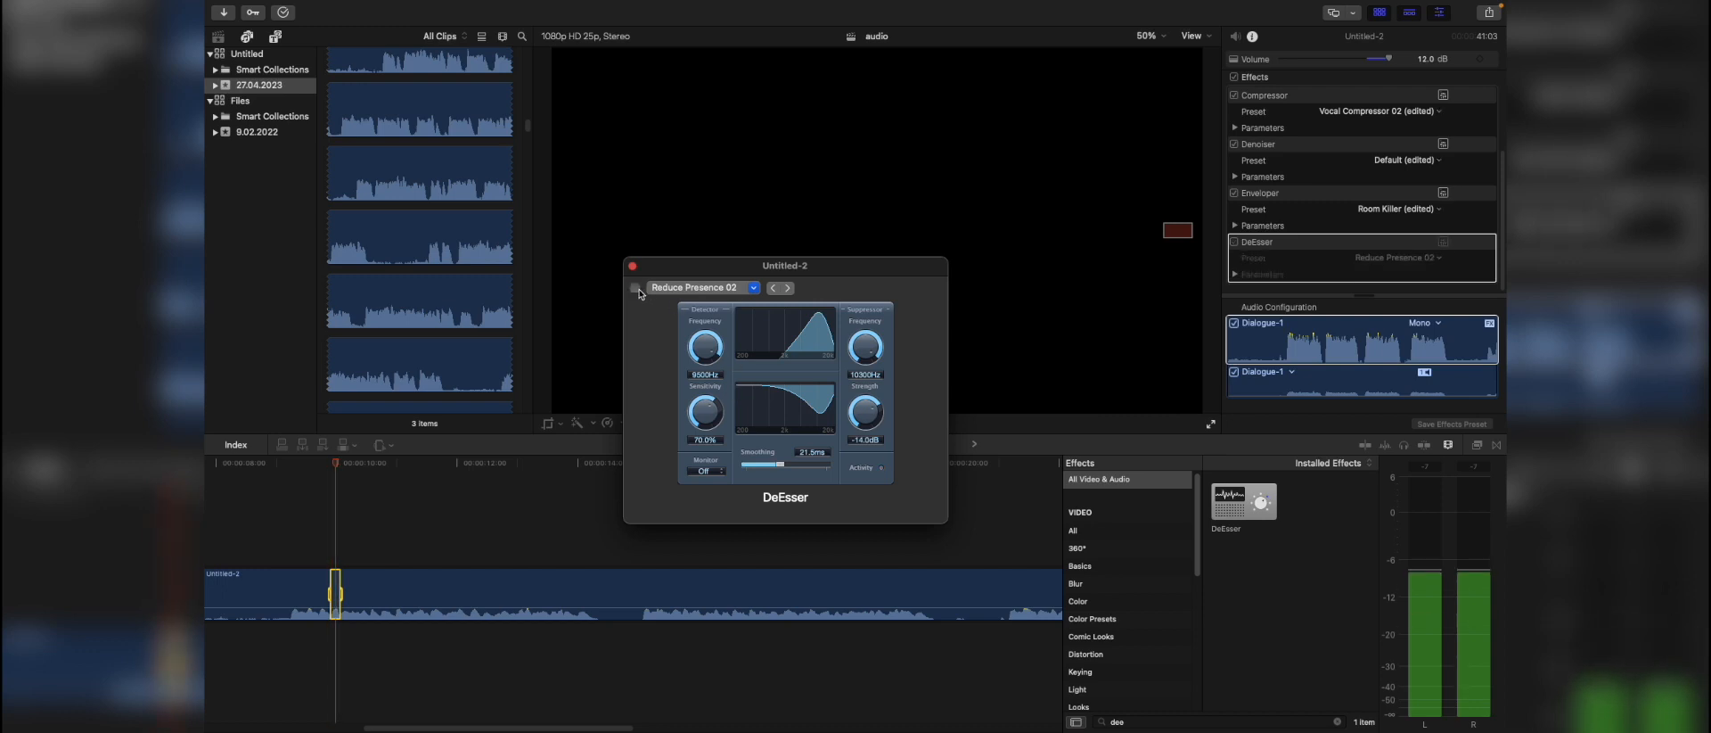
pyautogui.click(636, 287)
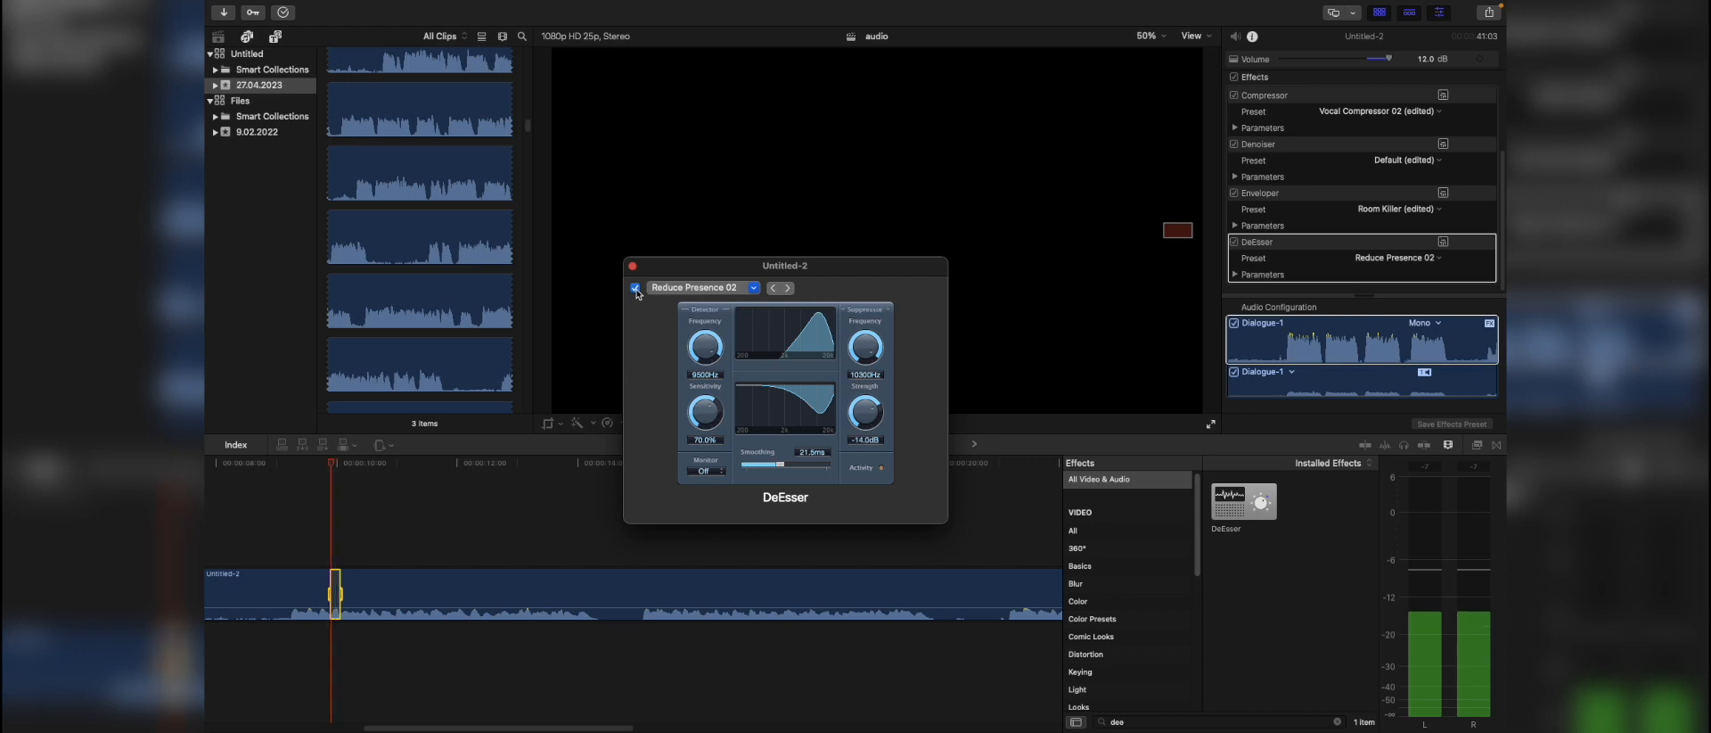
pyautogui.click(635, 287)
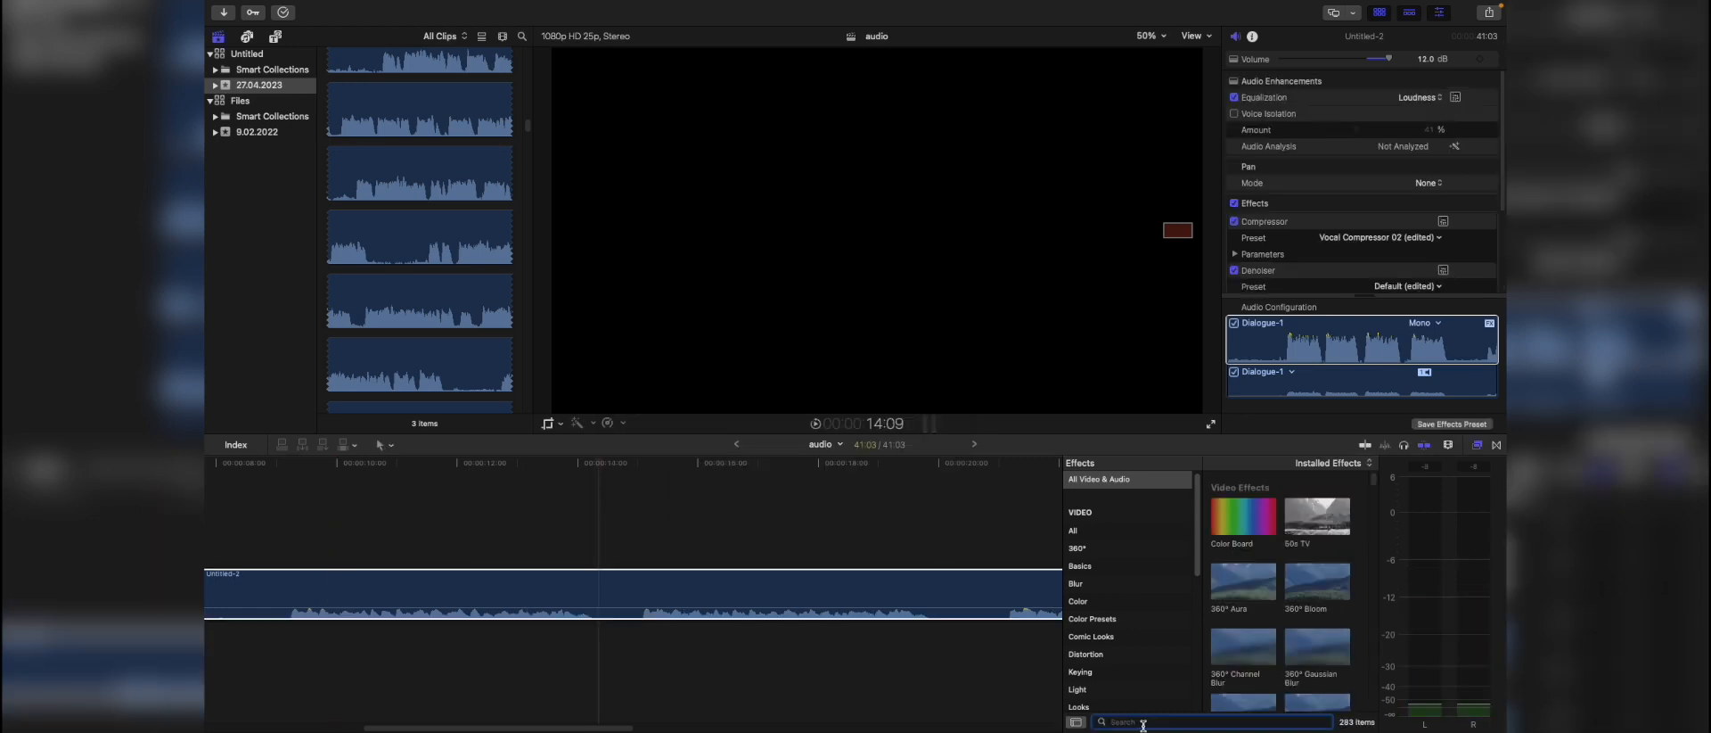
# Search 'cha', apply Channel EQ and turn on its live frequency Analyzer
pyautogui.write('cha')
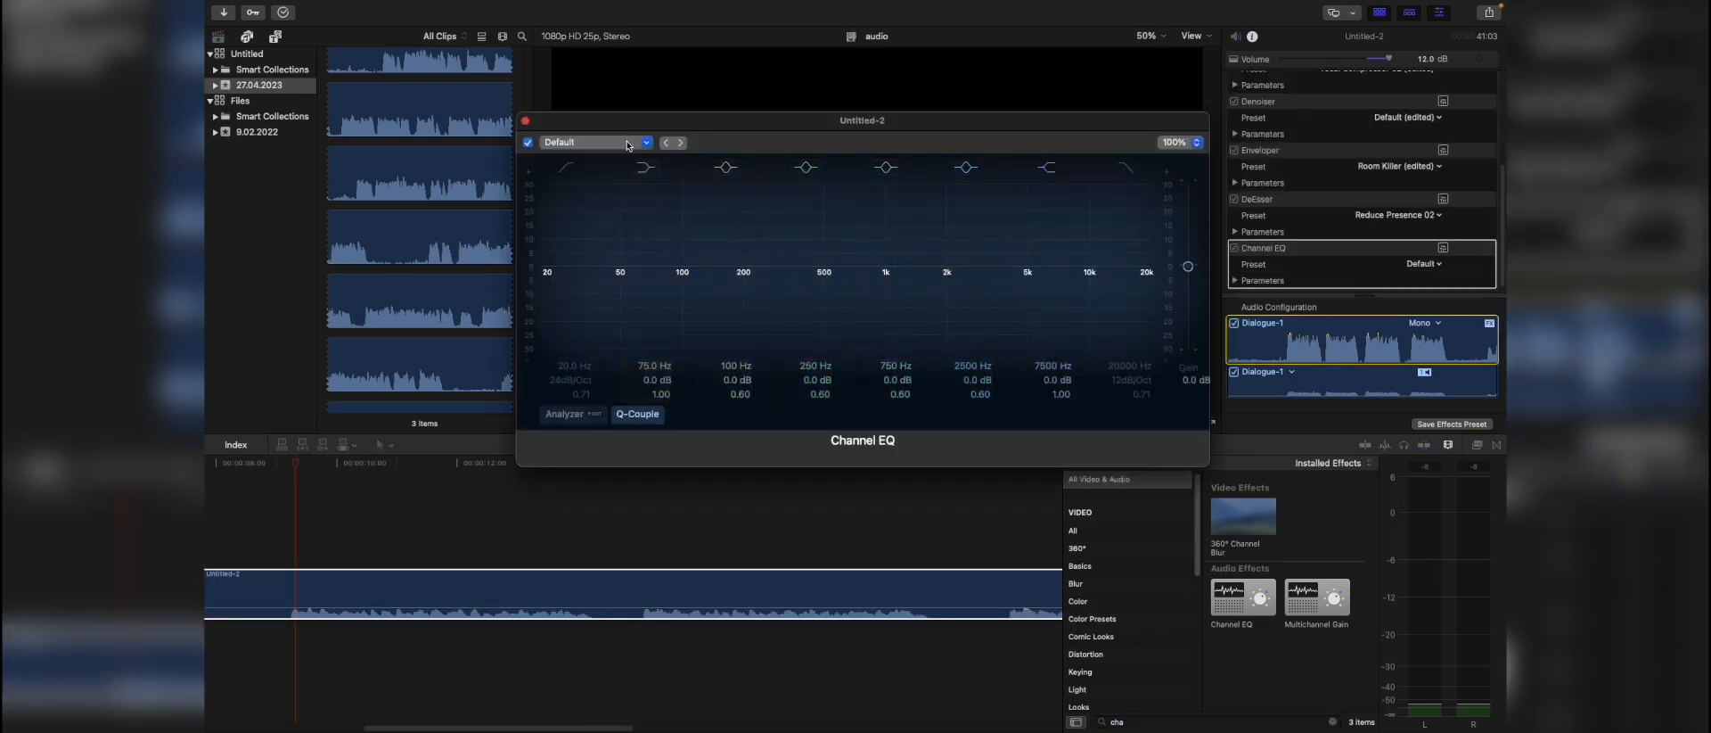
pyautogui.click(595, 143)
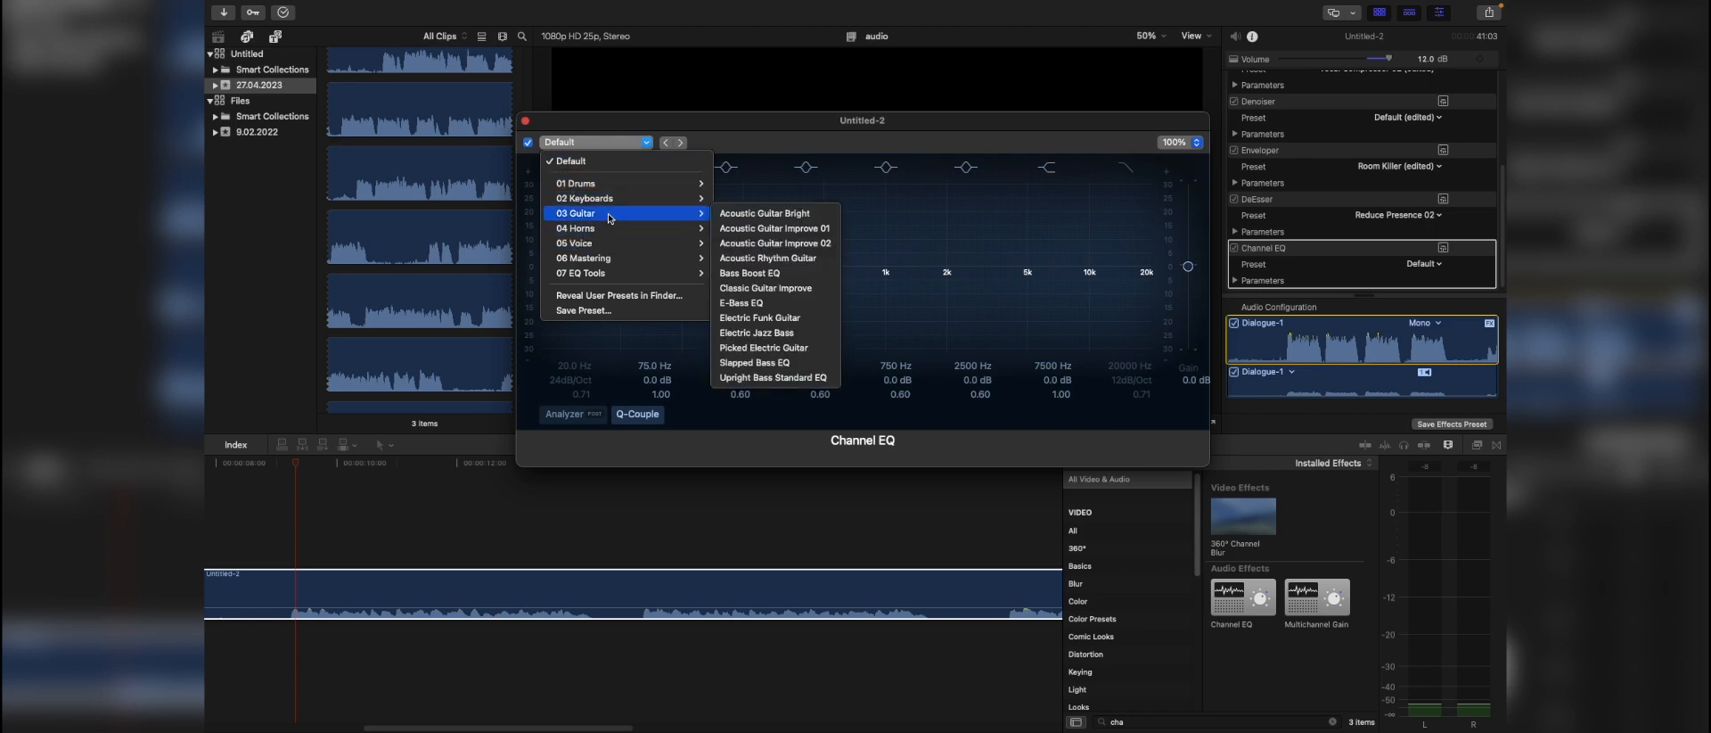
pyautogui.moveTo(576, 182)
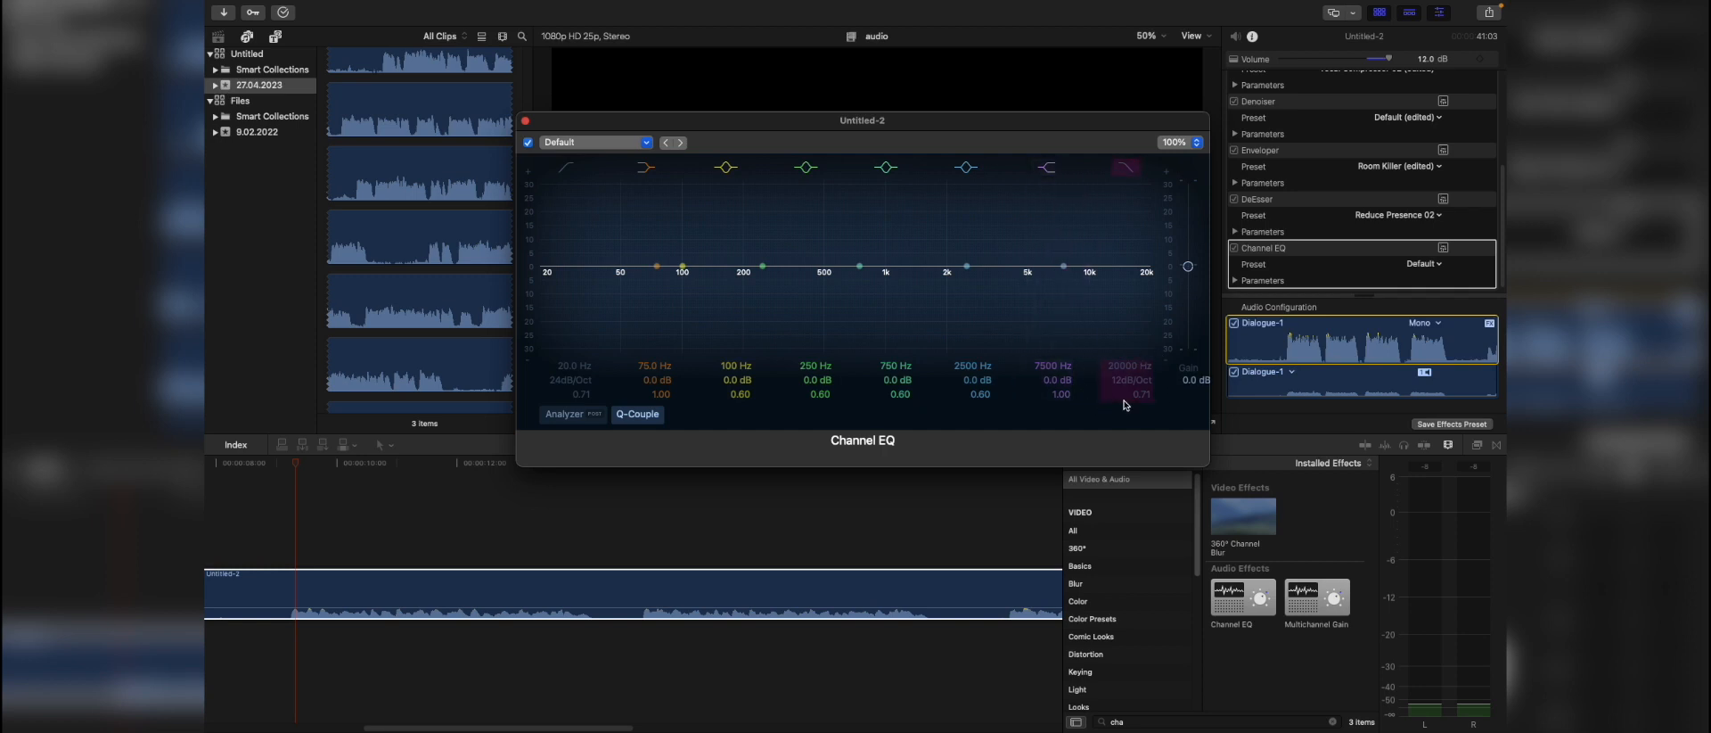
pyautogui.click(763, 266)
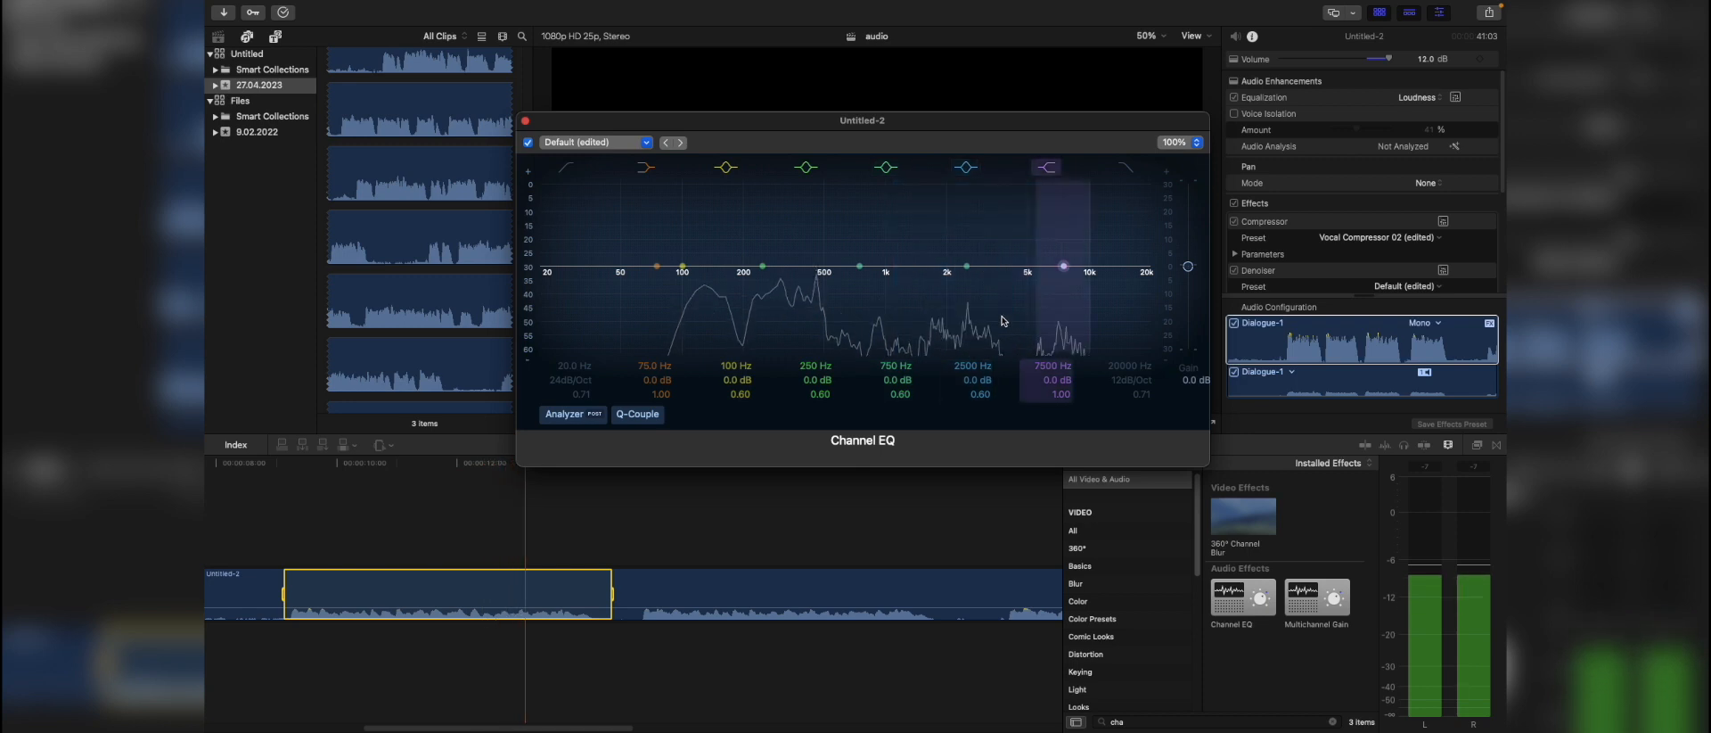
# Boost a band and narrow it into a sharp high-Q peak for hunting resonances
pyautogui.click(886, 266)
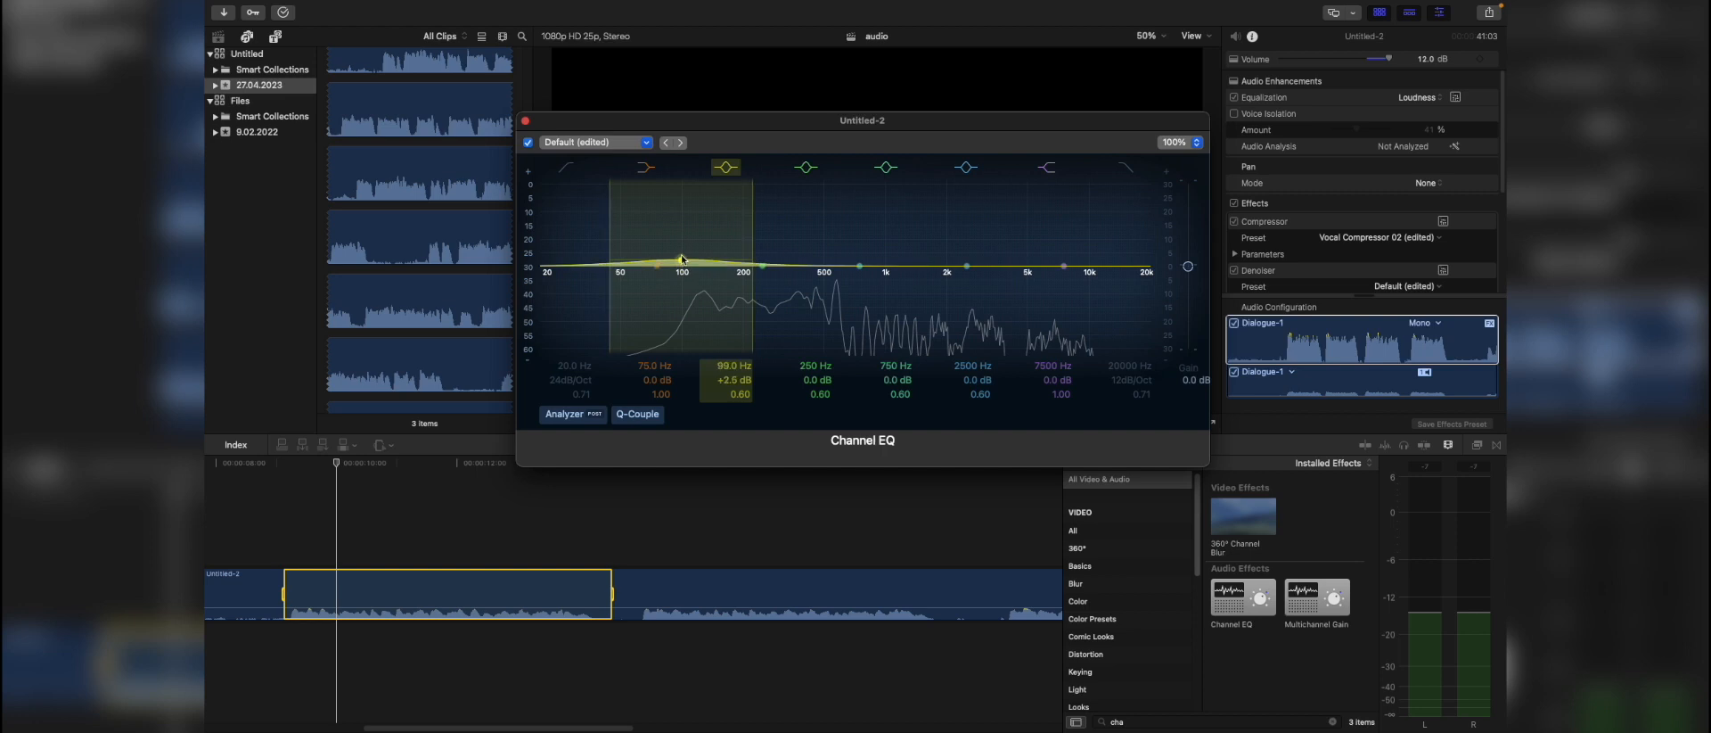
pyautogui.moveTo(679, 264); pyautogui.dragTo(680, 202)
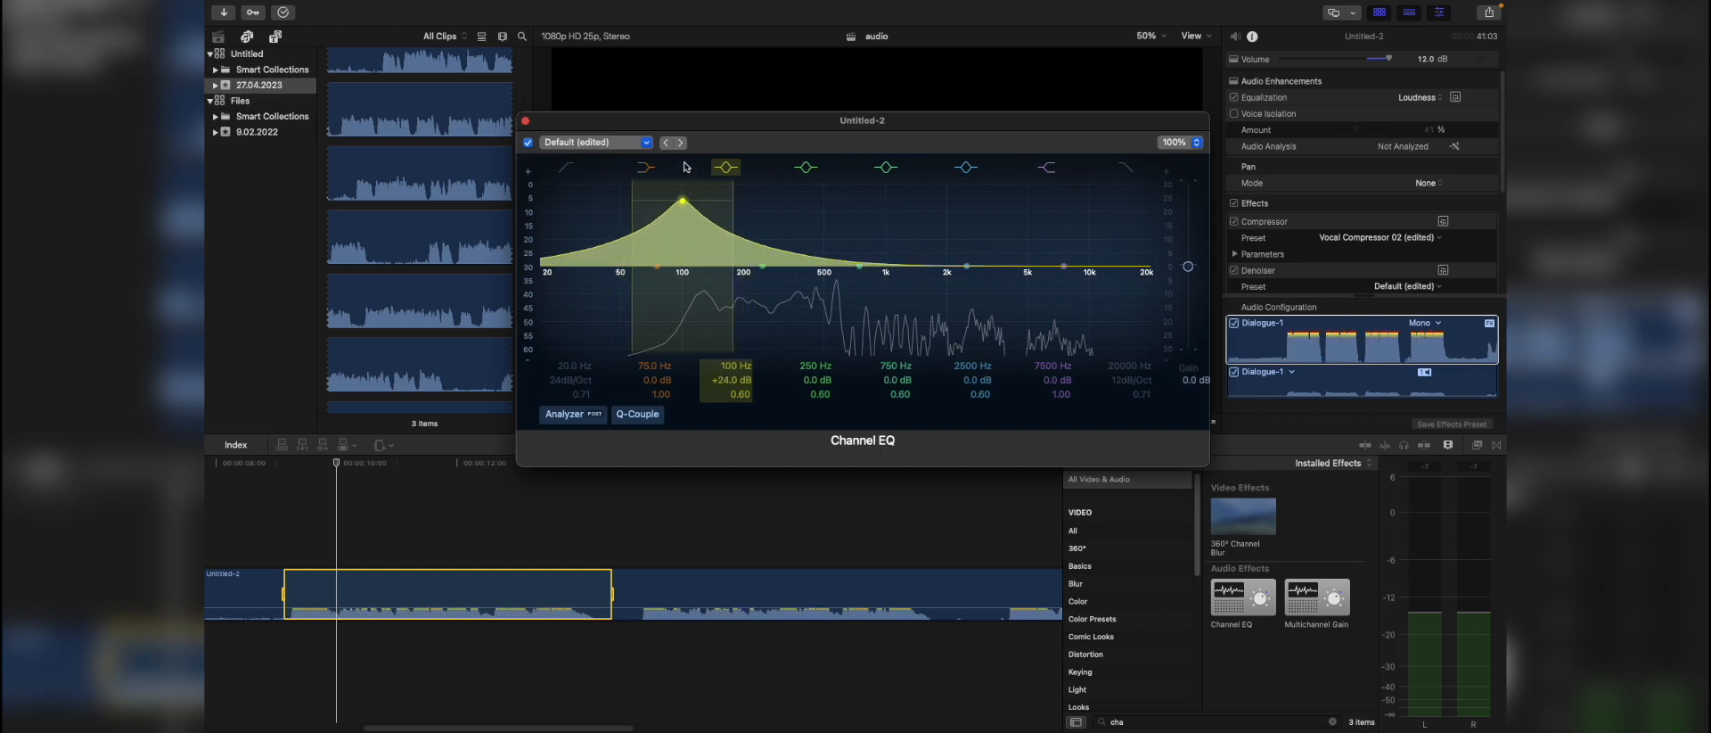
pyautogui.moveTo(681, 201); pyautogui.dragTo(703, 216)
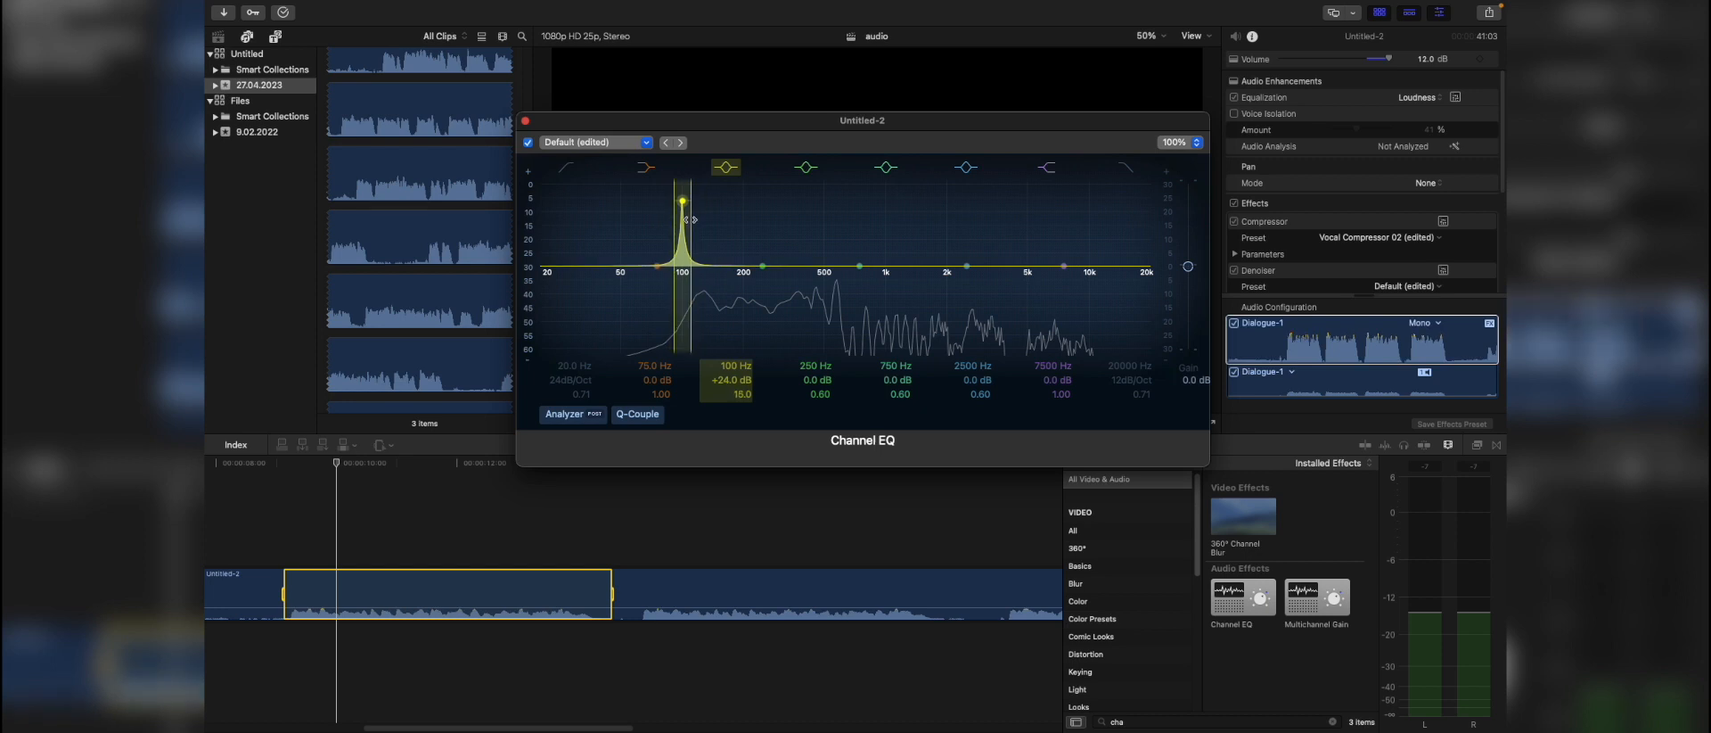
pyautogui.click(885, 168)
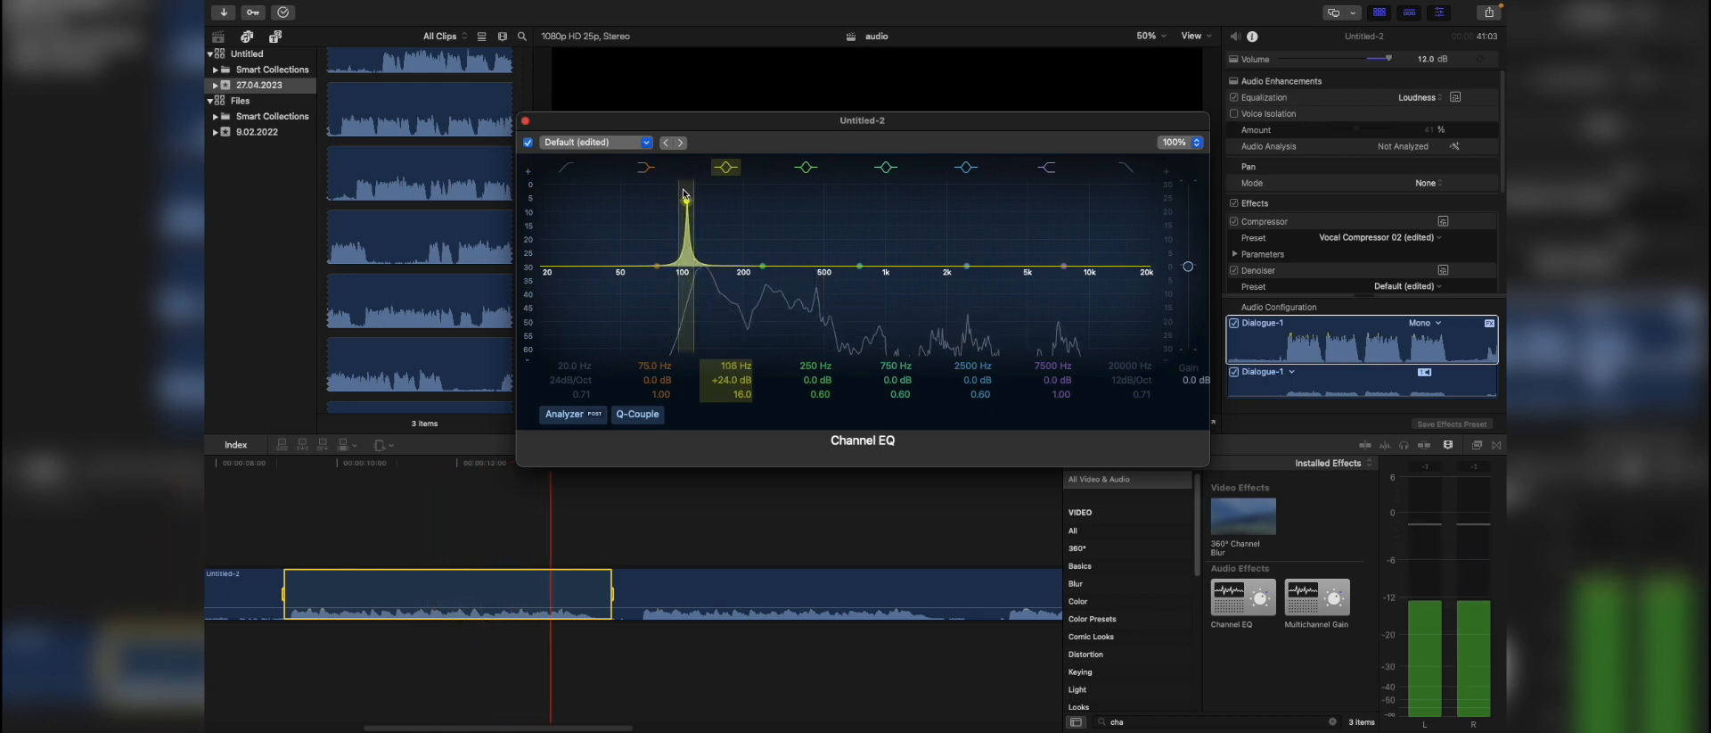
pyautogui.click(886, 168)
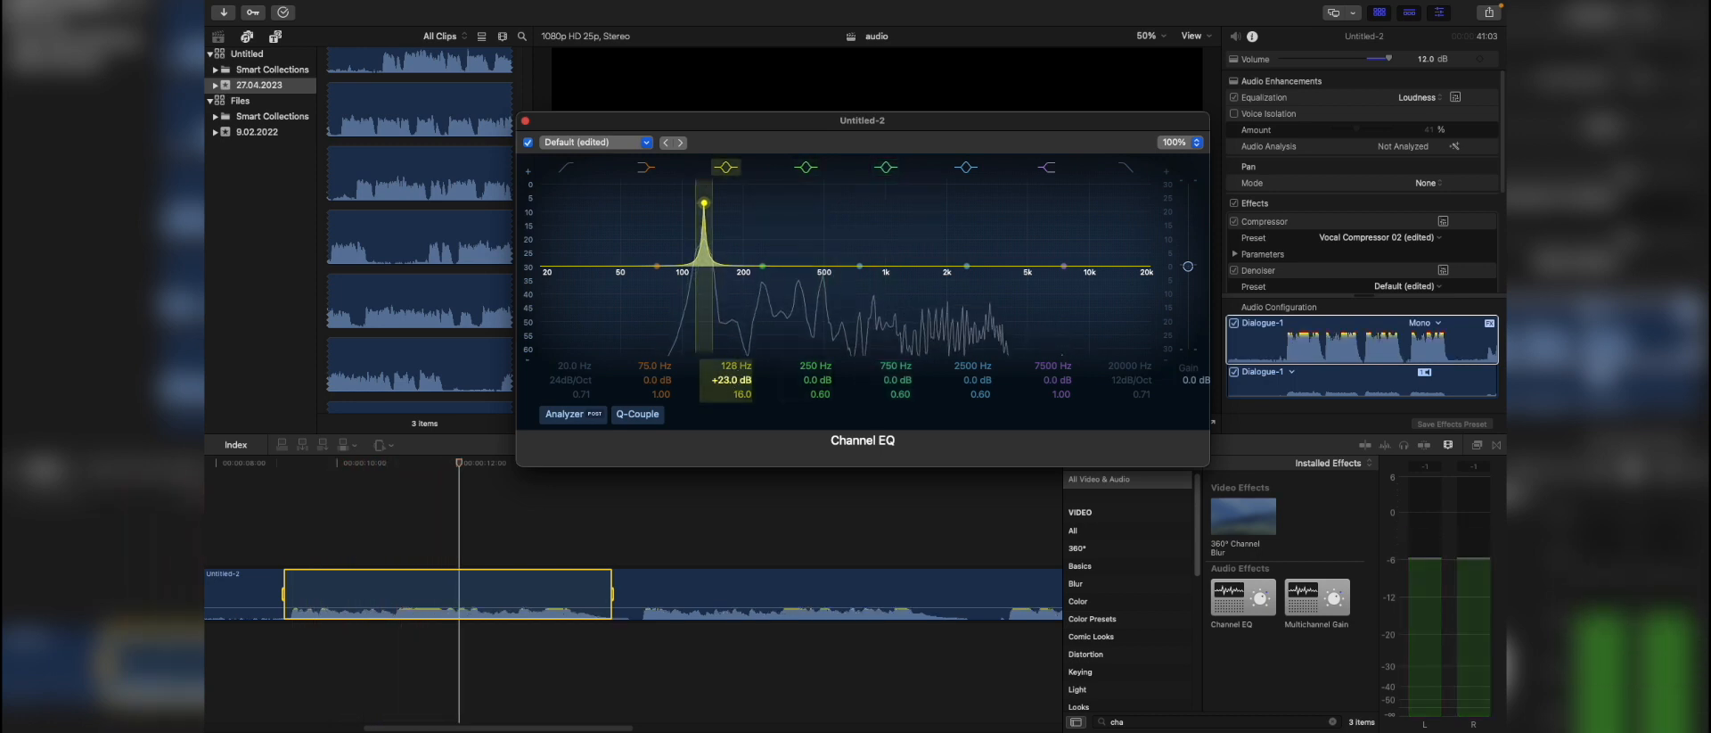
# Sweep the peak to find resonances, then cut the offending bands (incl. 2790 Hz) to -24 dB and close the EQ
pyautogui.moveTo(706, 203); pyautogui.dragTo(705, 278)
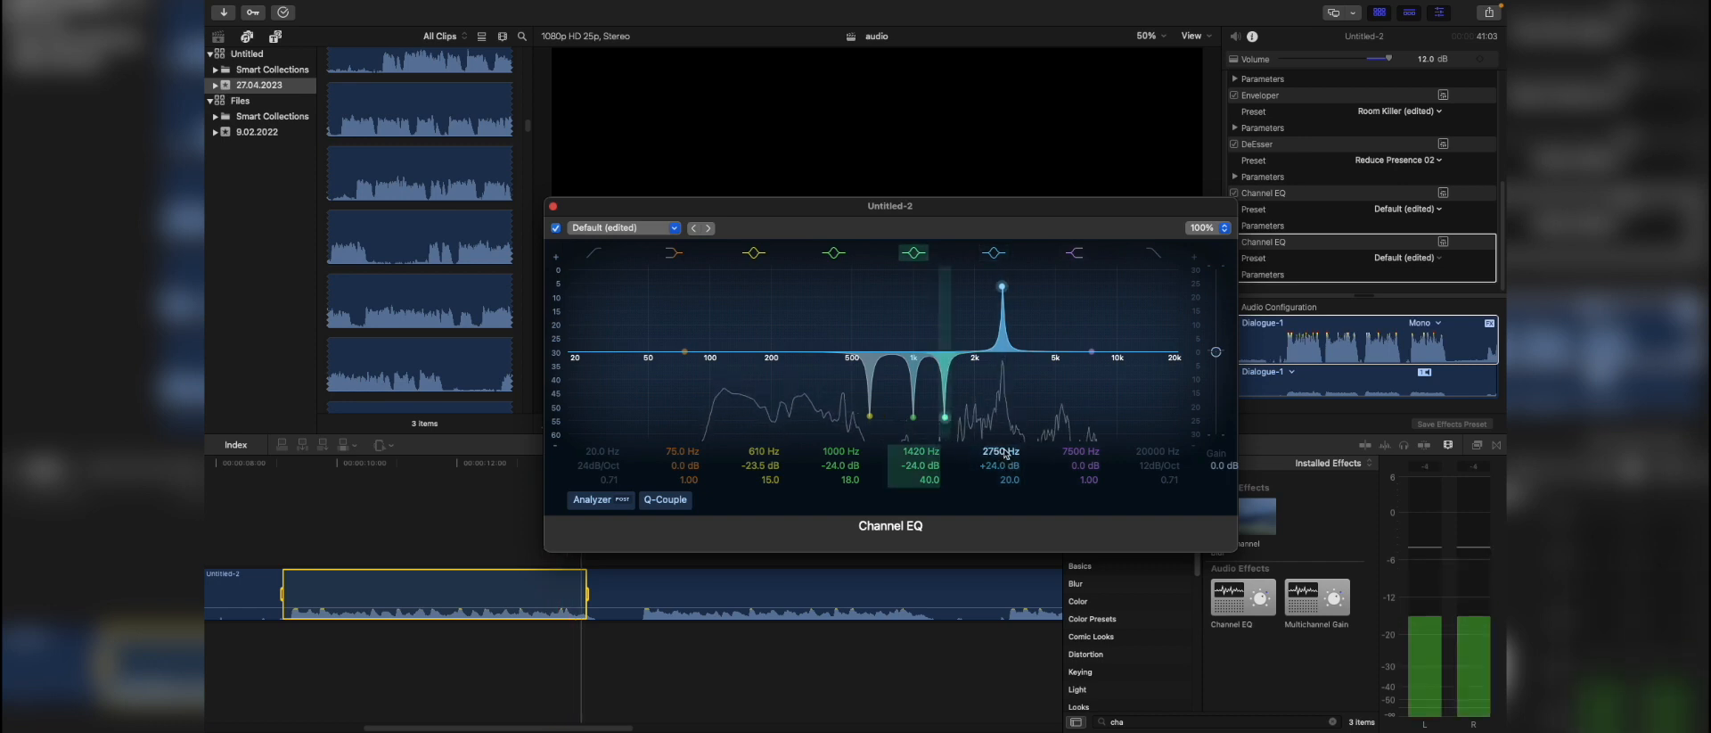
pyautogui.moveTo(1000, 287); pyautogui.dragTo(1000, 421)
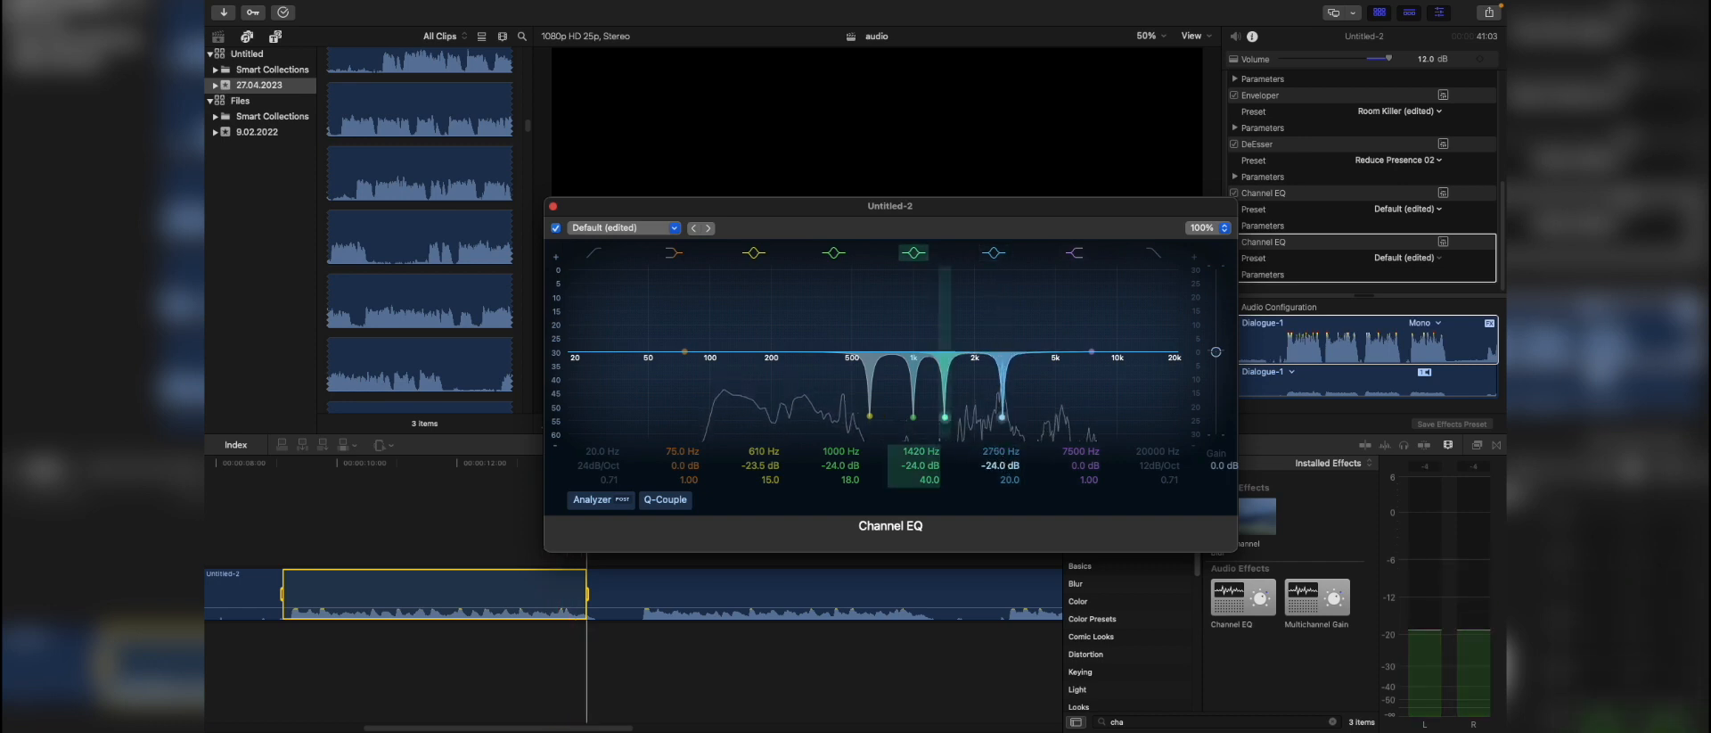
pyautogui.click(552, 207)
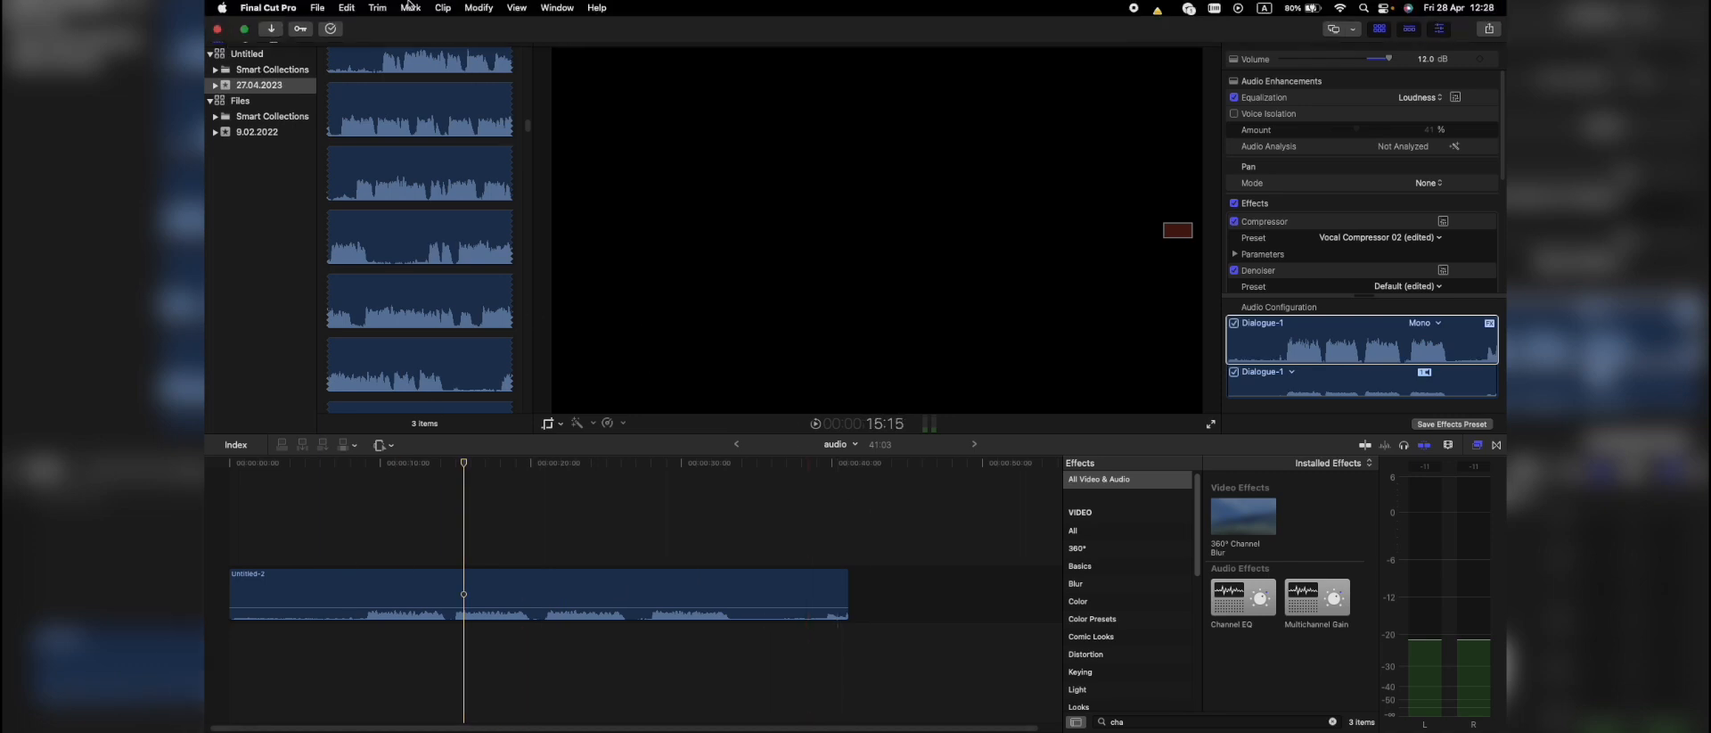
# Start saving an audio effects preset and create a new category named Custom
pyautogui.click(318, 7)
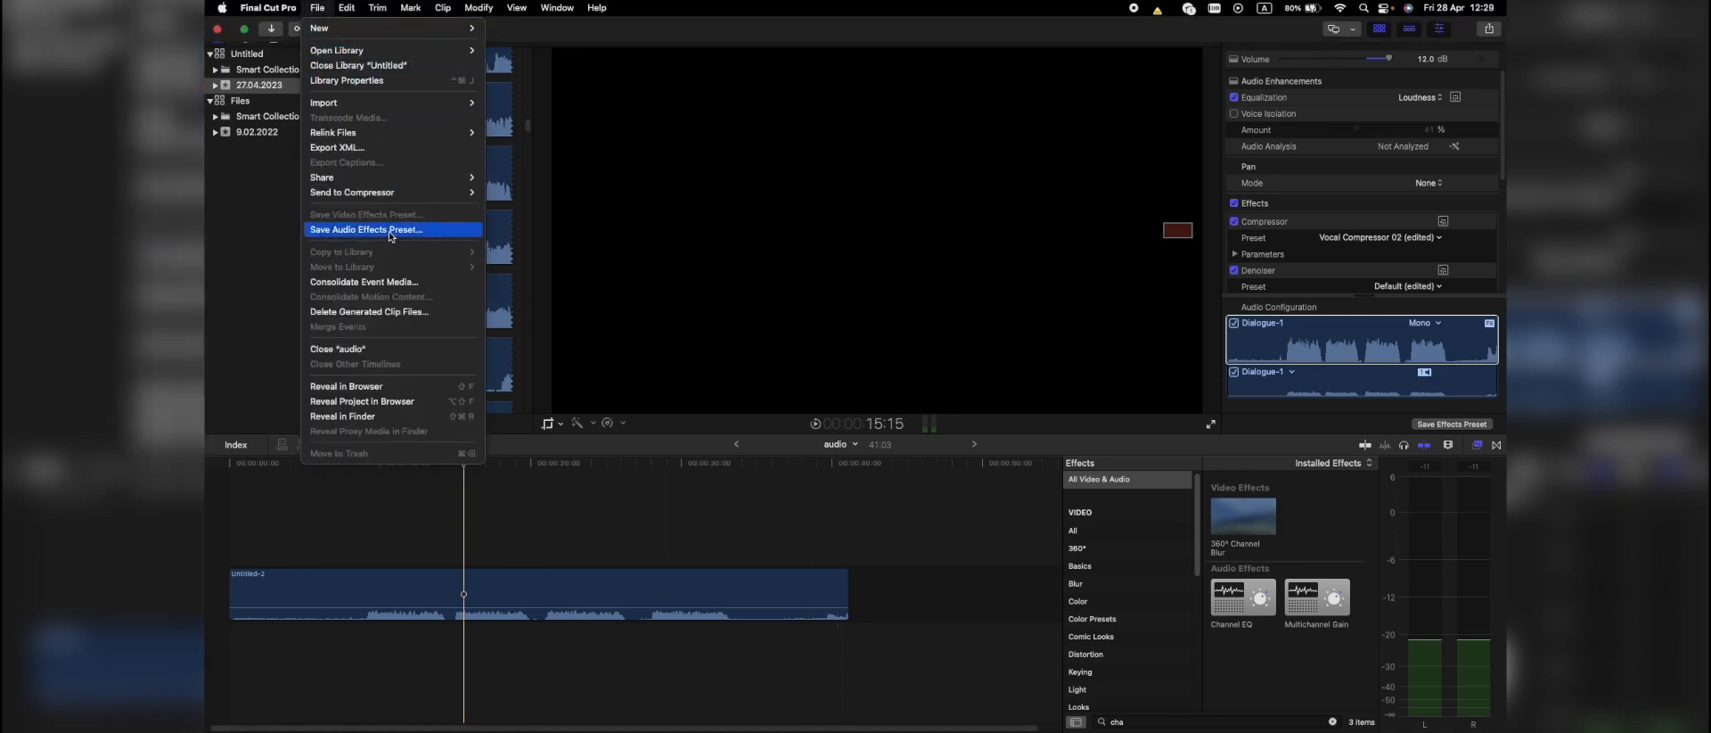
pyautogui.click(365, 230)
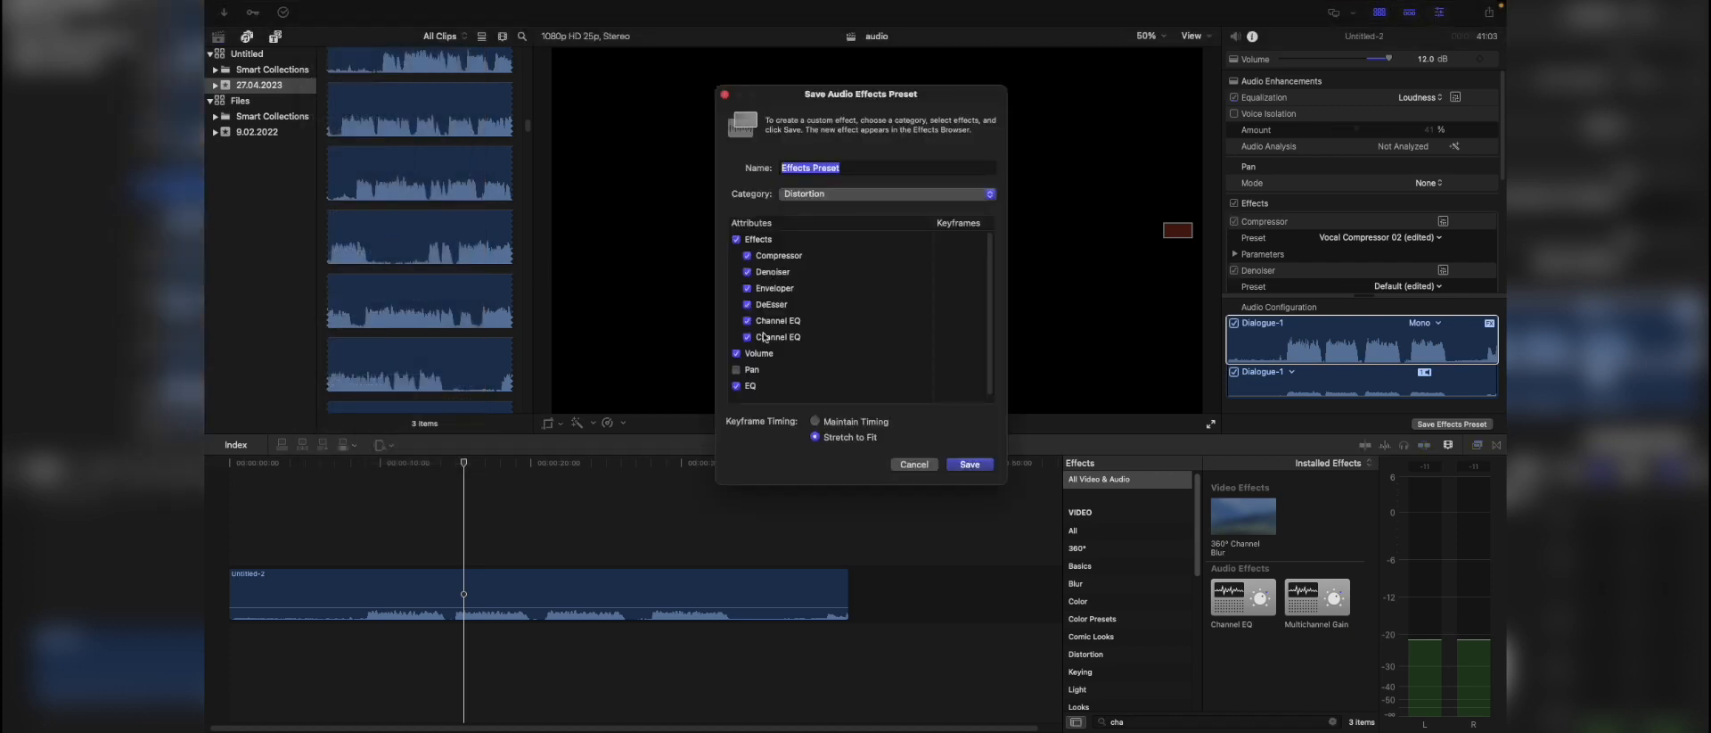
pyautogui.click(884, 193)
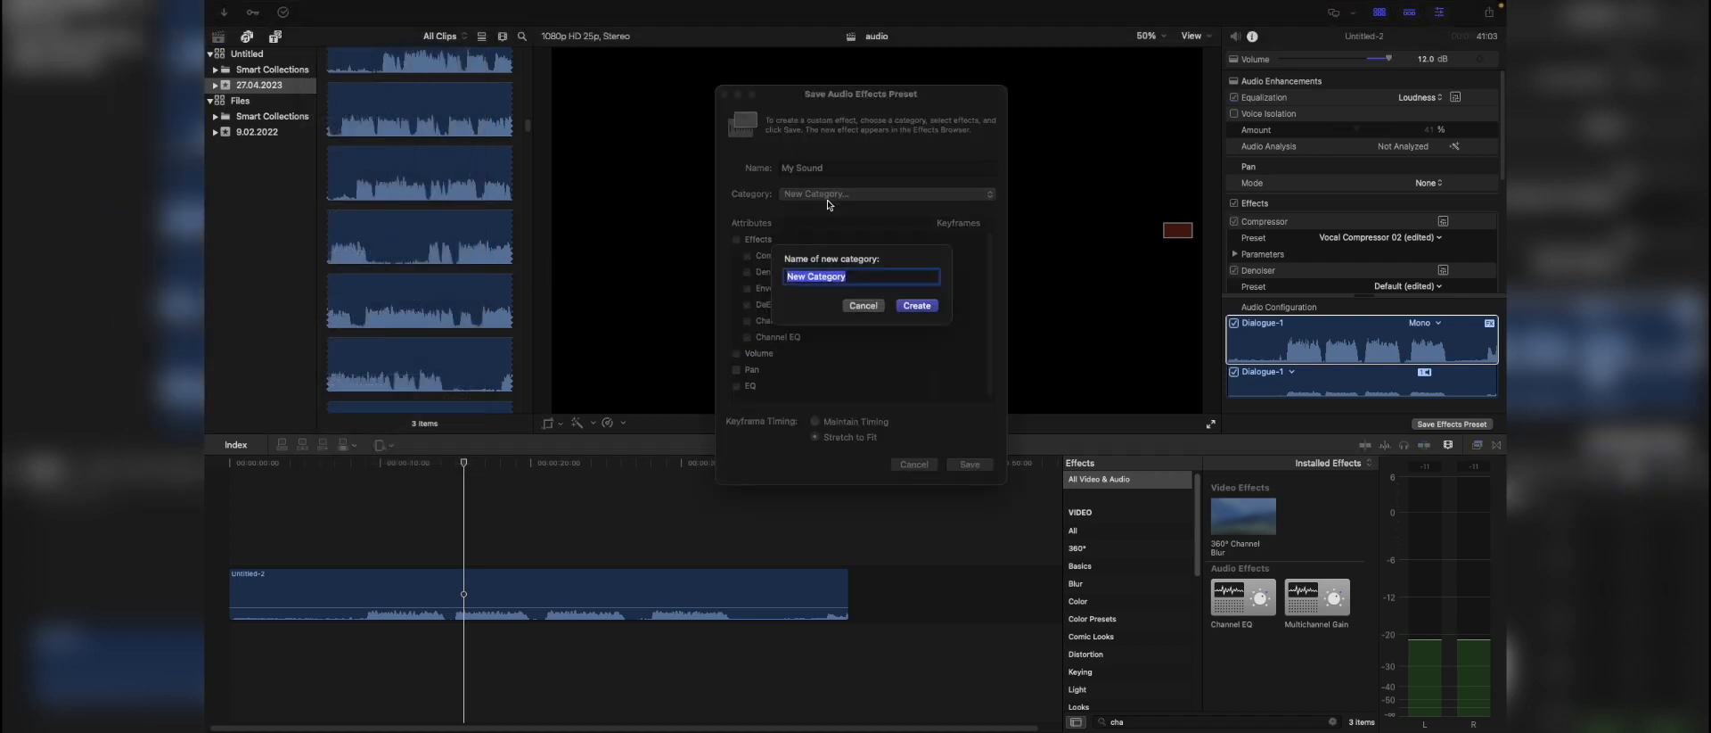
pyautogui.write('Custo')
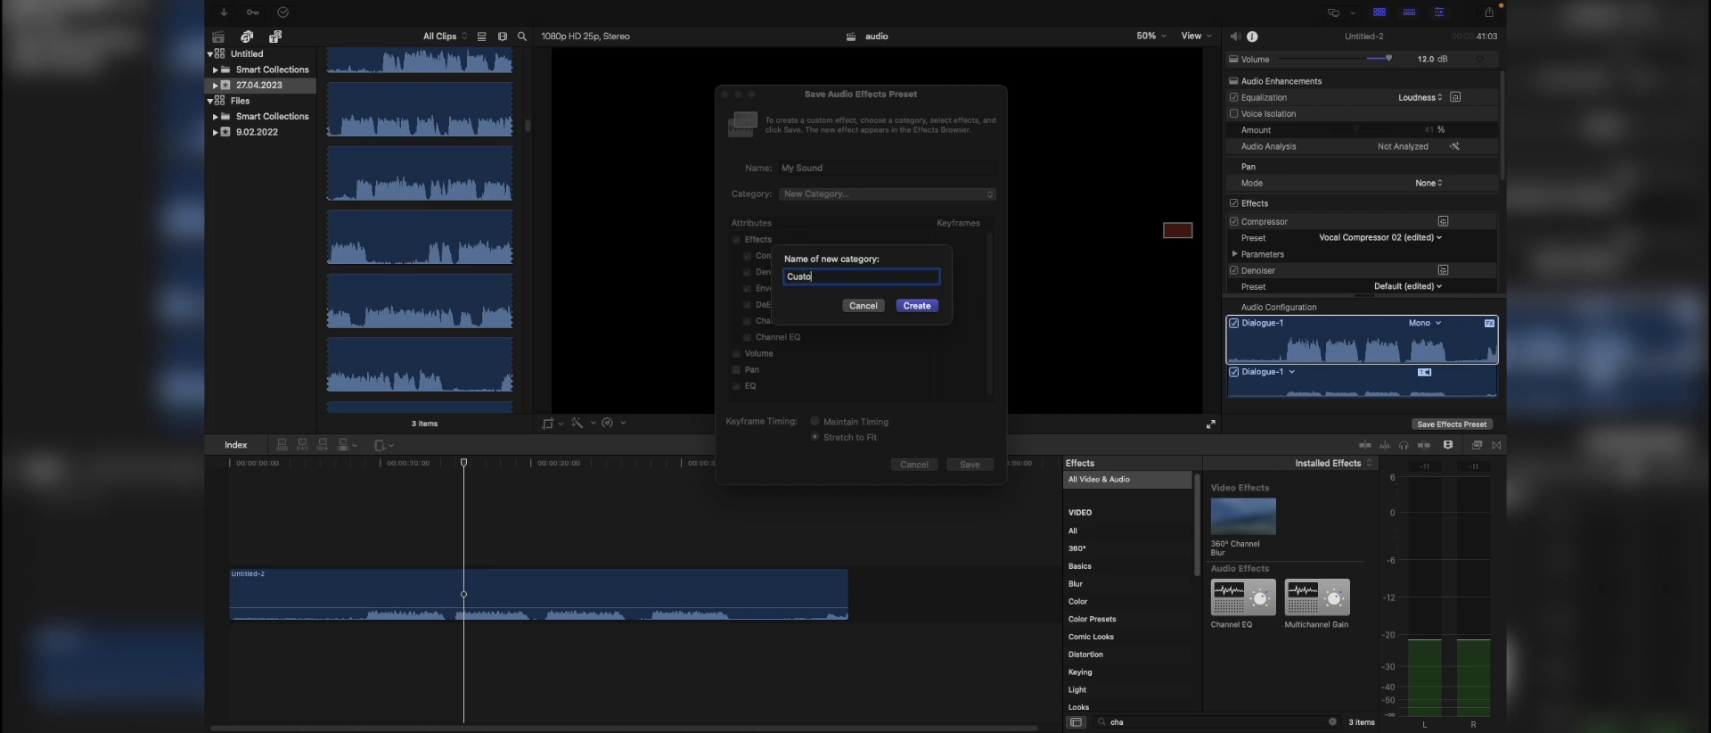
pyautogui.click(916, 305)
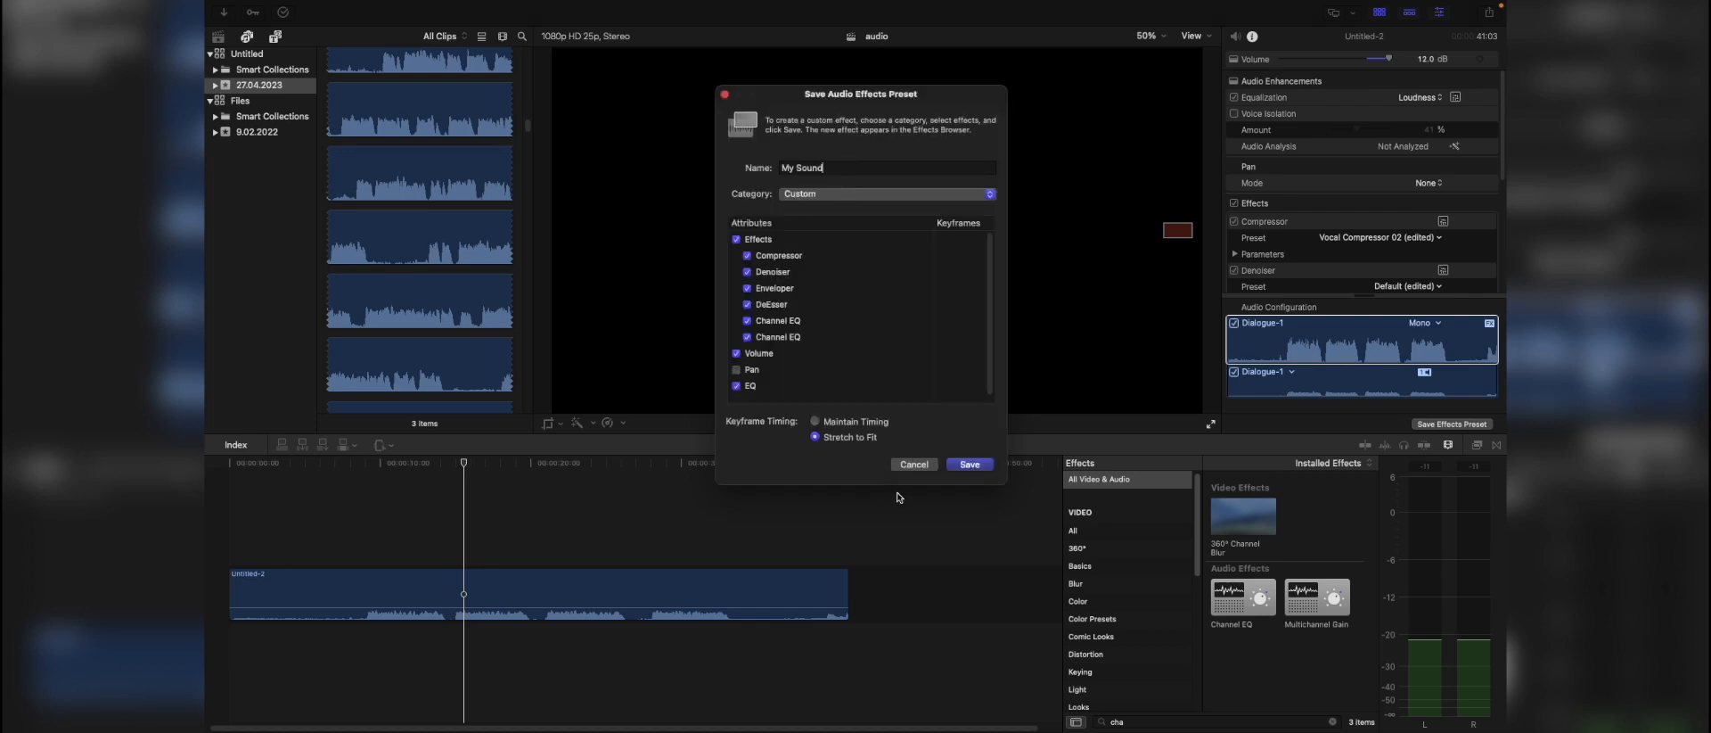
# Save the My Sound preset and show the Custom category in the Effects browser
pyautogui.click(970, 463)
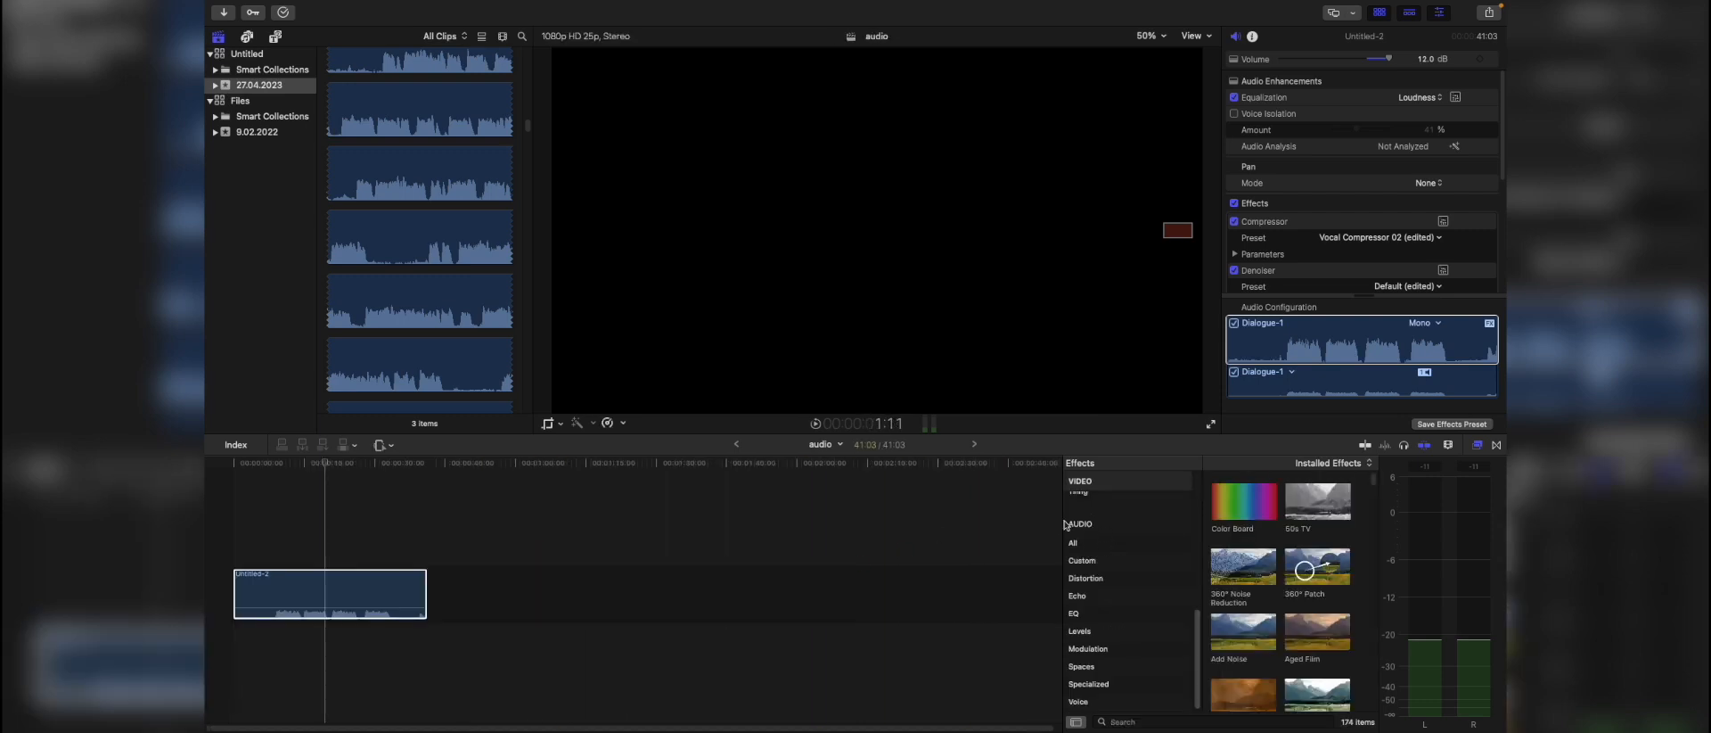
pyautogui.click(1083, 560)
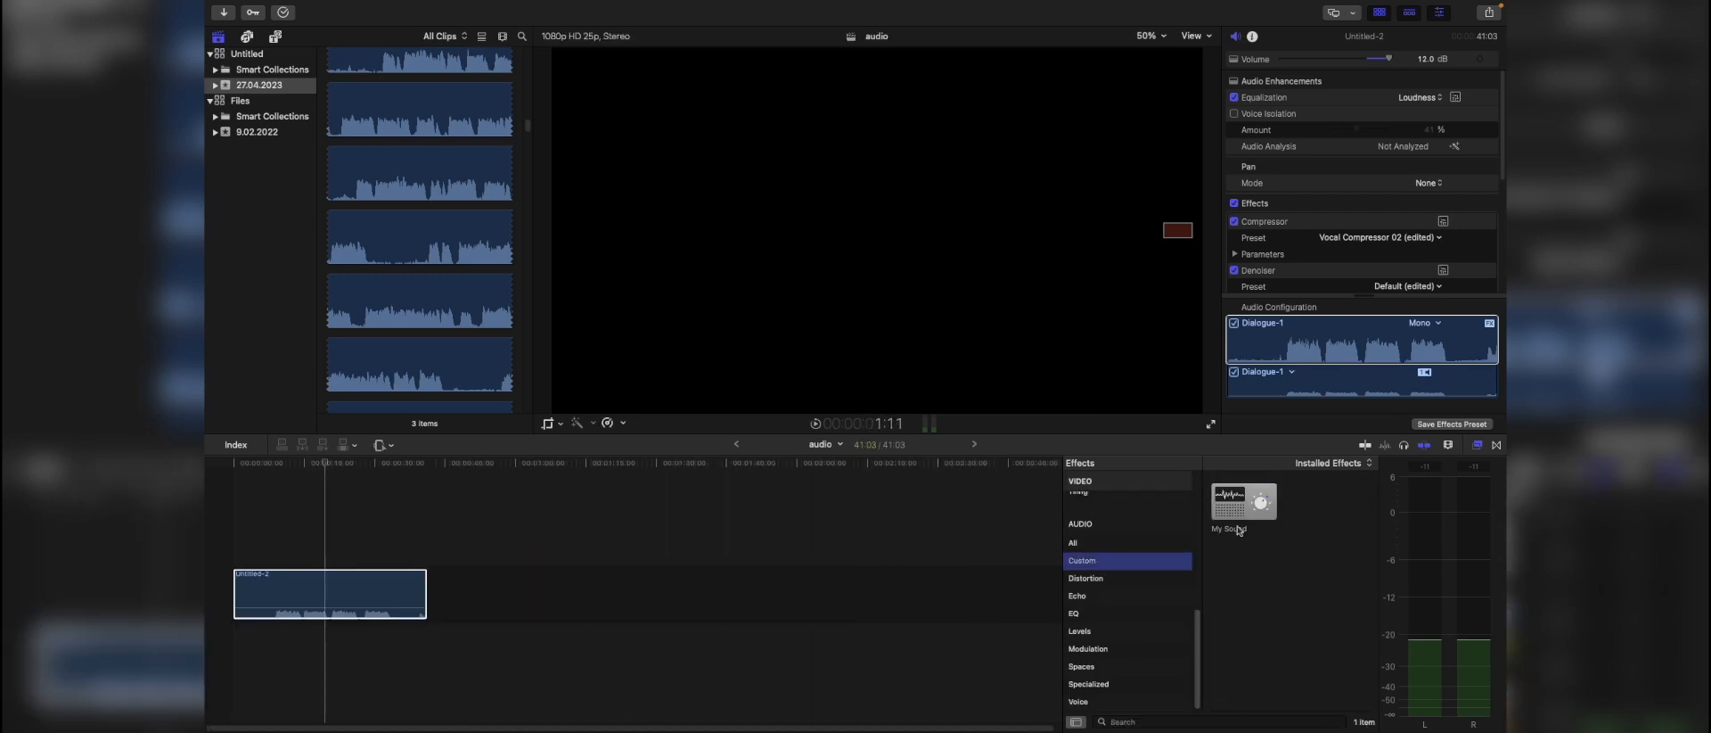